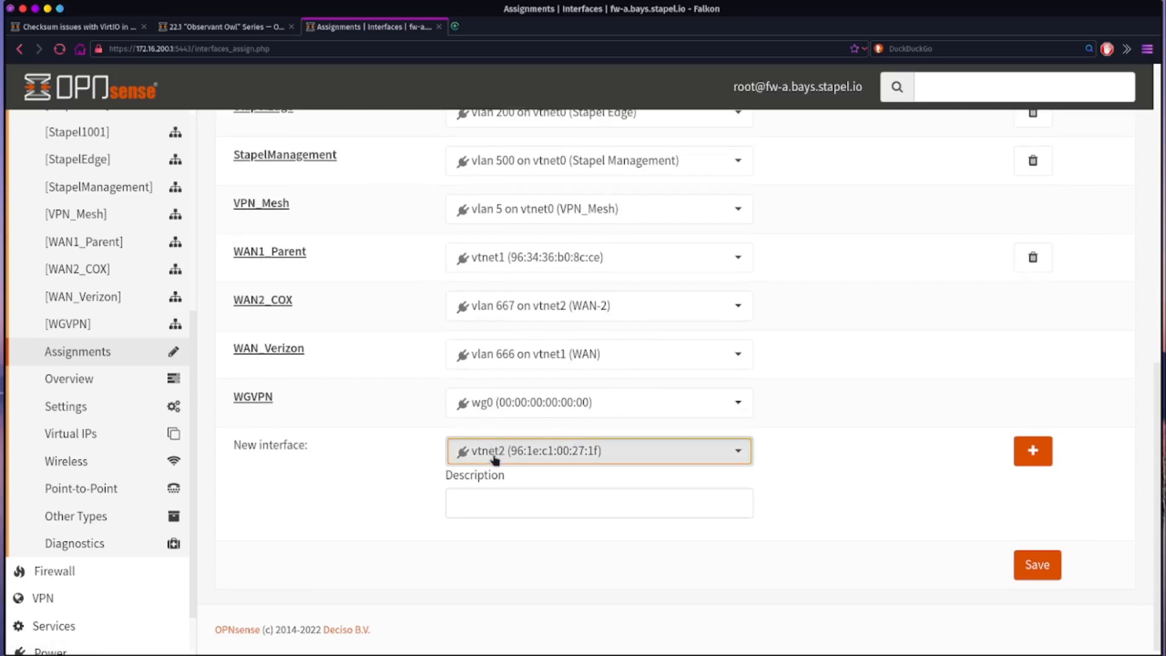
pyautogui.moveTo(350, 467)
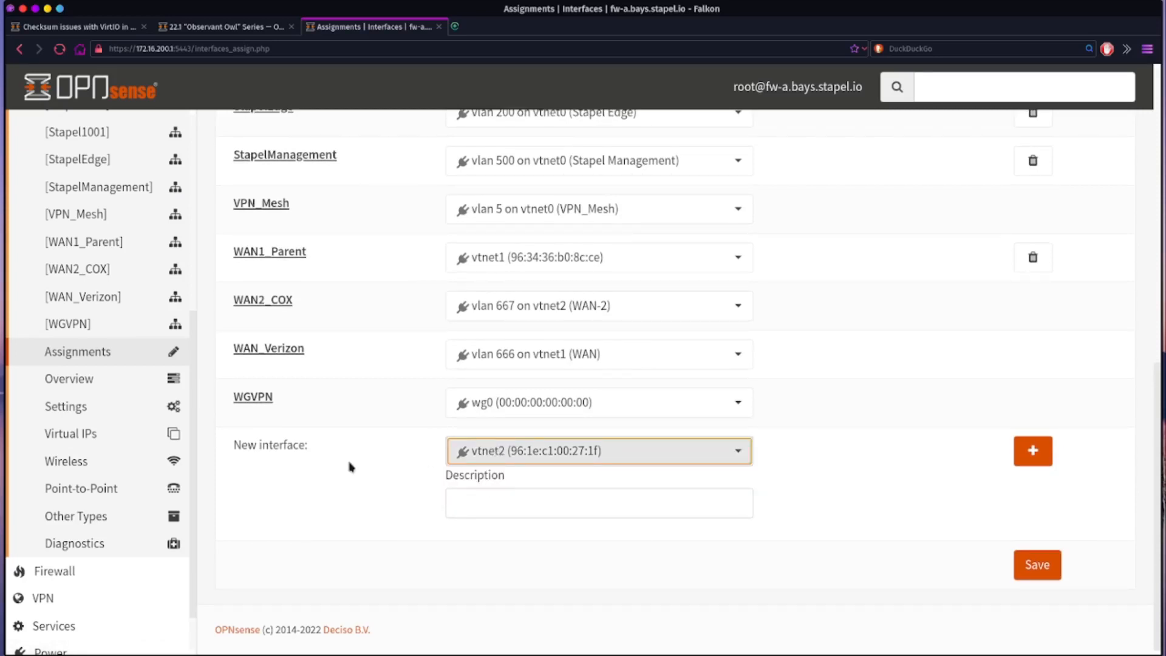
# - Add vtnet2 as a new interface and bring the resulting OPT16 row into view
pyautogui.click(1032, 450)
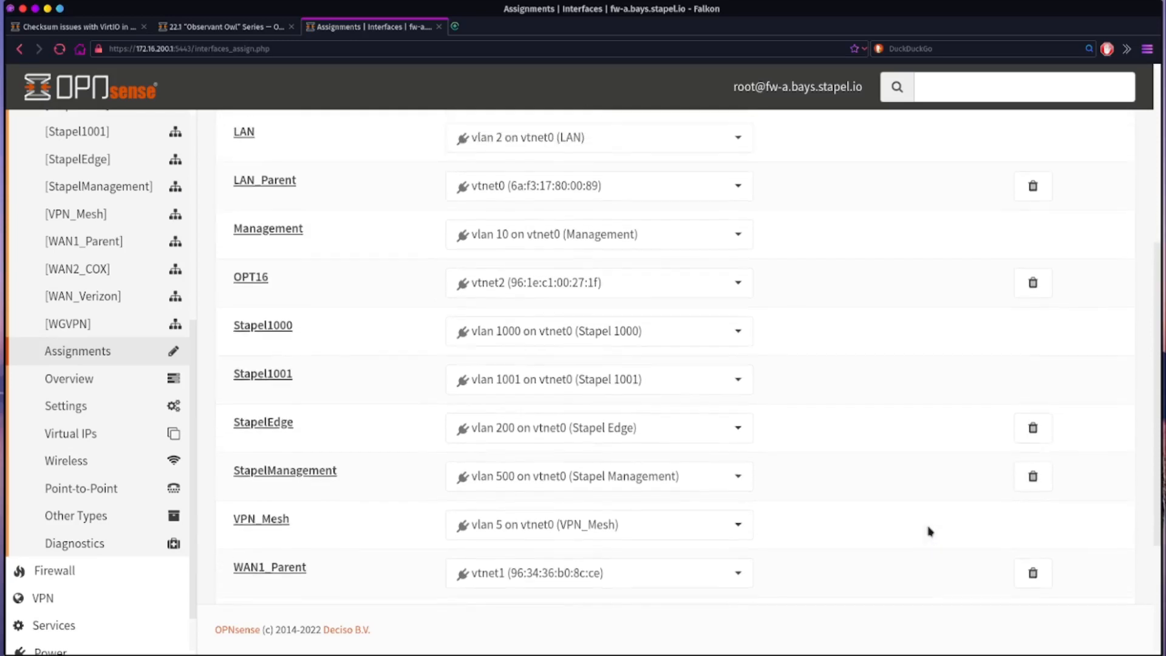
pyautogui.scroll(3)
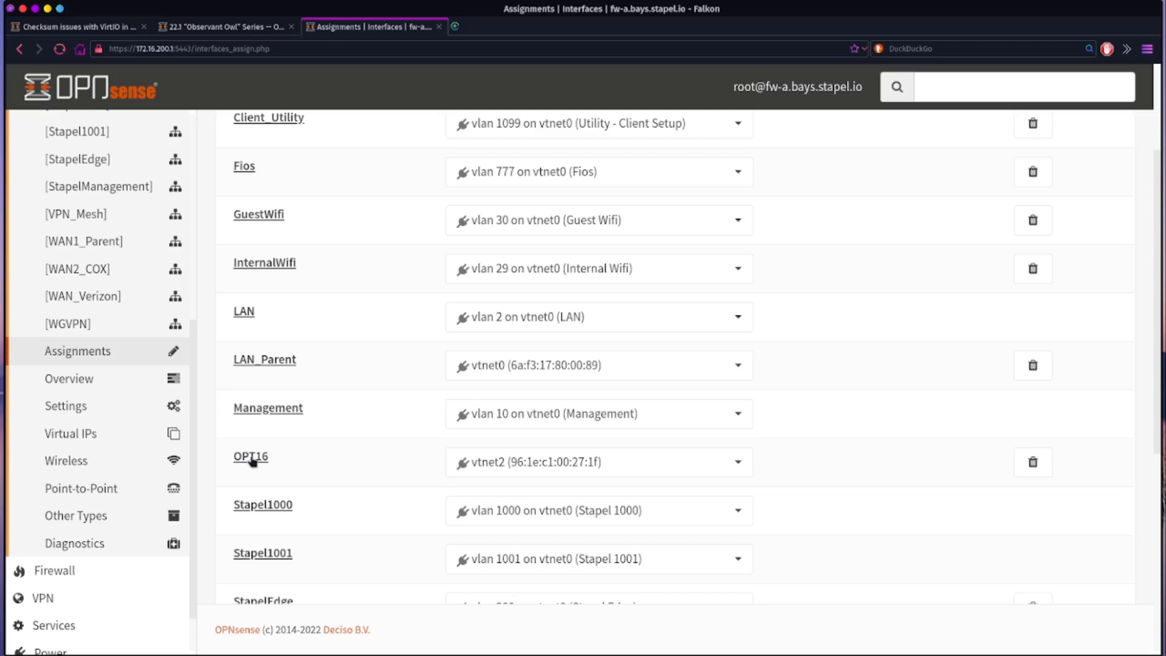
# - Give OPT16 the description WAN2_PARENT, enable it, save and apply the changes
pyautogui.click(250, 457)
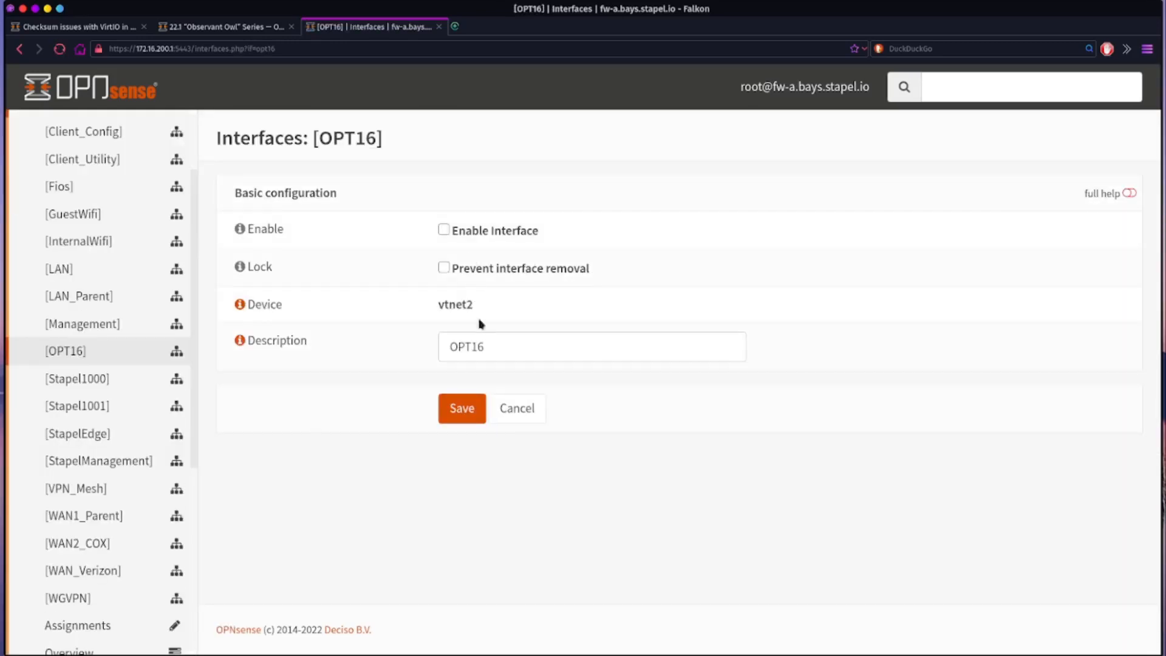
pyautogui.write('WAN2_PAREN')
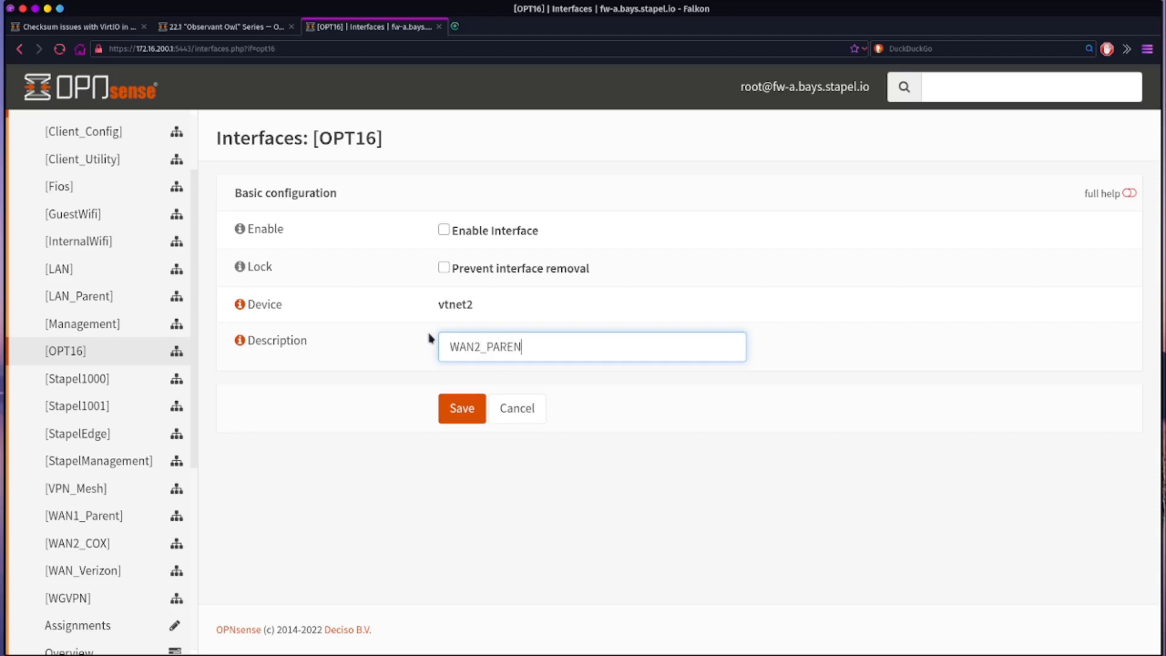
pyautogui.write('T')
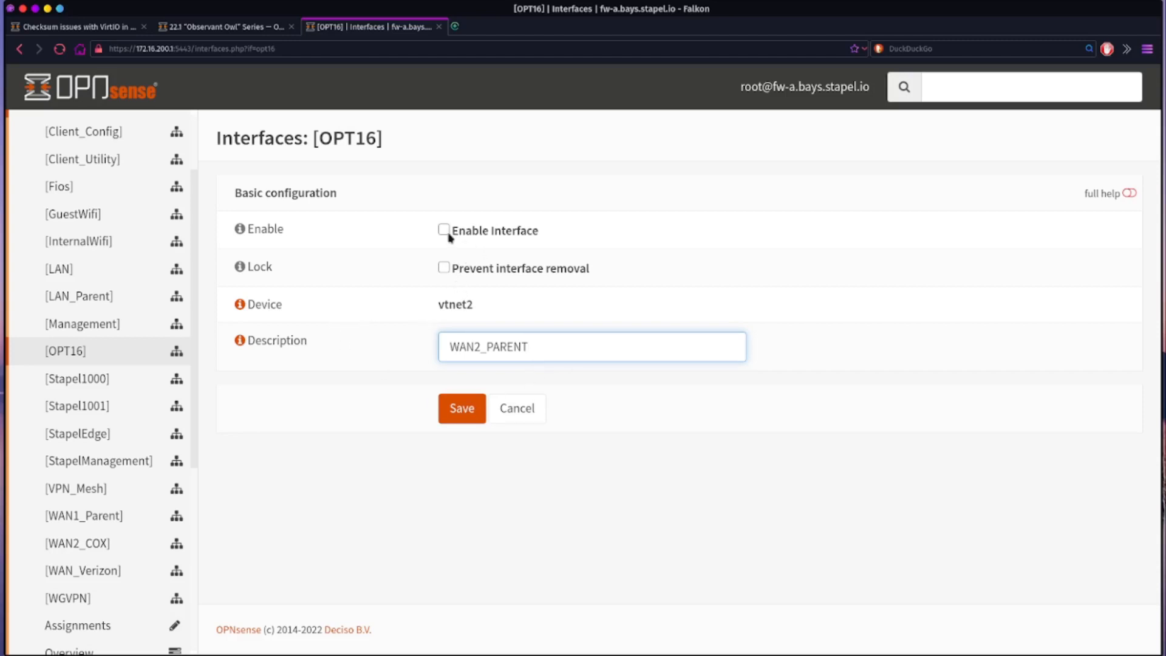
pyautogui.scroll(-3)
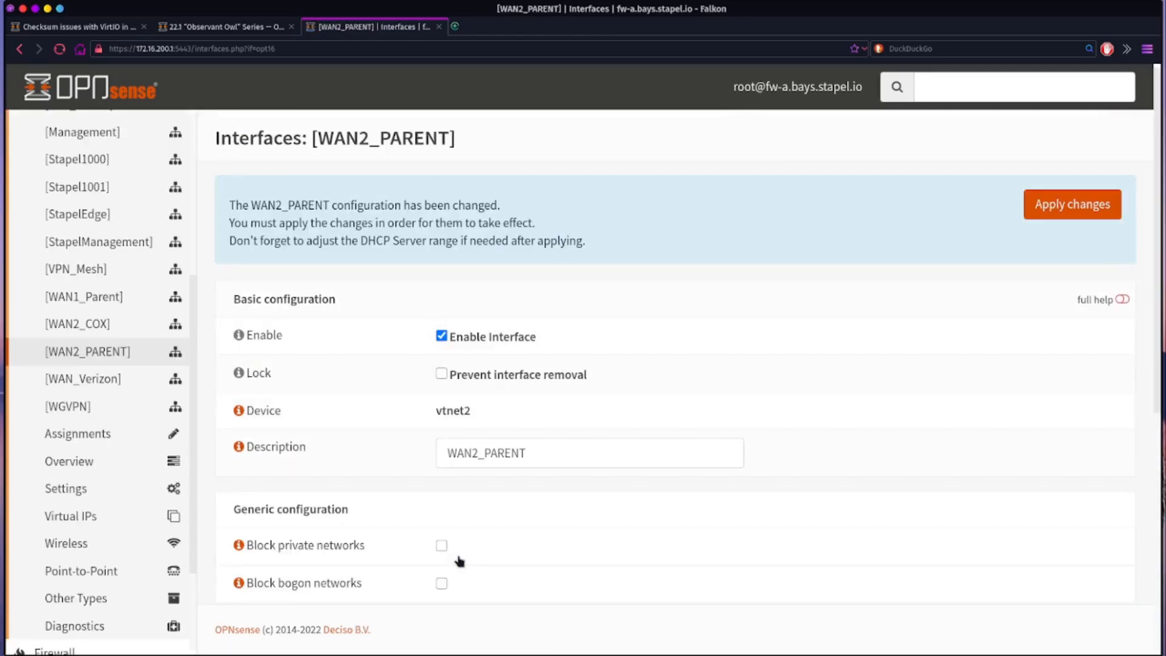
pyautogui.click(1071, 204)
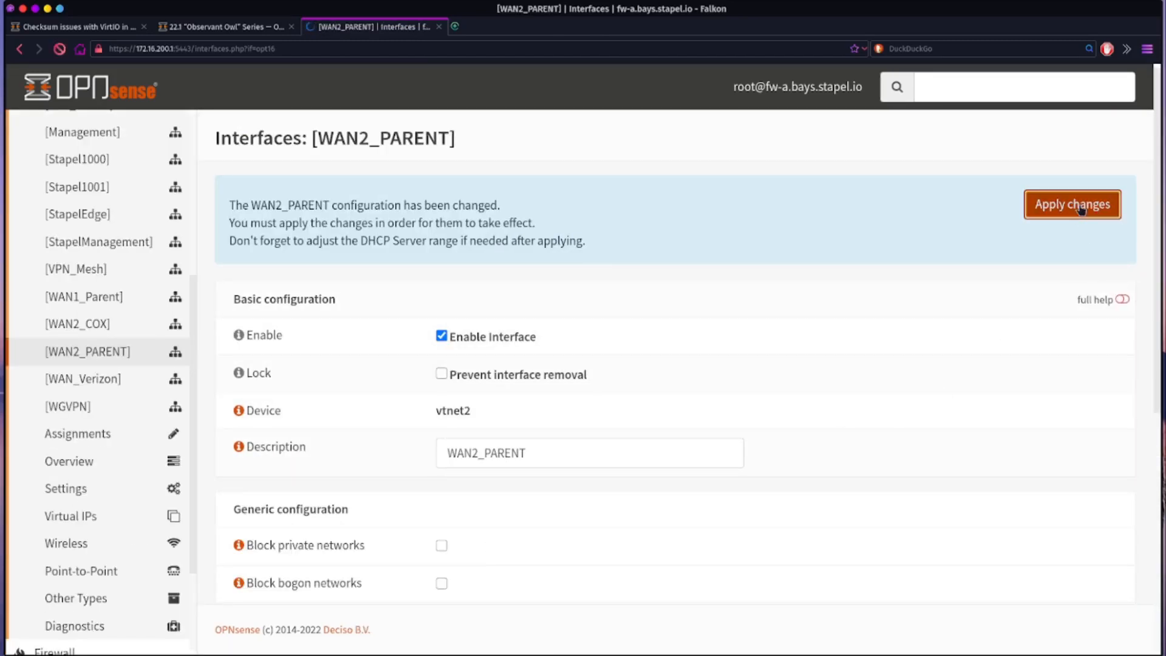
pyautogui.click(1071, 204)
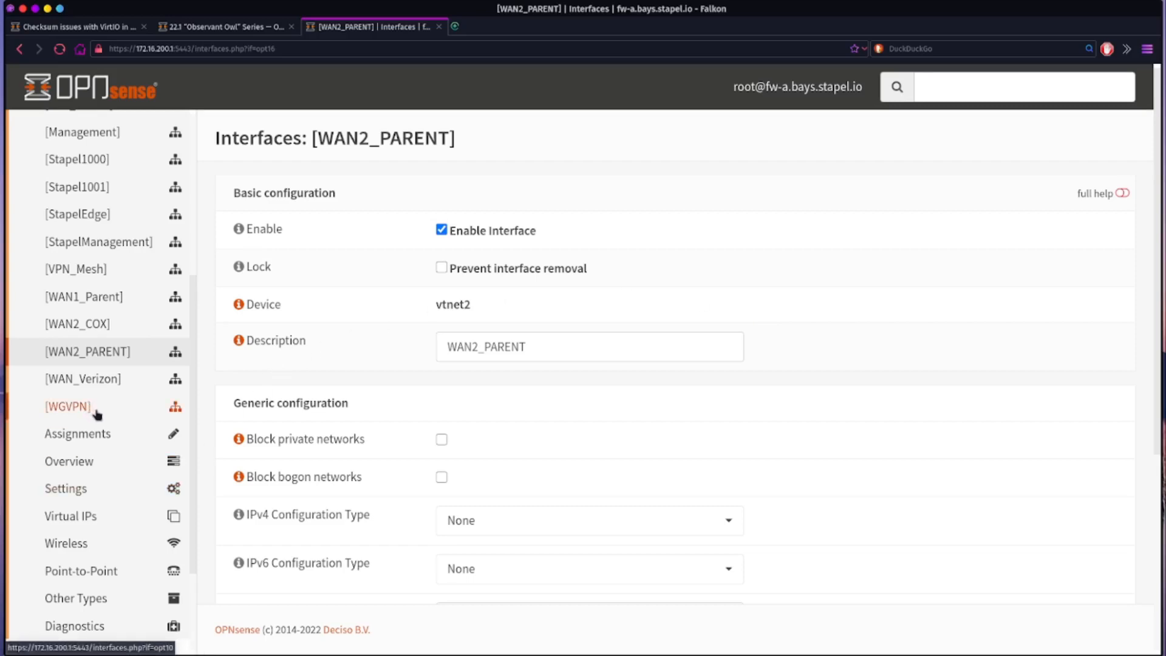
pyautogui.click(74, 27)
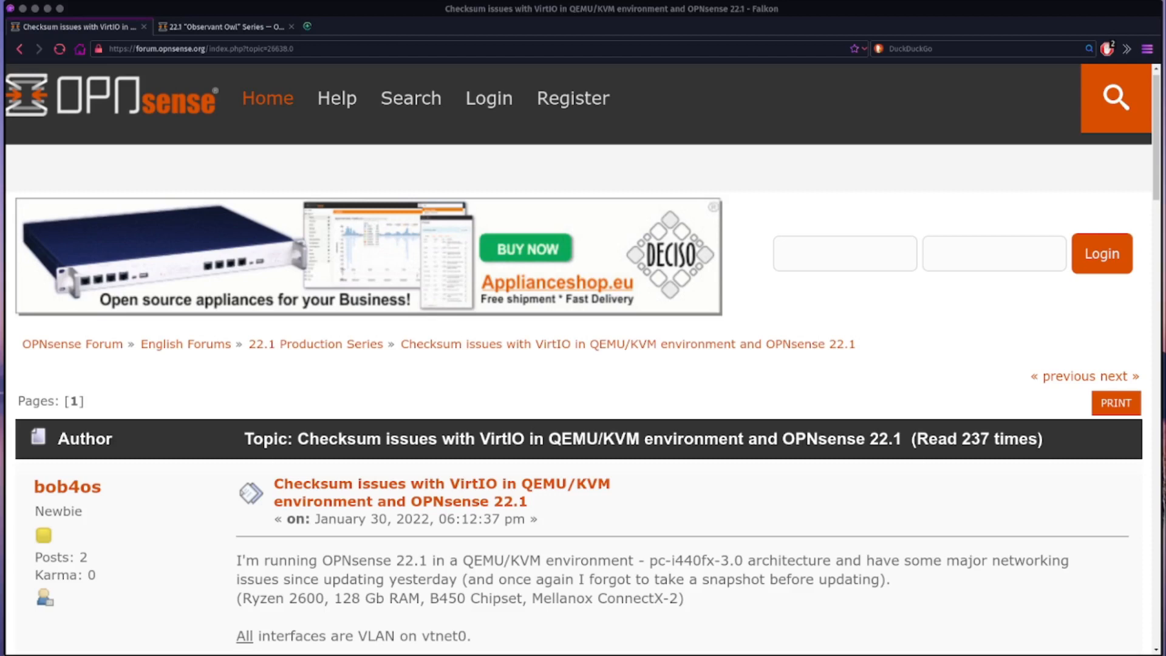
pyautogui.moveTo(672, 552)
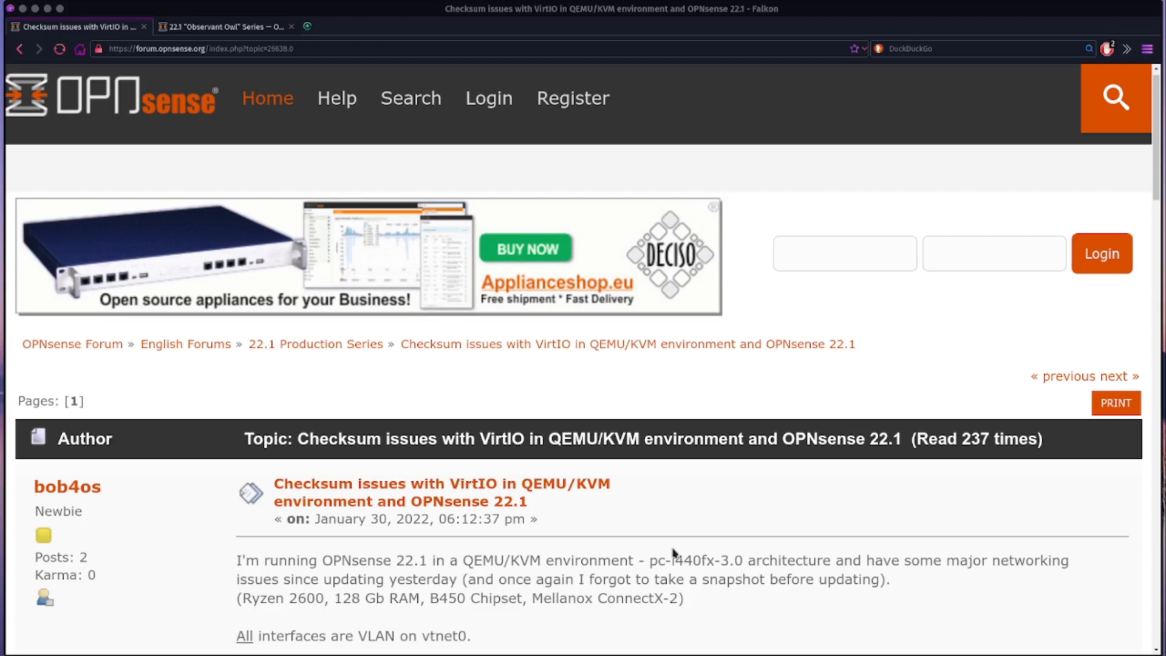
# - Scroll the thread to franco's reply and highlight 'leave the rest as is. Done'
pyautogui.scroll(-3)
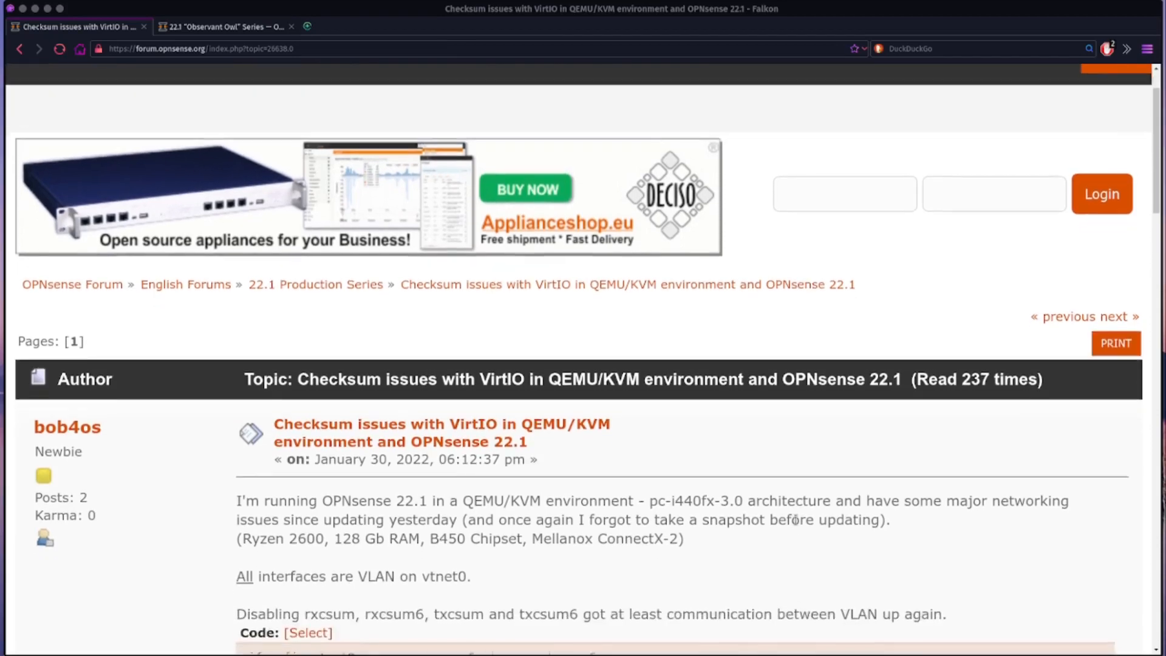
pyautogui.scroll(-3)
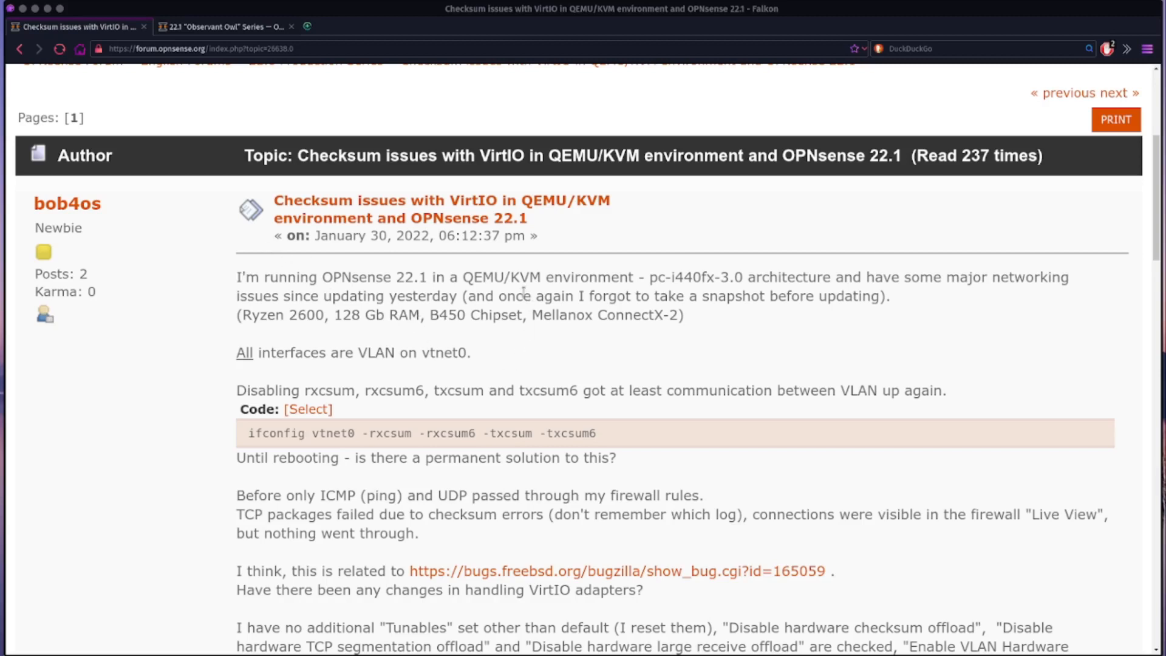
pyautogui.moveTo(775, 297)
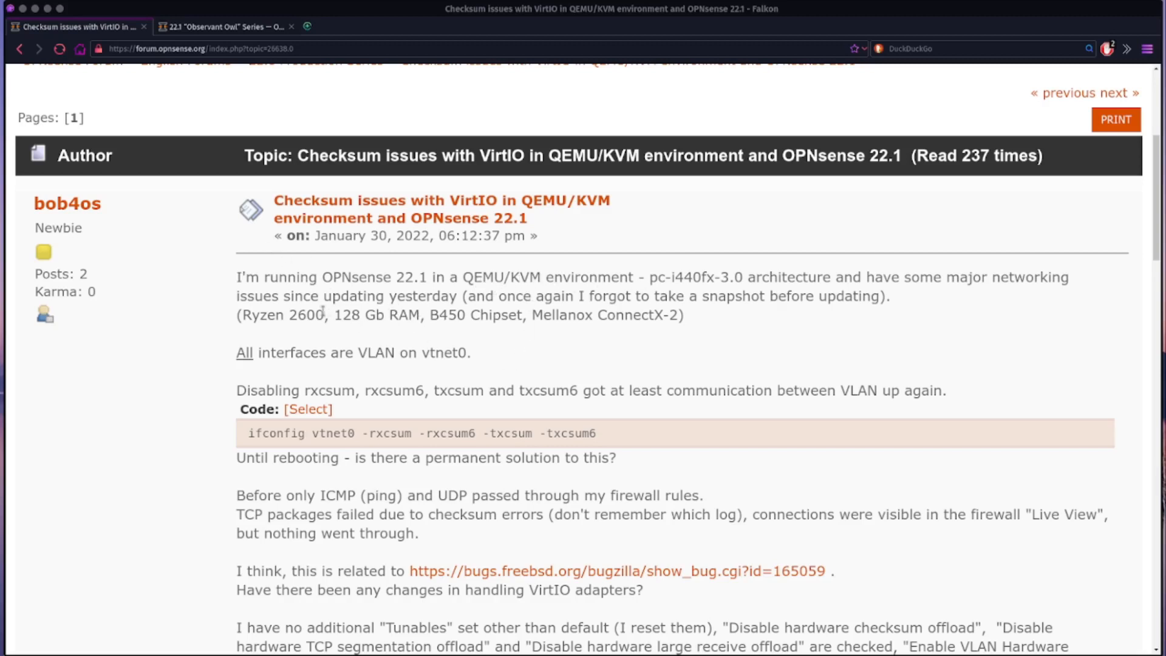
pyautogui.moveTo(678, 361)
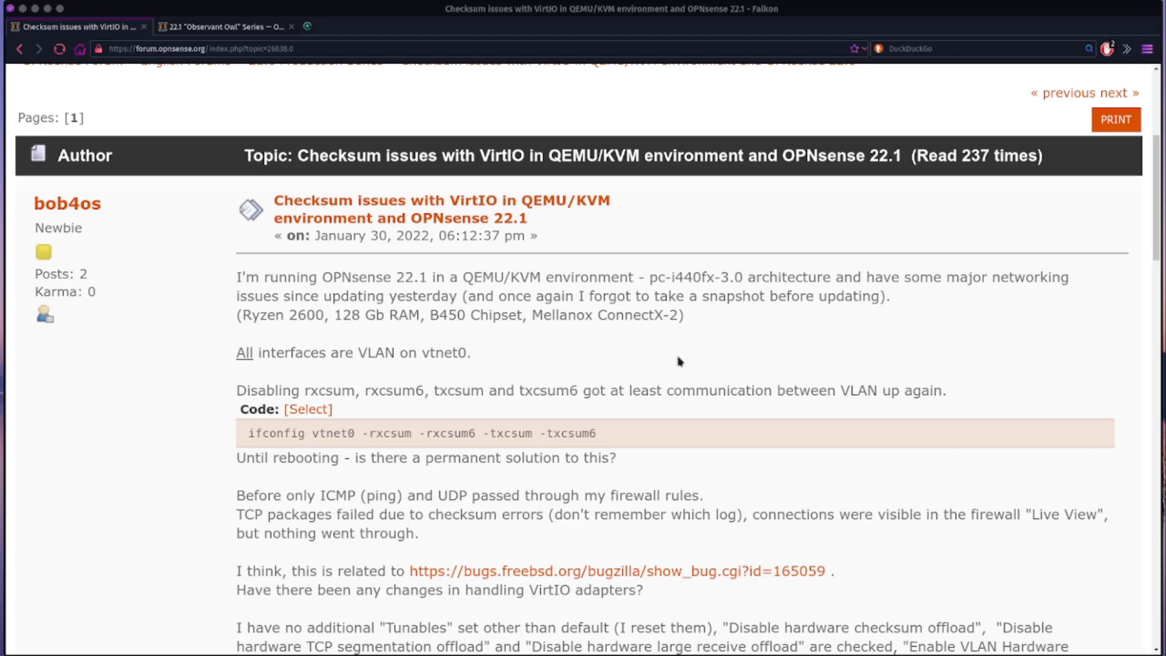
pyautogui.scroll(-3)
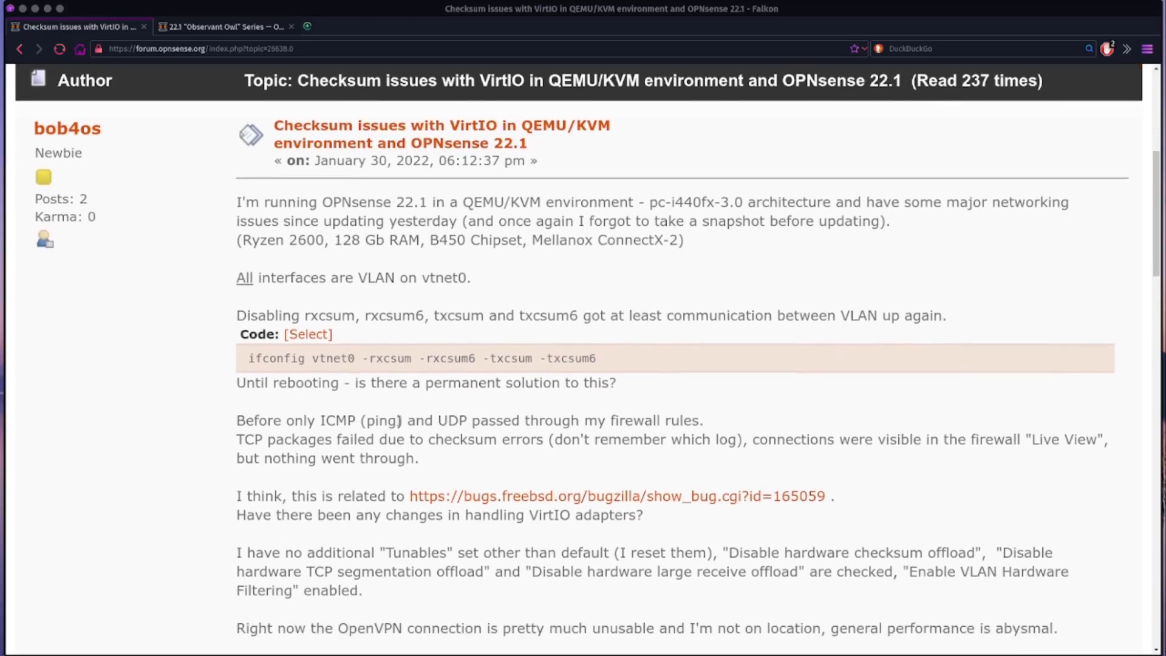
pyautogui.scroll(-3)
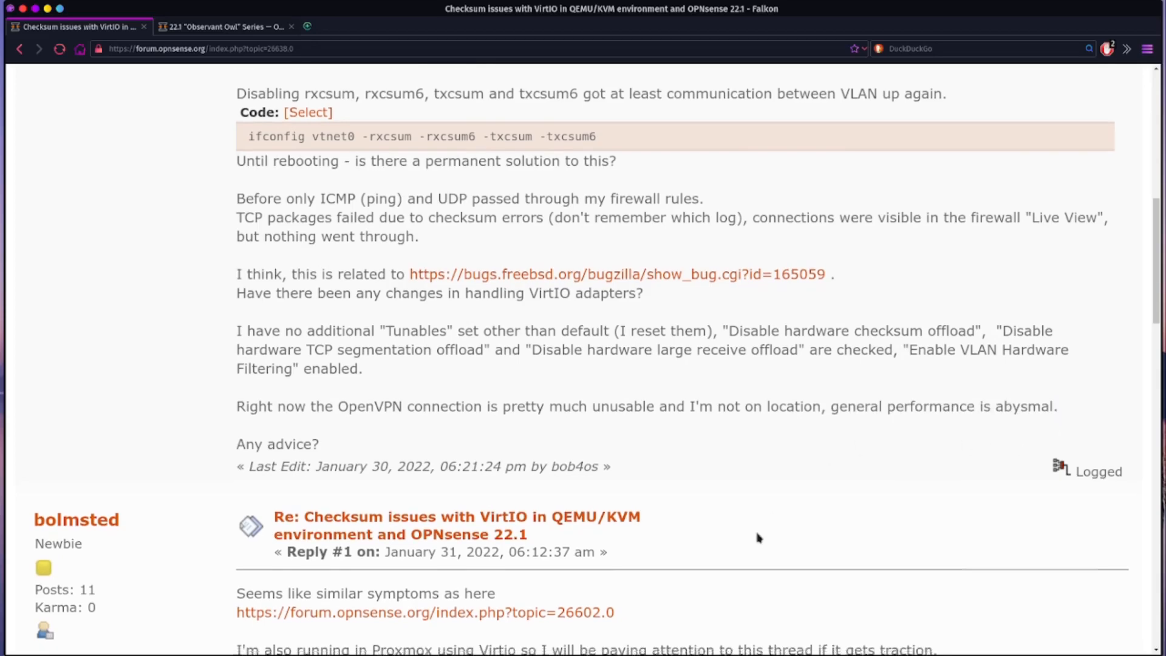
pyautogui.scroll(-3)
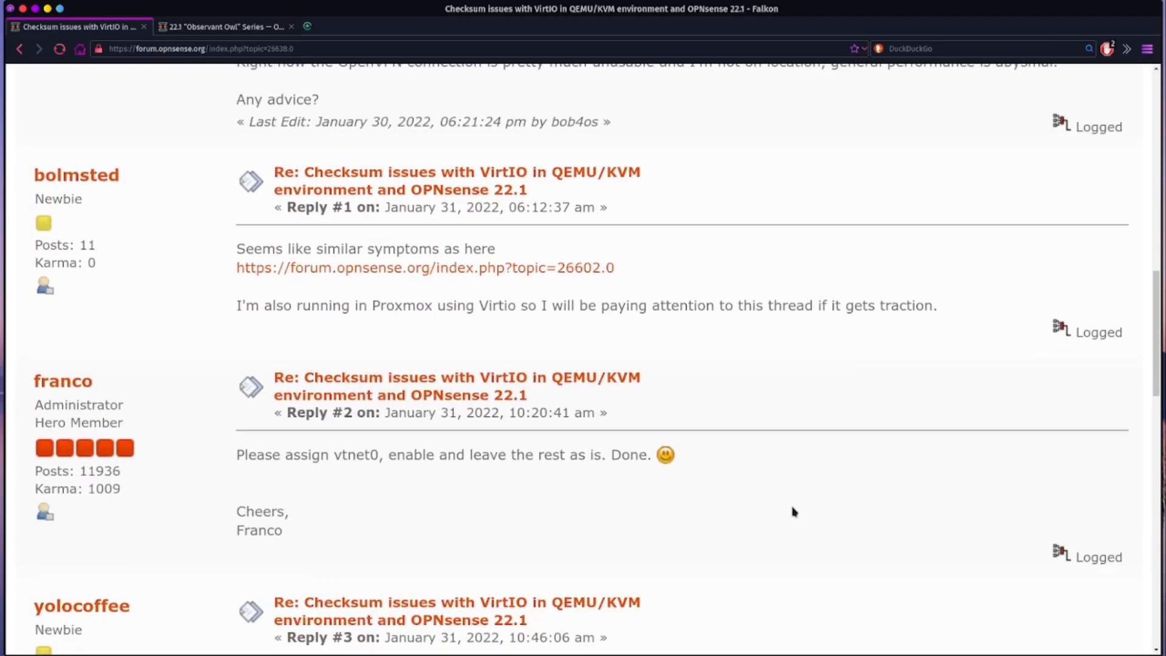
pyautogui.moveTo(814, 552)
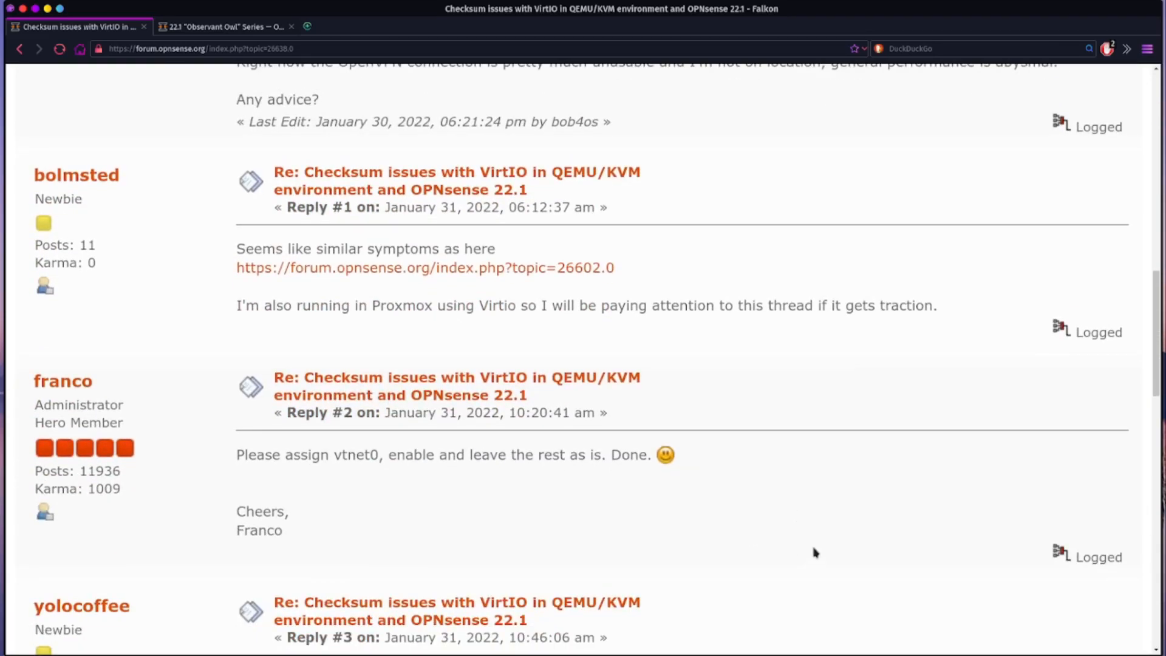
pyautogui.moveTo(809, 558)
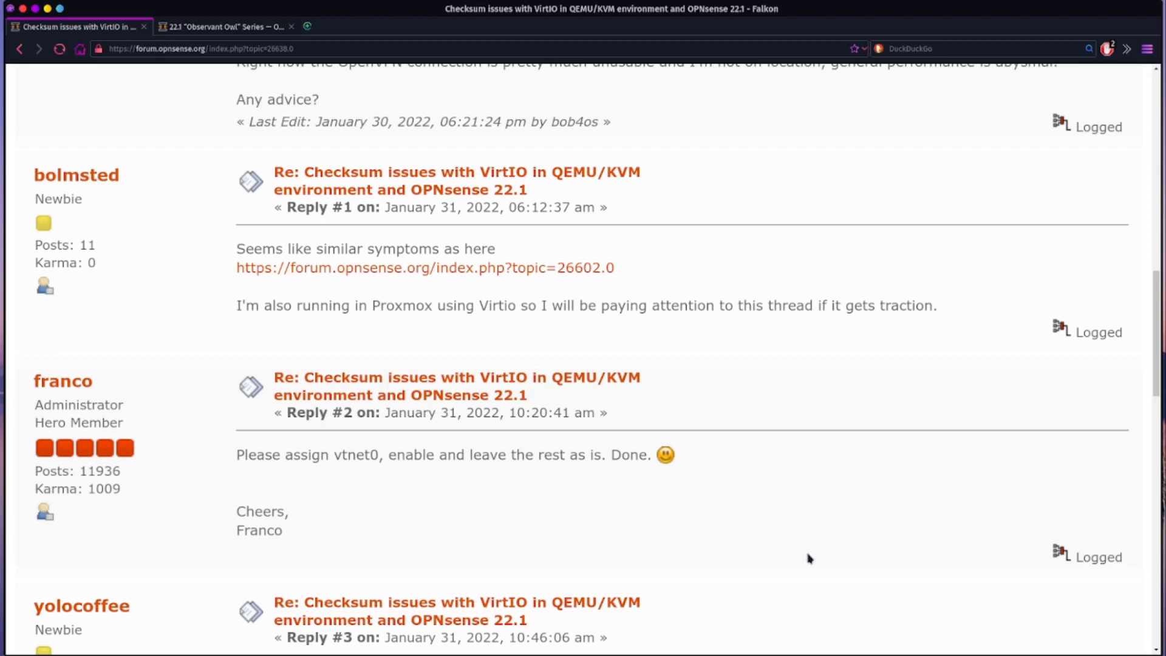
pyautogui.moveTo(800, 552)
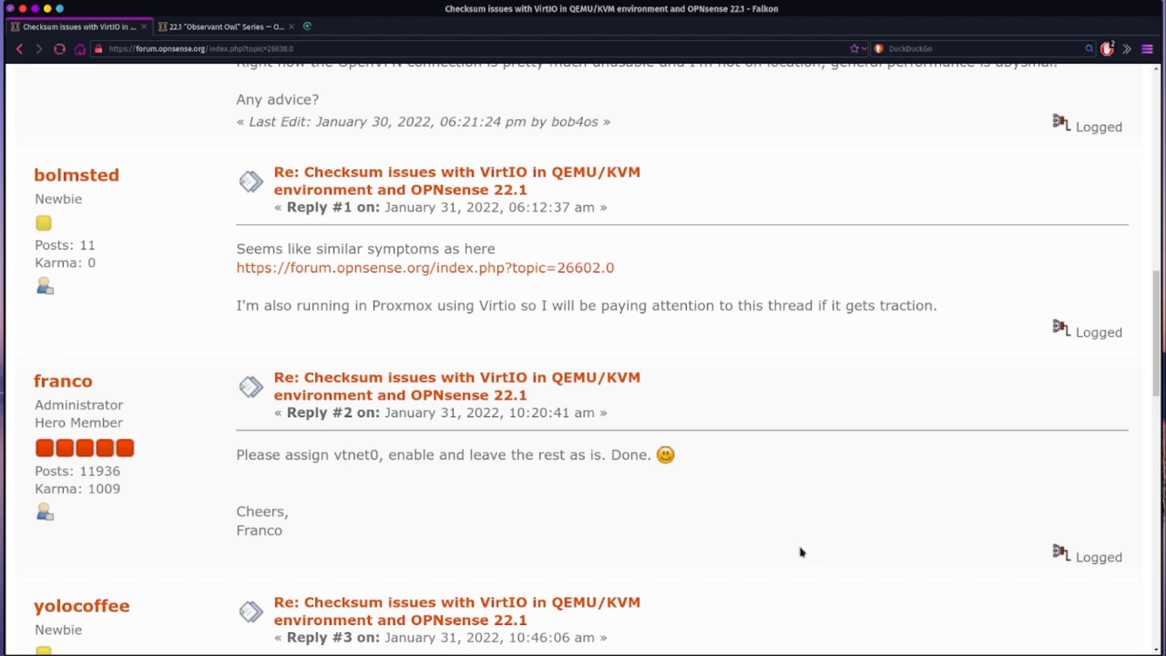
pyautogui.moveTo(754, 472)
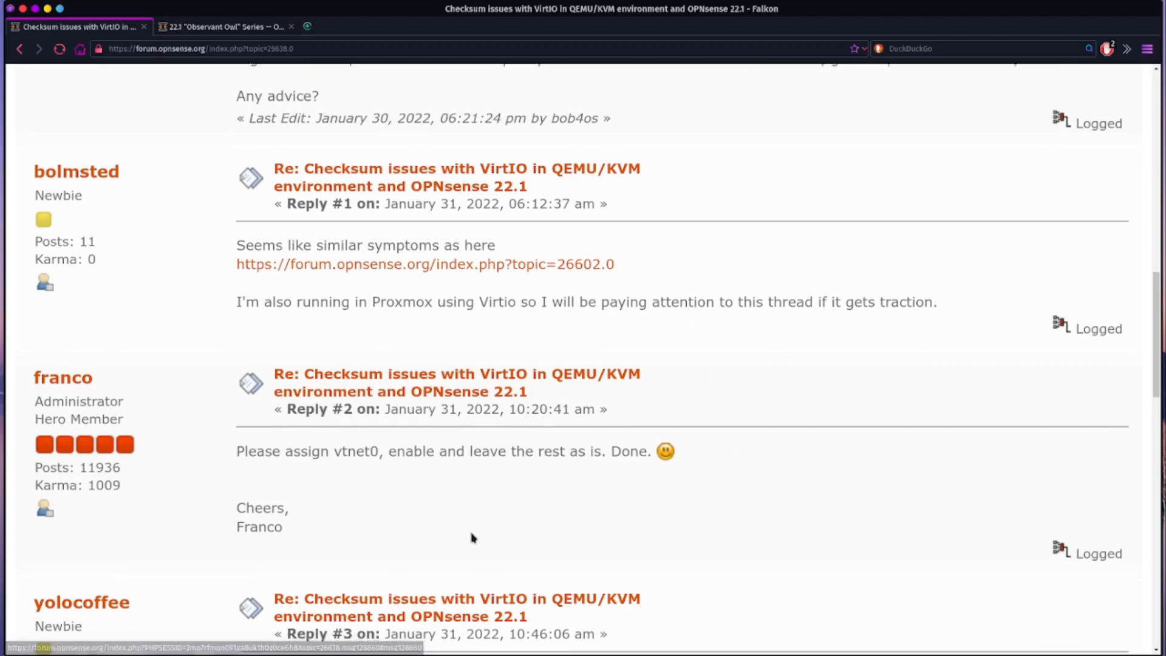
pyautogui.scroll(-3)
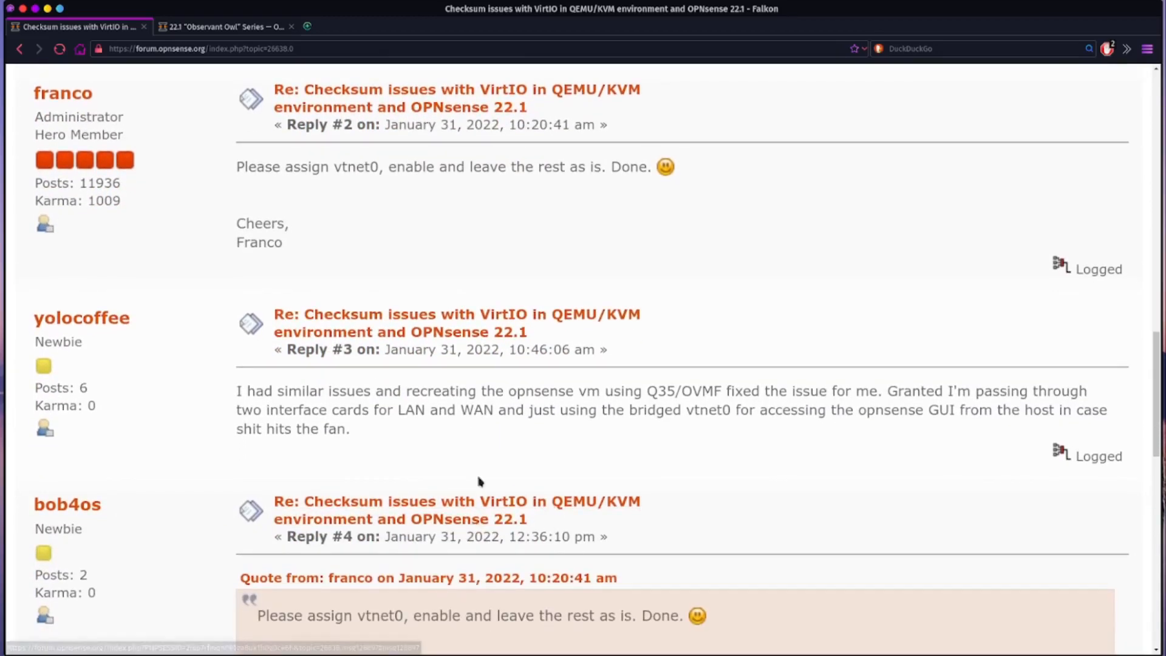
pyautogui.scroll(-3)
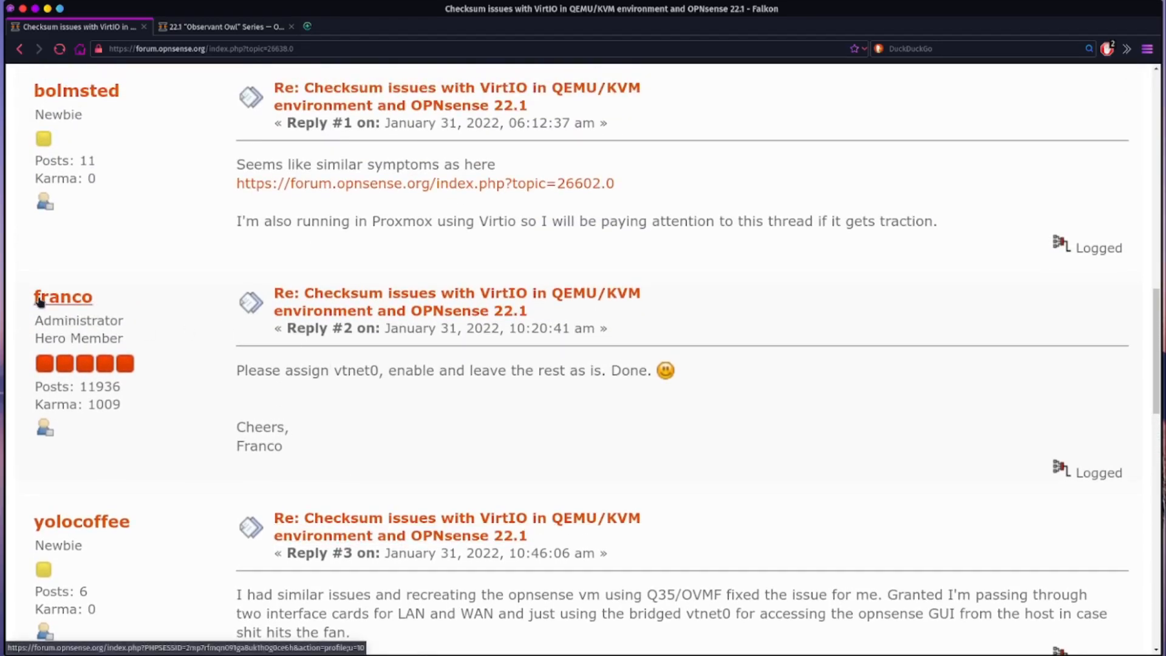
pyautogui.doubleClick(258, 370)
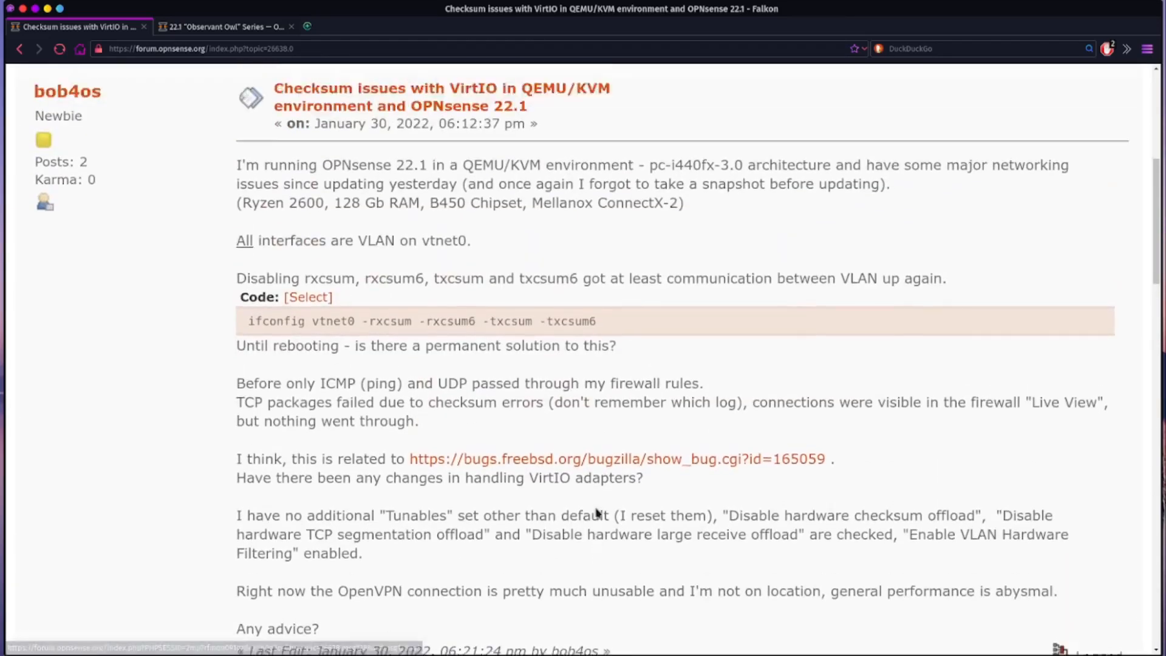
pyautogui.scroll(3)
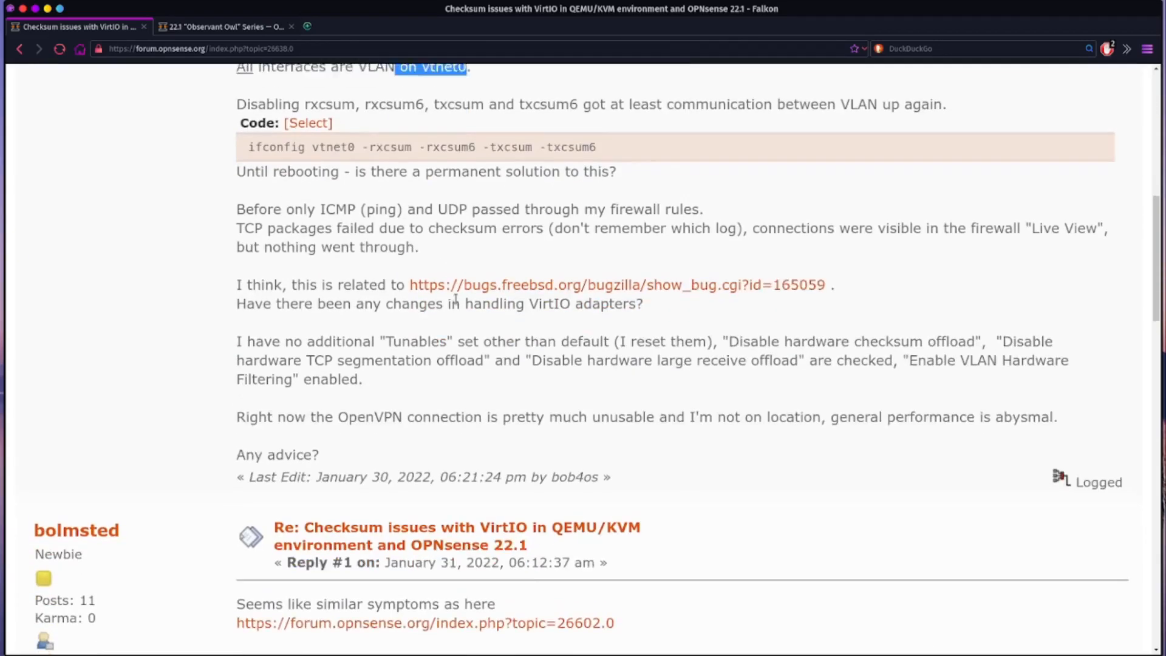
pyautogui.scroll(-3)
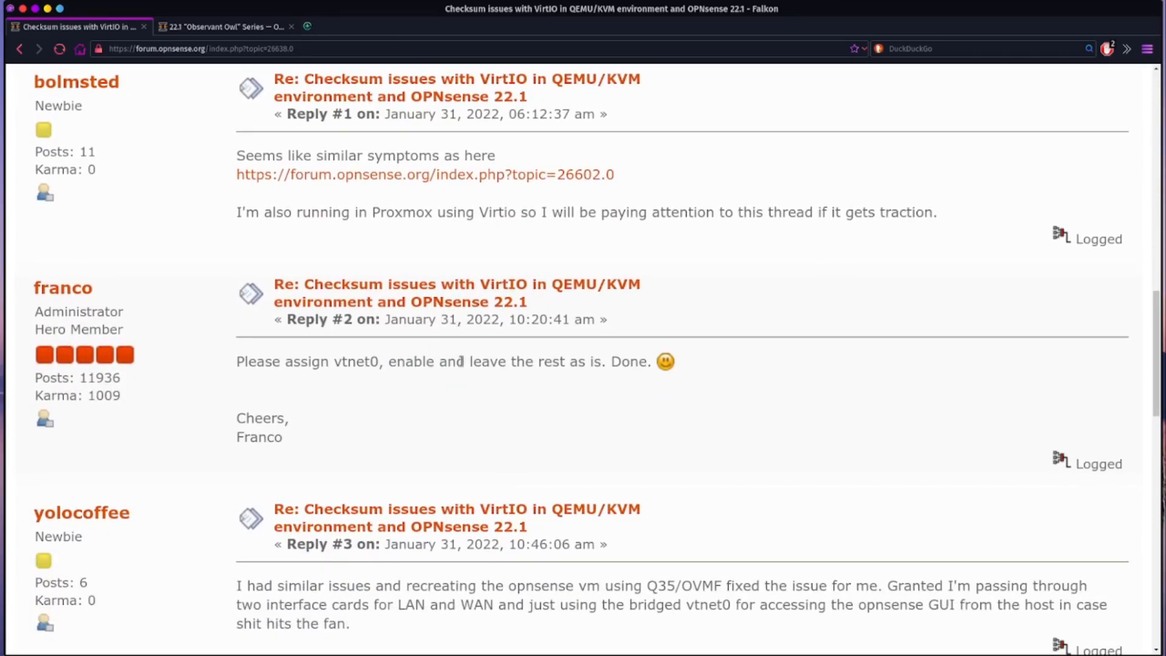
pyautogui.moveTo(464, 361); pyautogui.dragTo(641, 362)
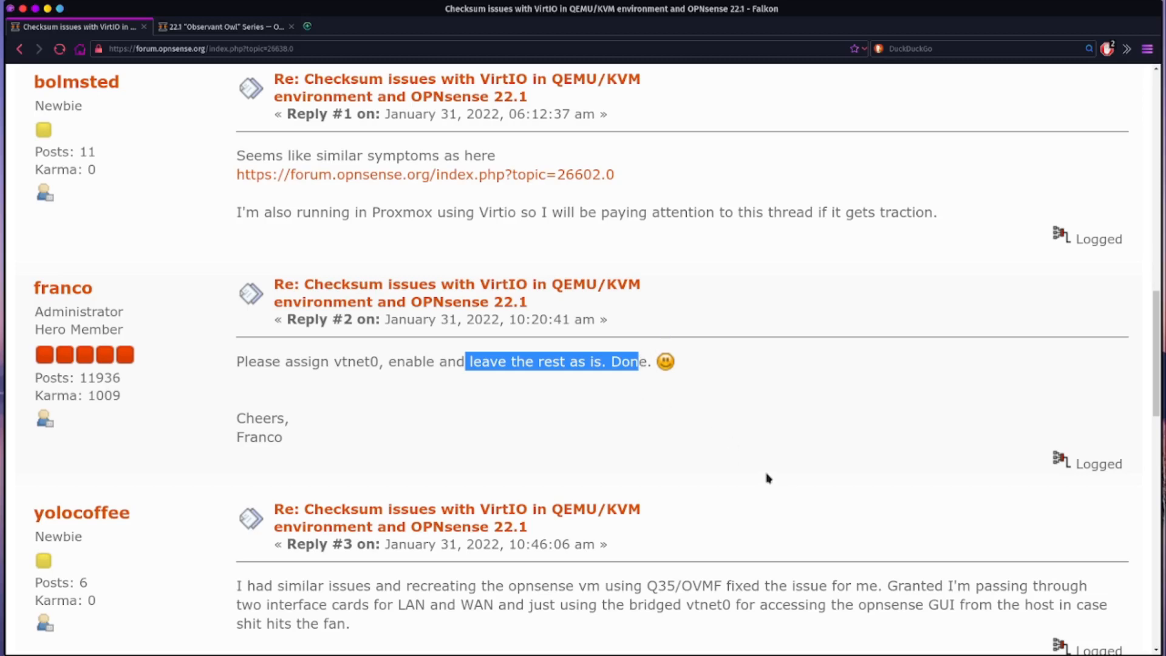
pyautogui.moveTo(610, 428)
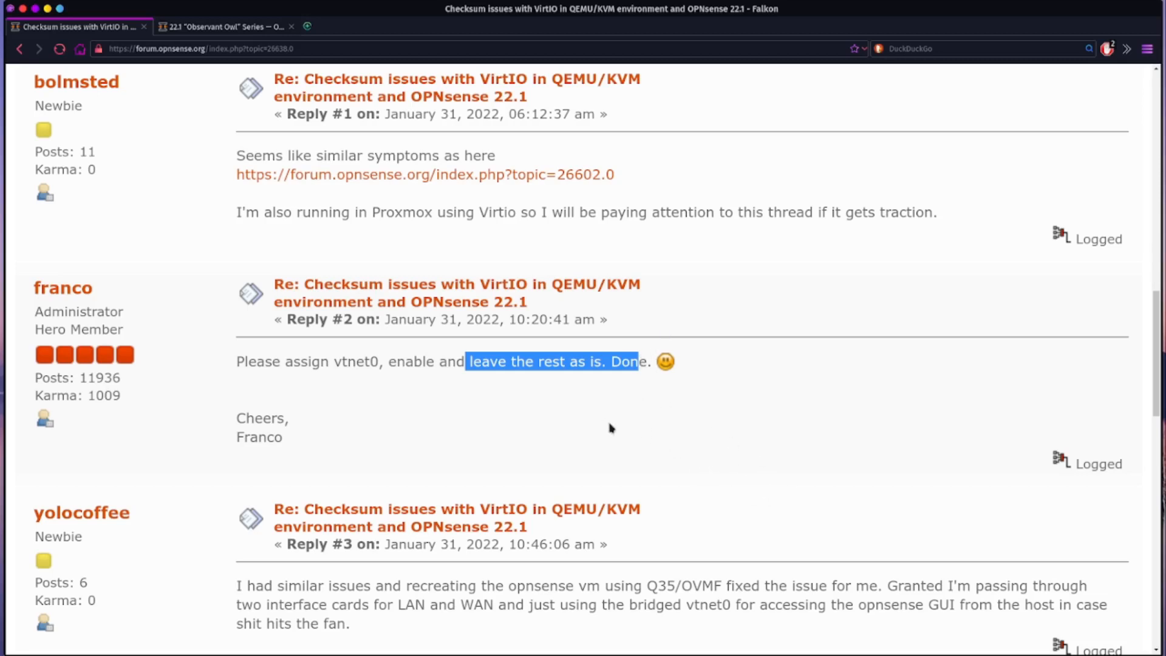
pyautogui.moveTo(689, 547)
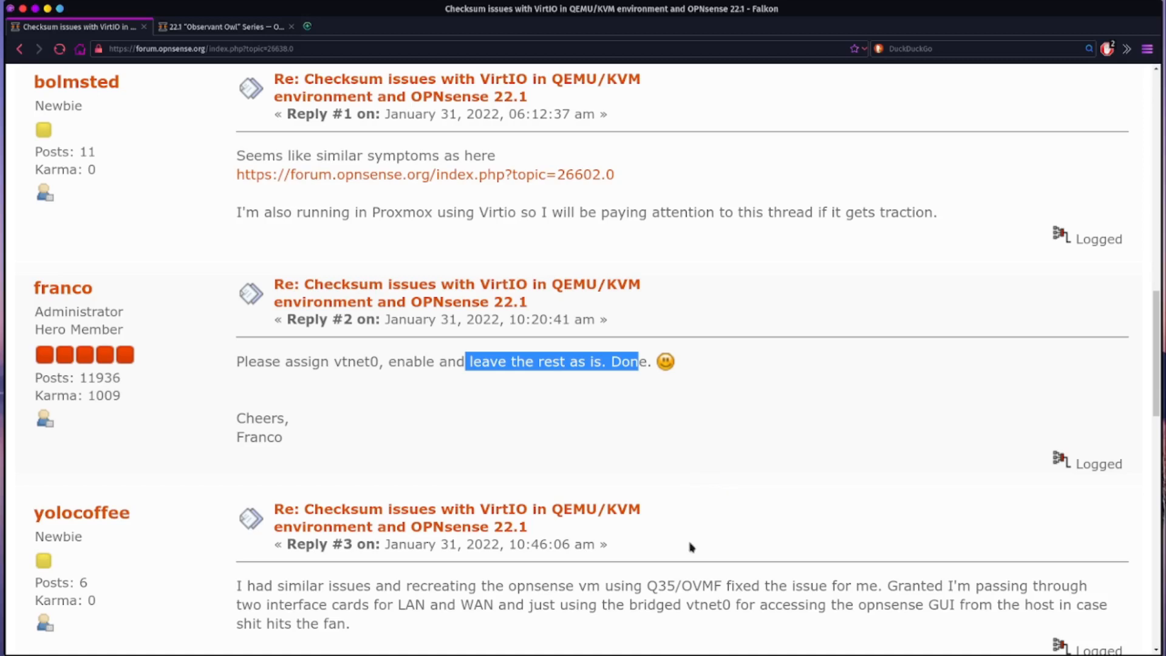
pyautogui.moveTo(706, 522)
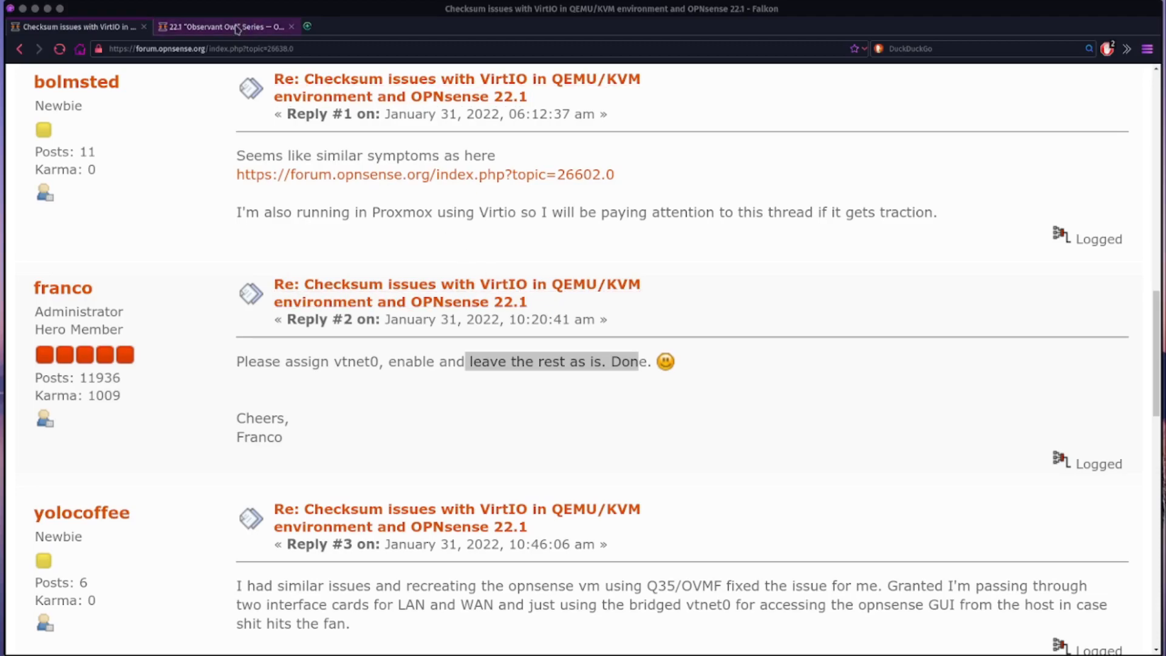
# - Switch to the 22.1 release notes and scroll down to Known issues
pyautogui.click(223, 26)
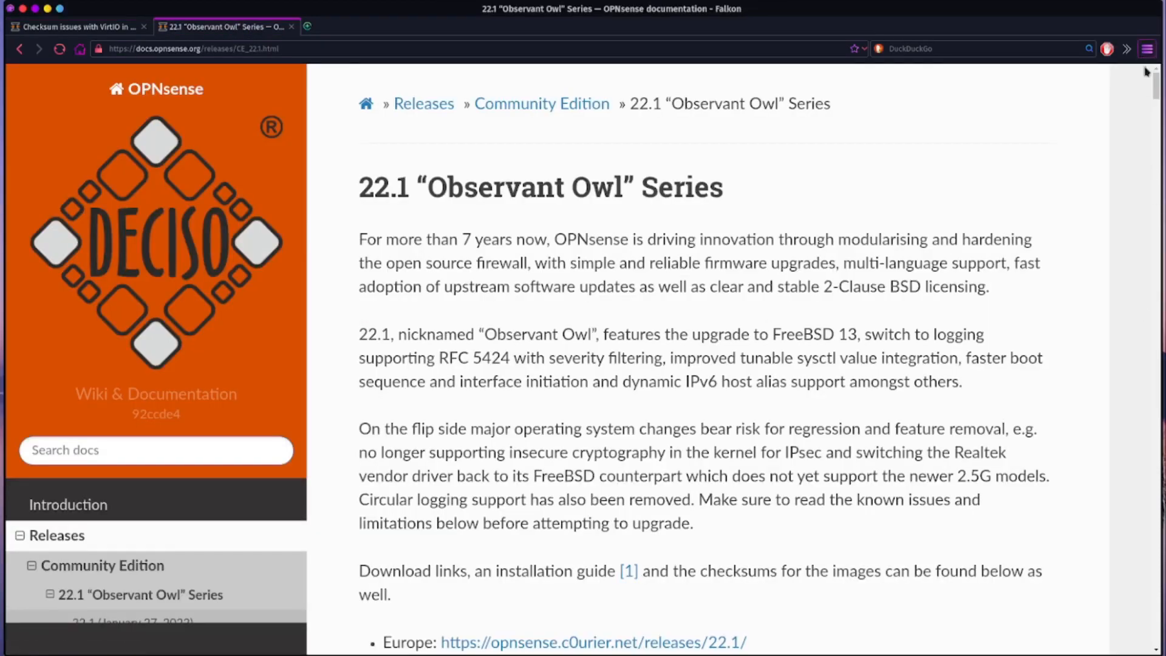
pyautogui.scroll(-3)
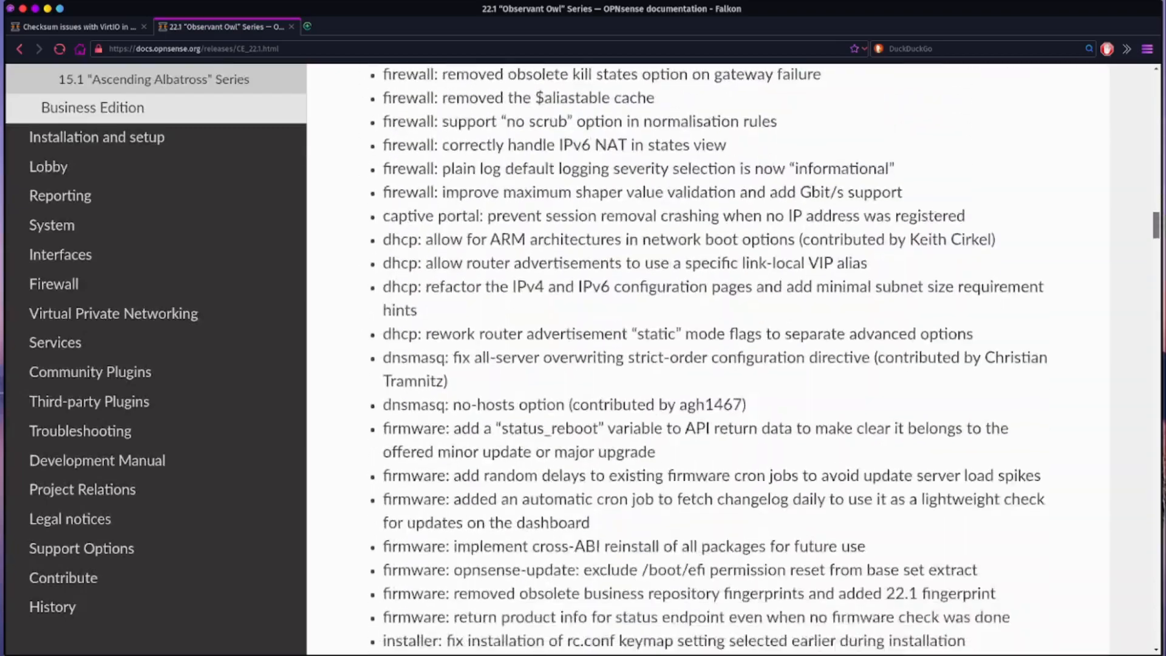
pyautogui.scroll(-3)
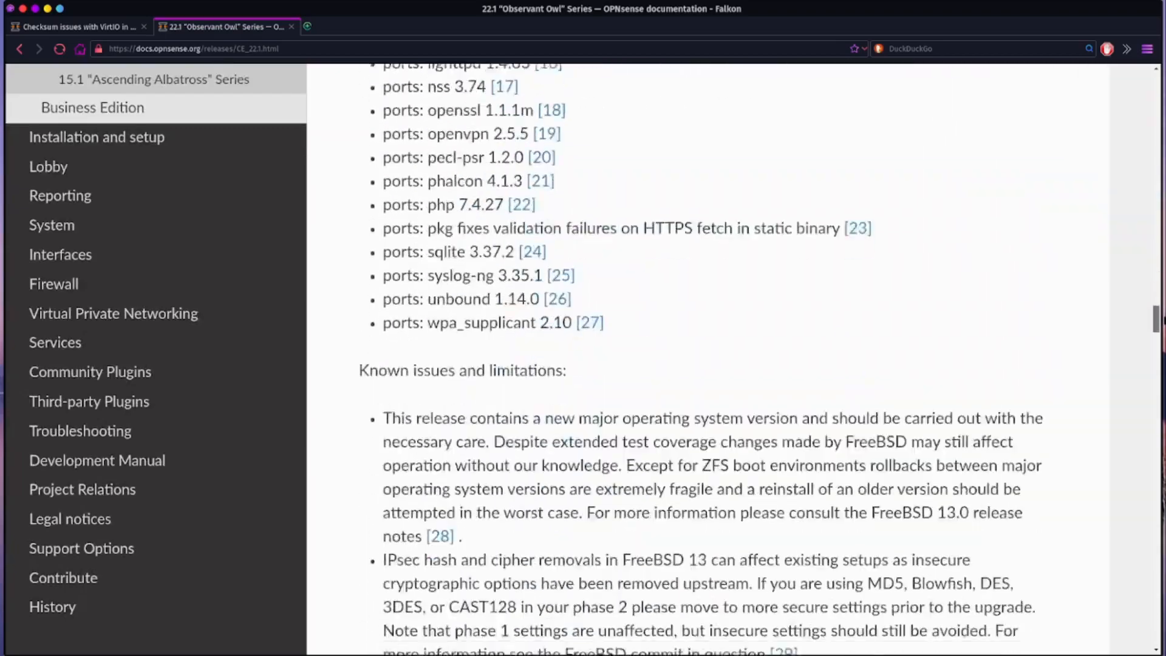
pyautogui.scroll(-3)
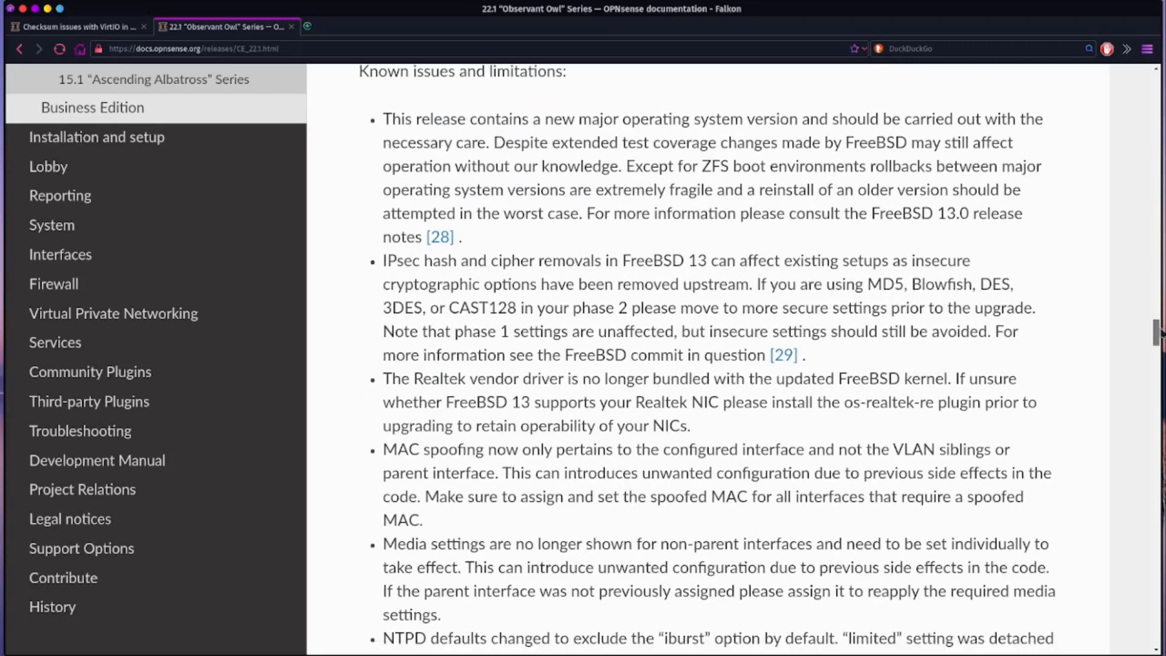
pyautogui.scroll(-3)
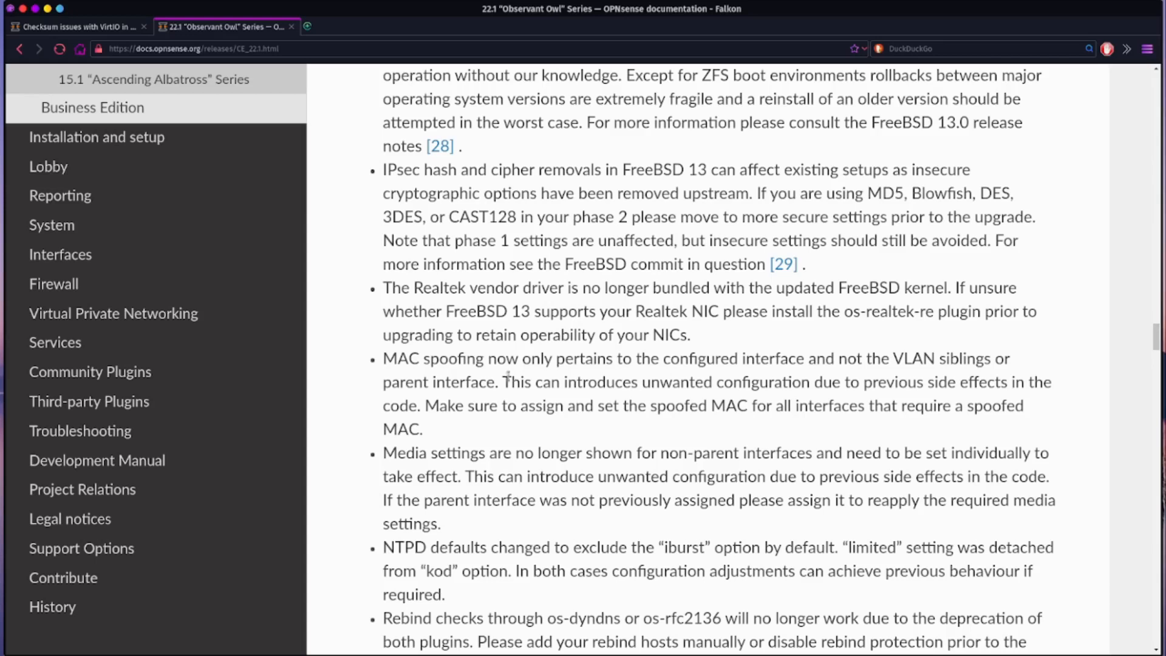
# - Highlight the media settings known issue about assigning parent interfaces, then return to the forum
pyautogui.doubleClick(390, 453)
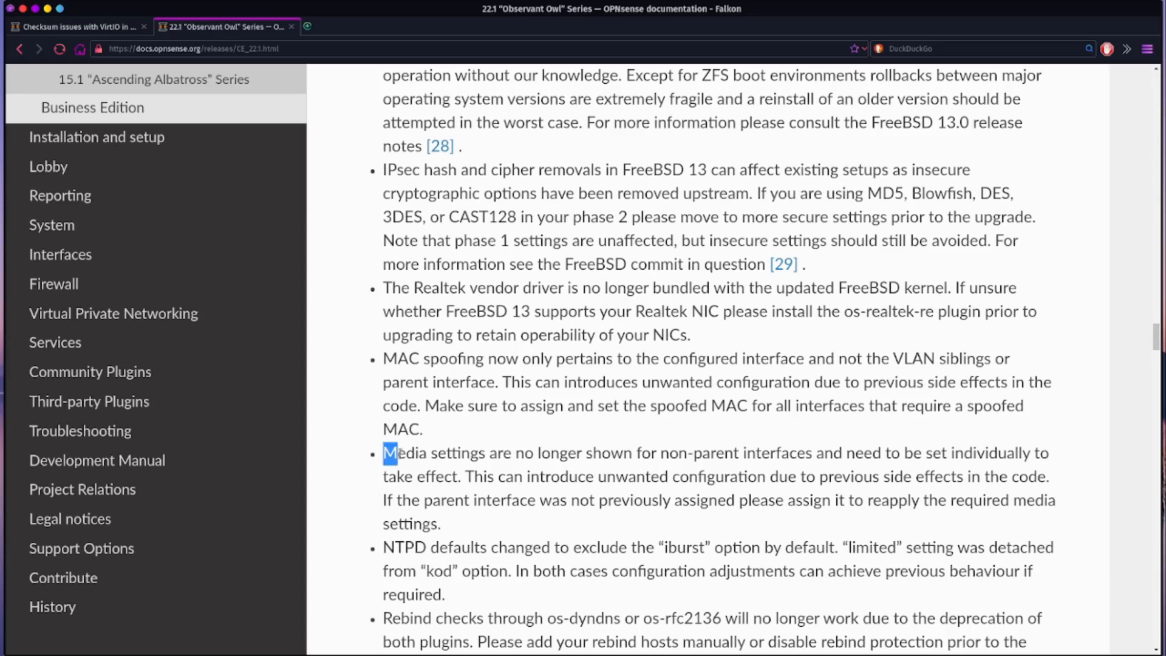
pyautogui.moveTo(384, 452); pyautogui.dragTo(439, 524)
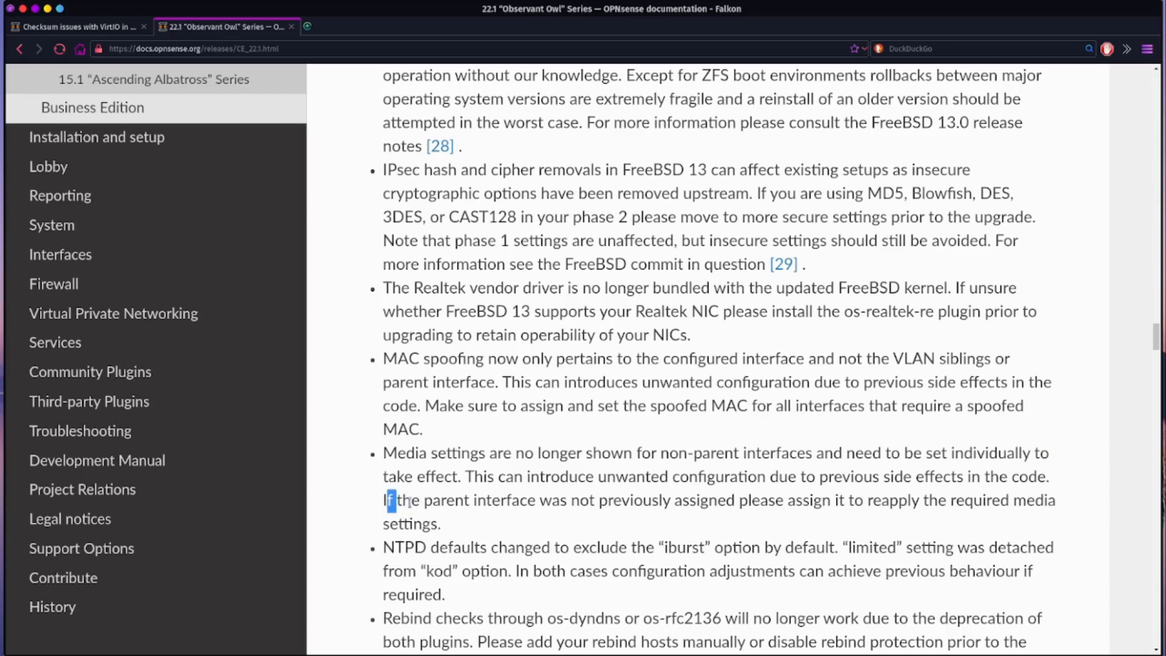
pyautogui.moveTo(387, 500); pyautogui.dragTo(466, 500)
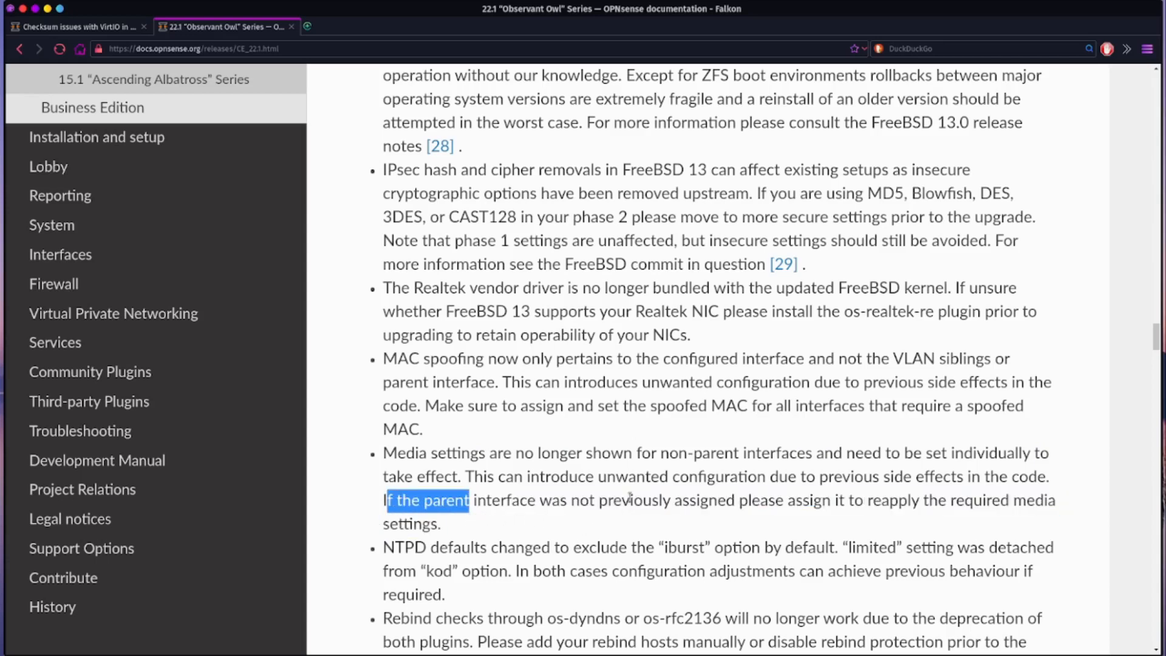
pyautogui.doubleClick(752, 499)
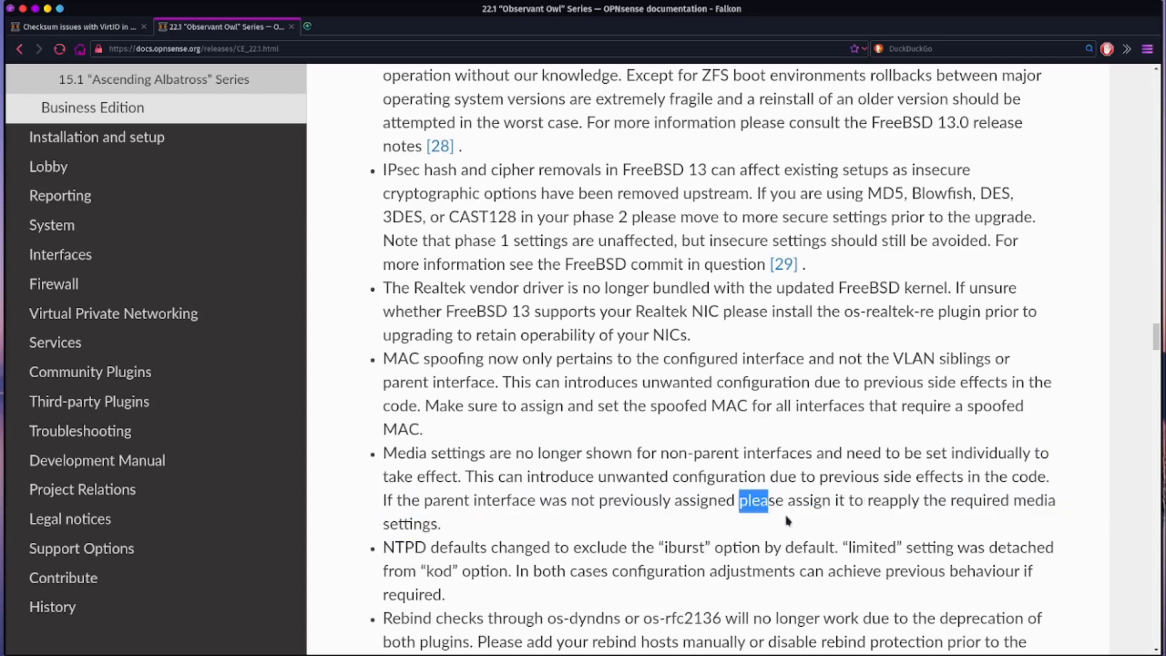
pyautogui.moveTo(751, 500); pyautogui.dragTo(438, 523)
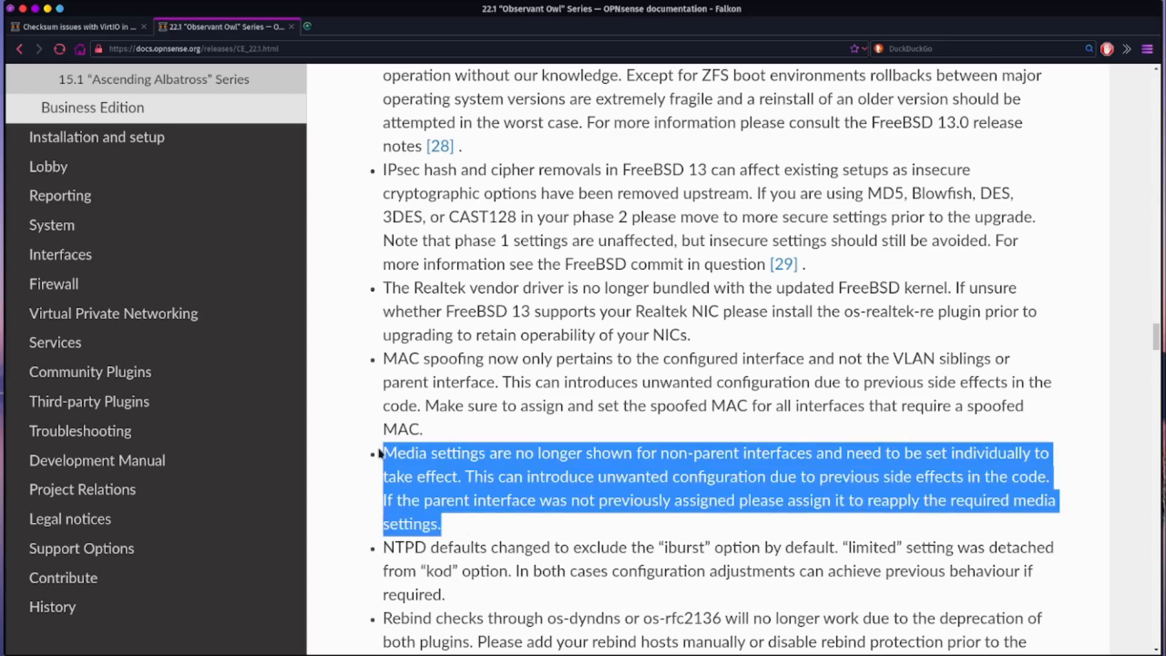
pyautogui.click(470, 522)
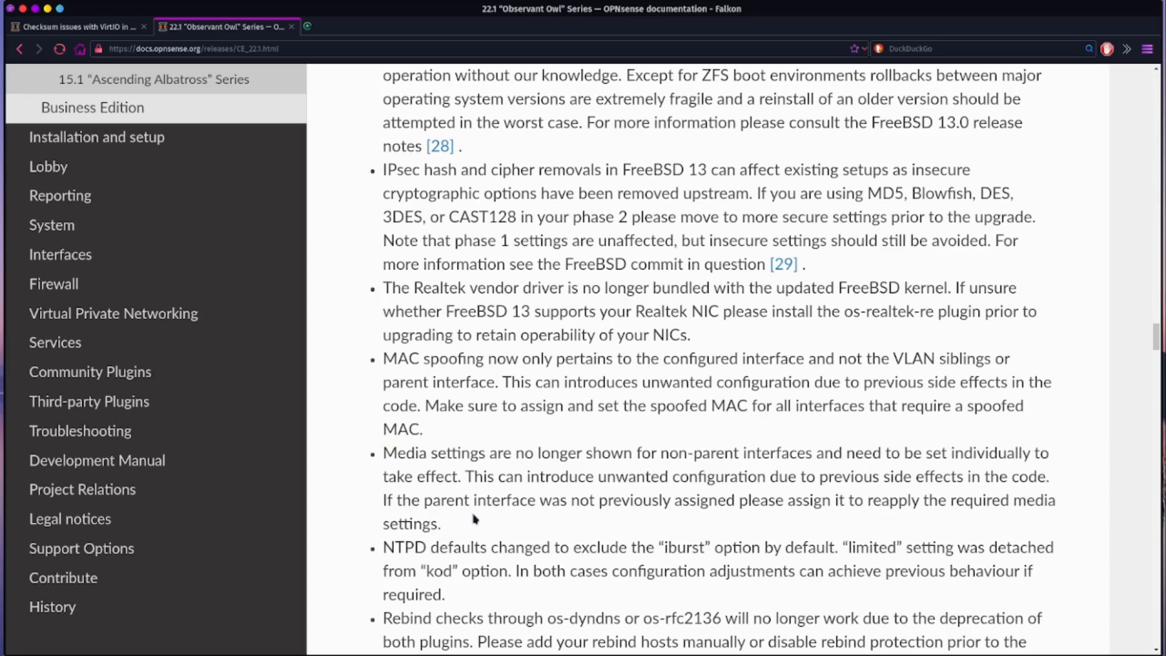
pyautogui.moveTo(460, 527)
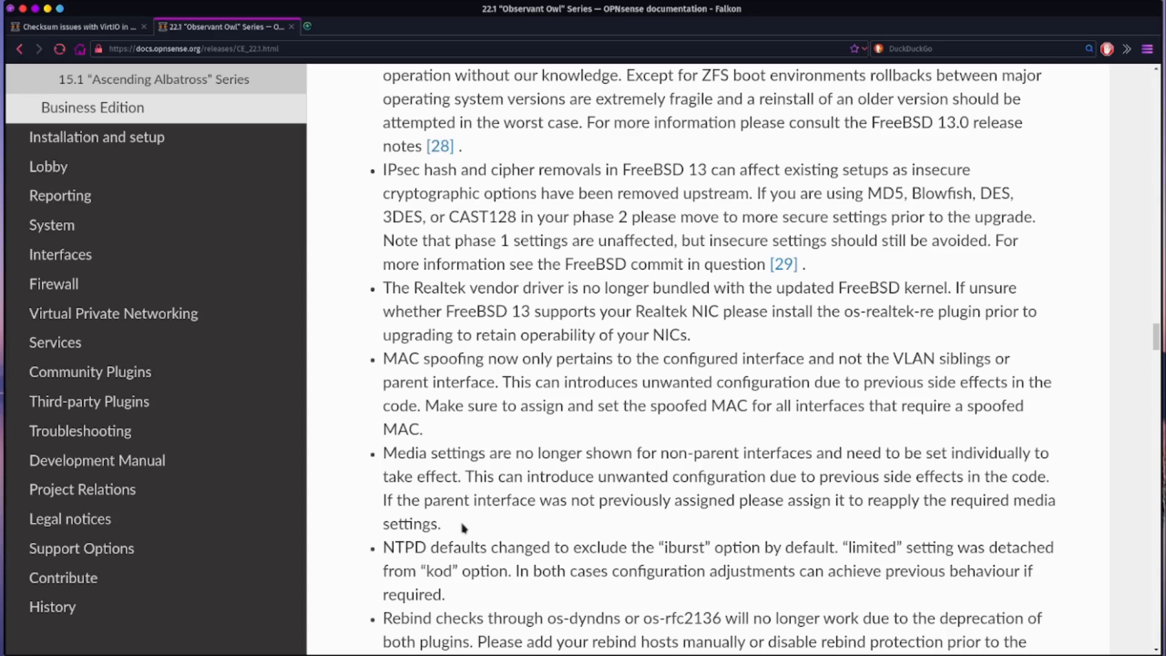
pyautogui.moveTo(527, 536)
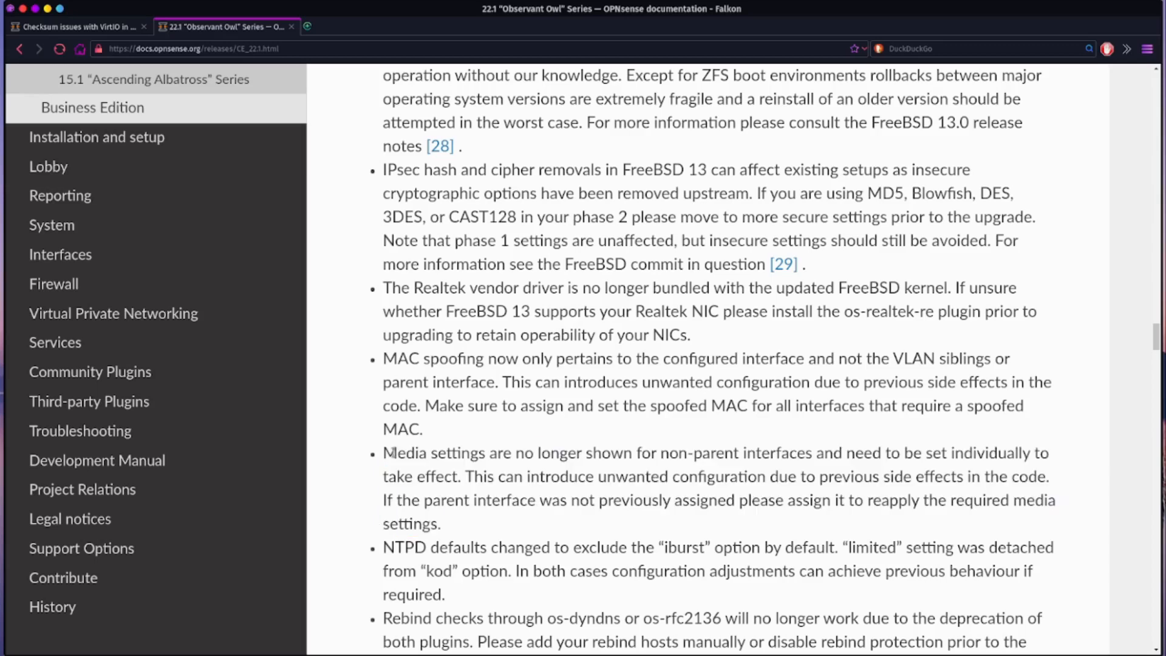
pyautogui.moveTo(383, 452); pyautogui.dragTo(439, 523)
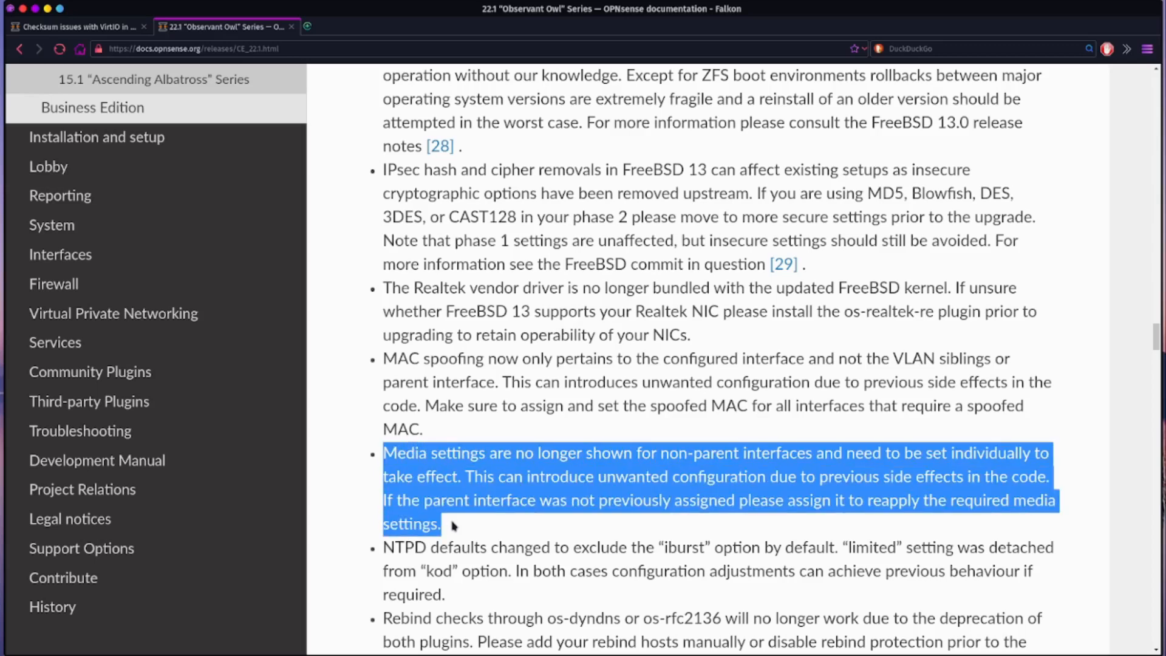
pyautogui.click(473, 518)
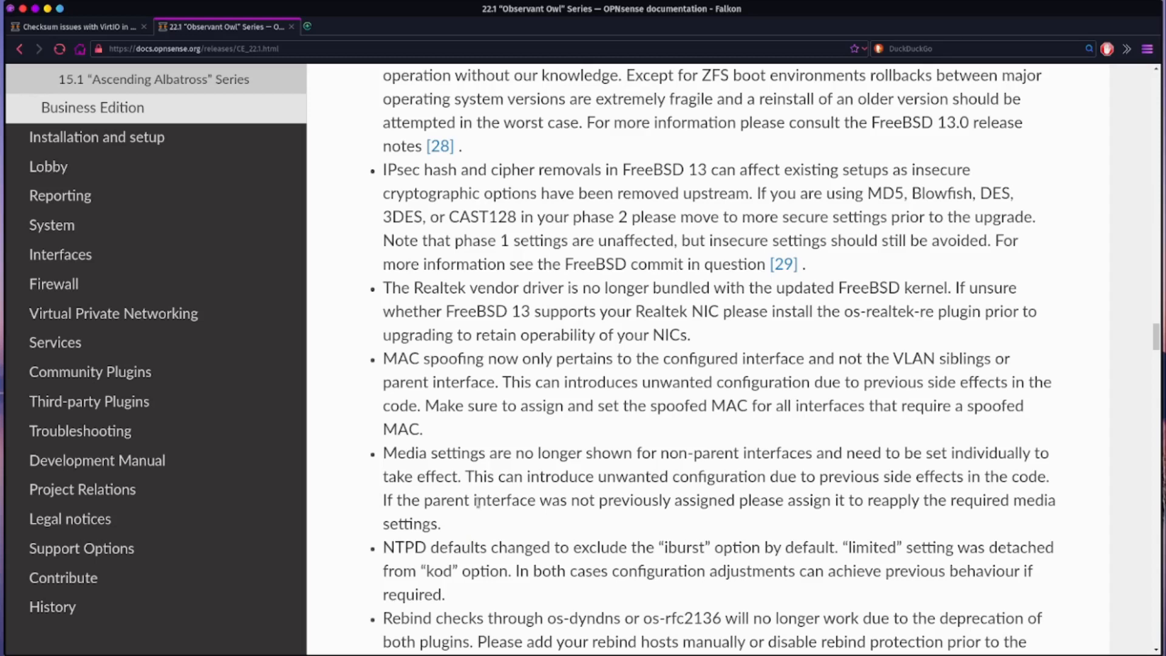
pyautogui.click(74, 26)
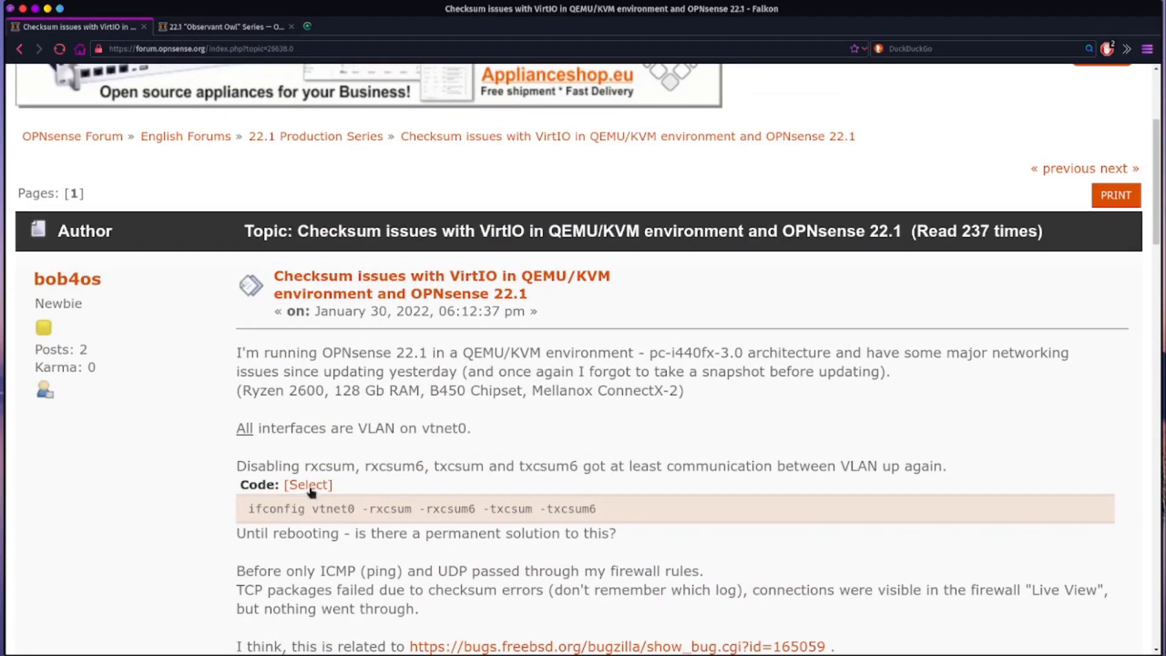
# - Highlight 'VLAN' and 'vtnet0' in the first post, then return to the release notes
pyautogui.doubleClick(443, 428)
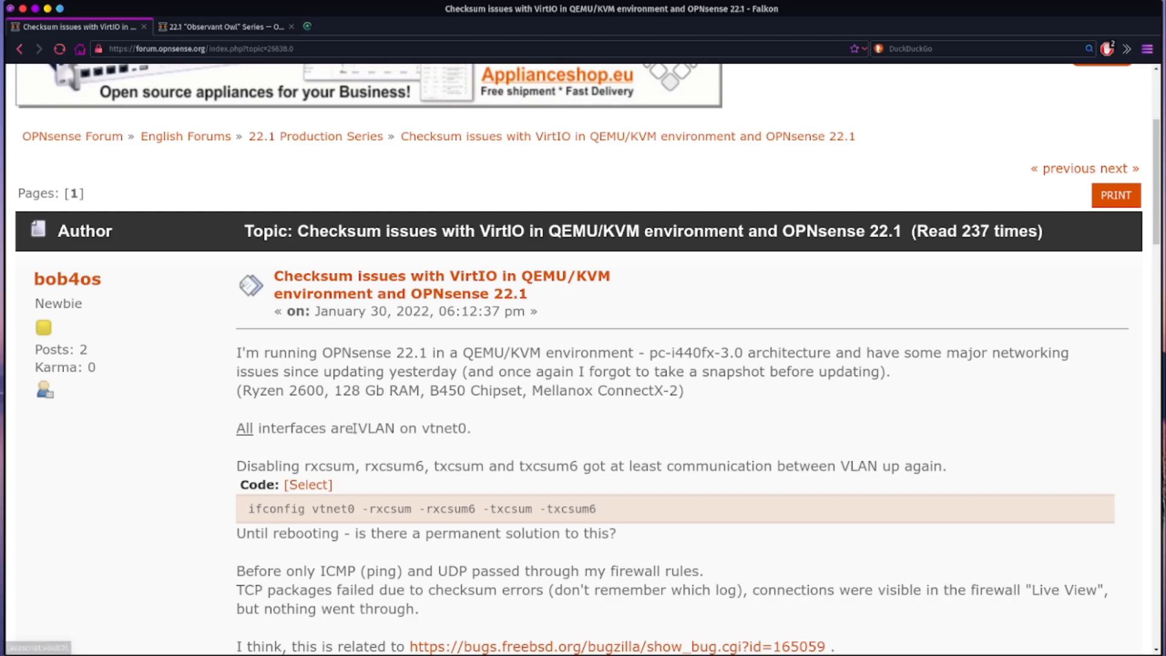
pyautogui.doubleClick(375, 427)
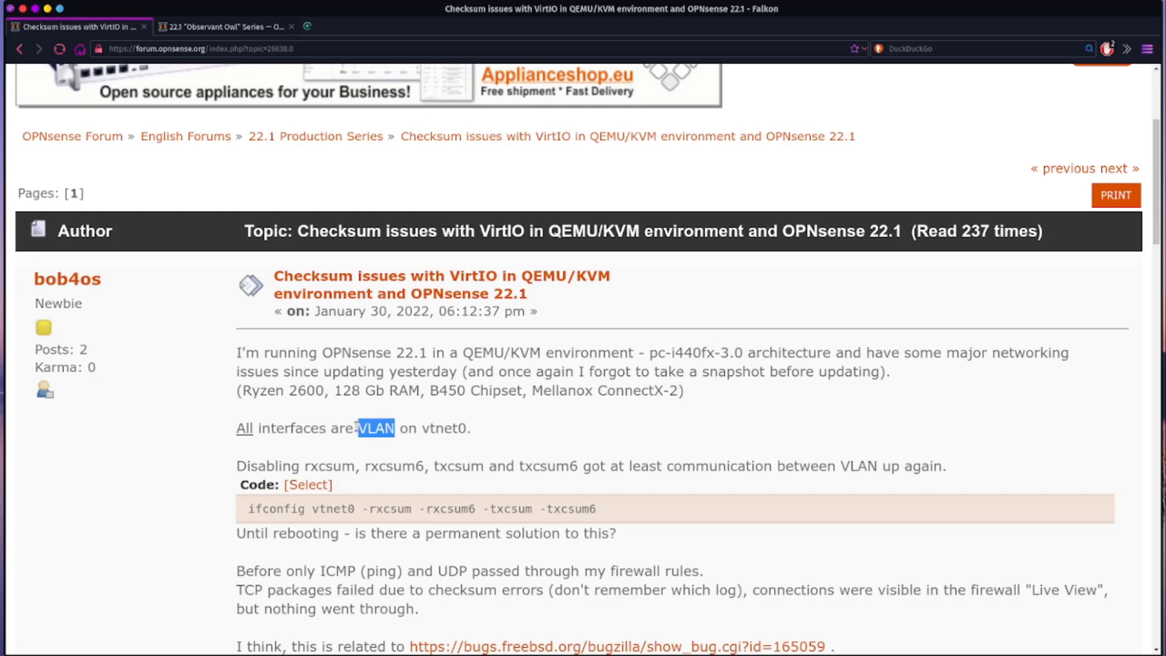
pyautogui.doubleClick(437, 427)
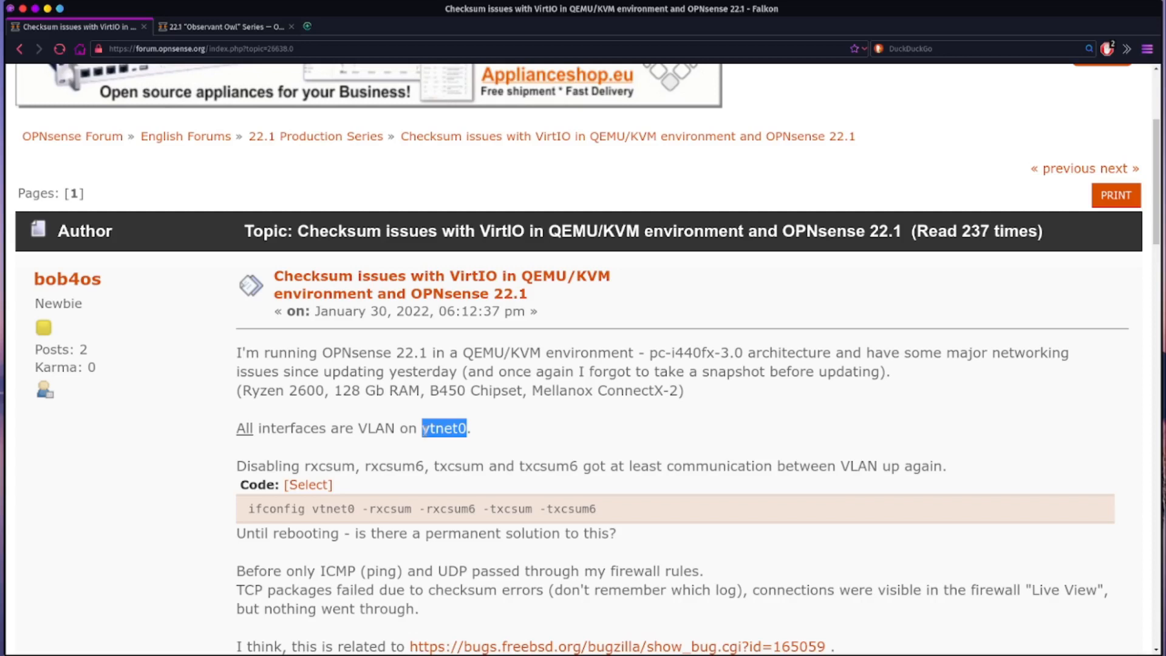
pyautogui.moveTo(431, 362)
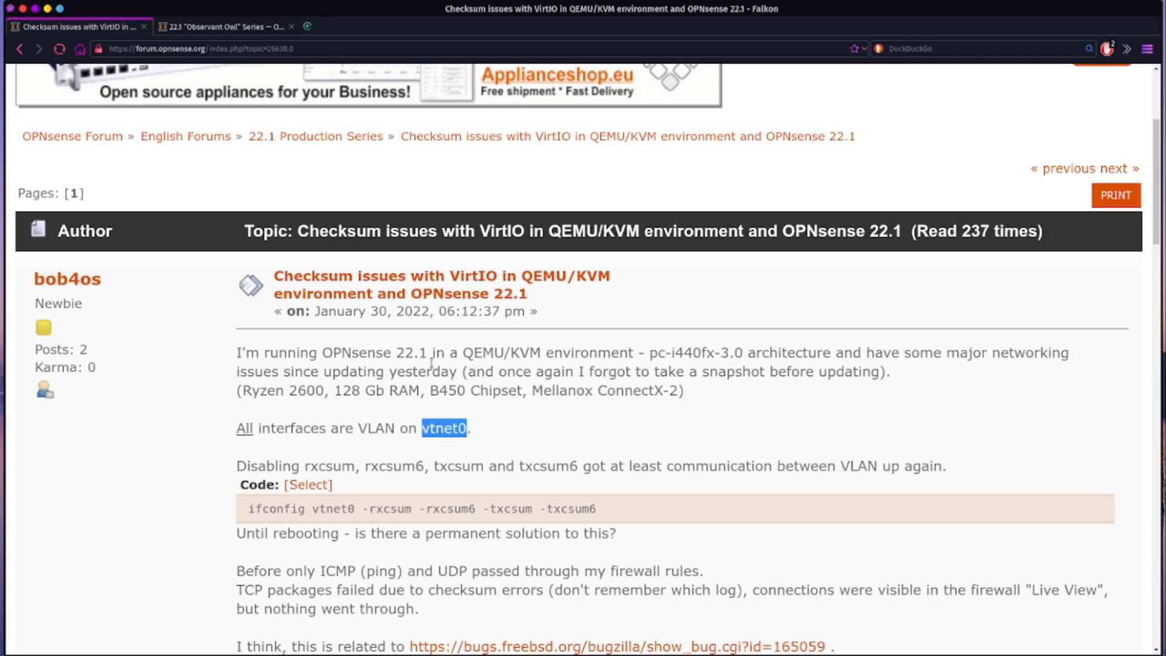
pyautogui.click(226, 26)
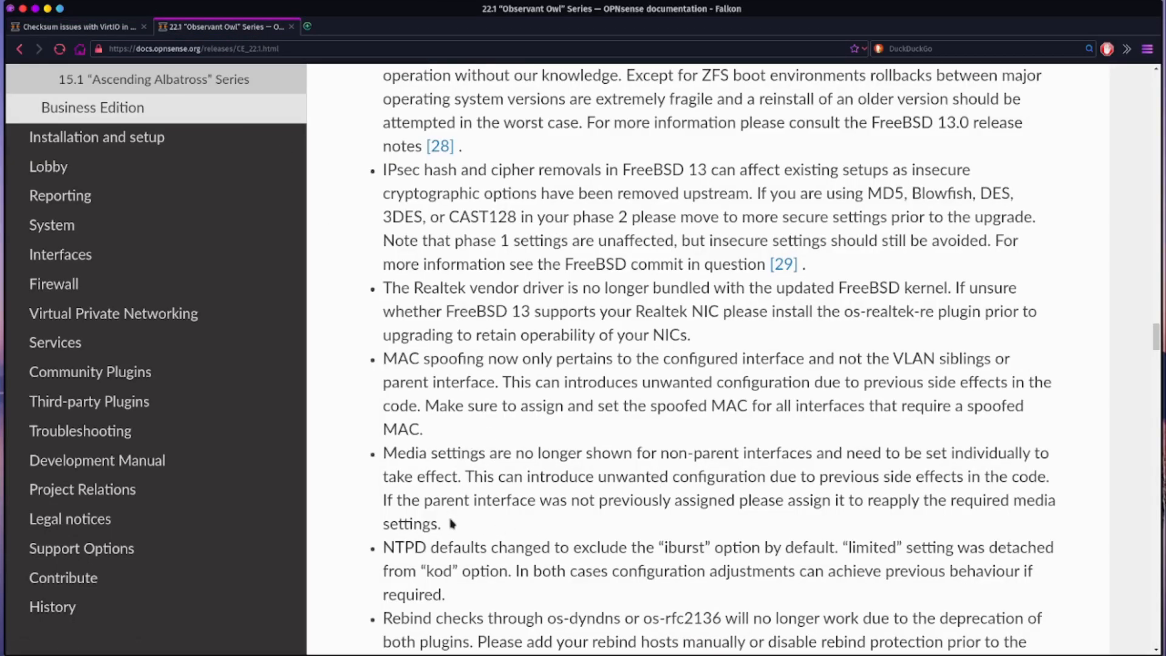
# - Reselect the media settings known issue bullet, then switch back to the checksum forum thread
pyautogui.moveTo(384, 453); pyautogui.dragTo(440, 523)
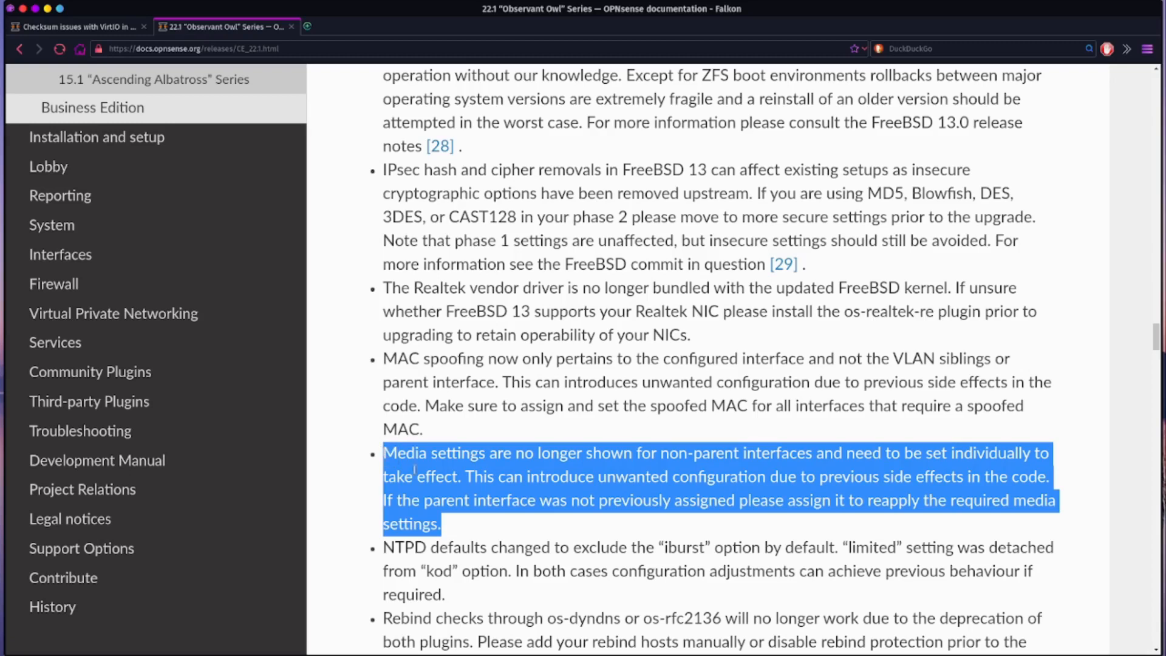
pyautogui.click(430, 511)
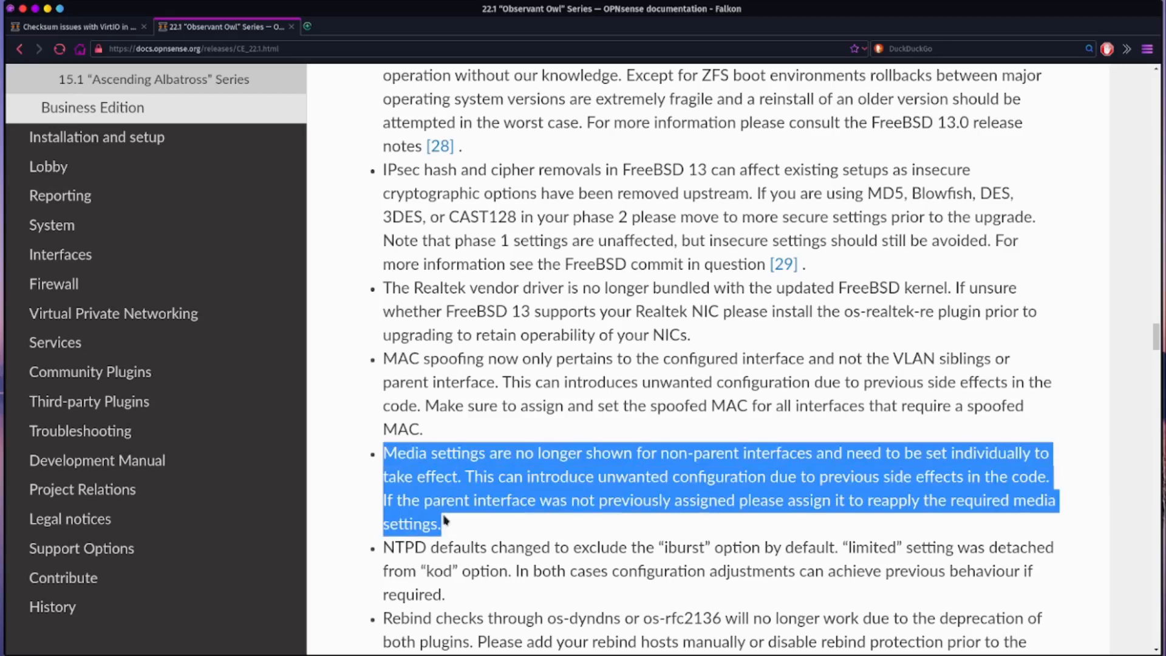
pyautogui.click(567, 381)
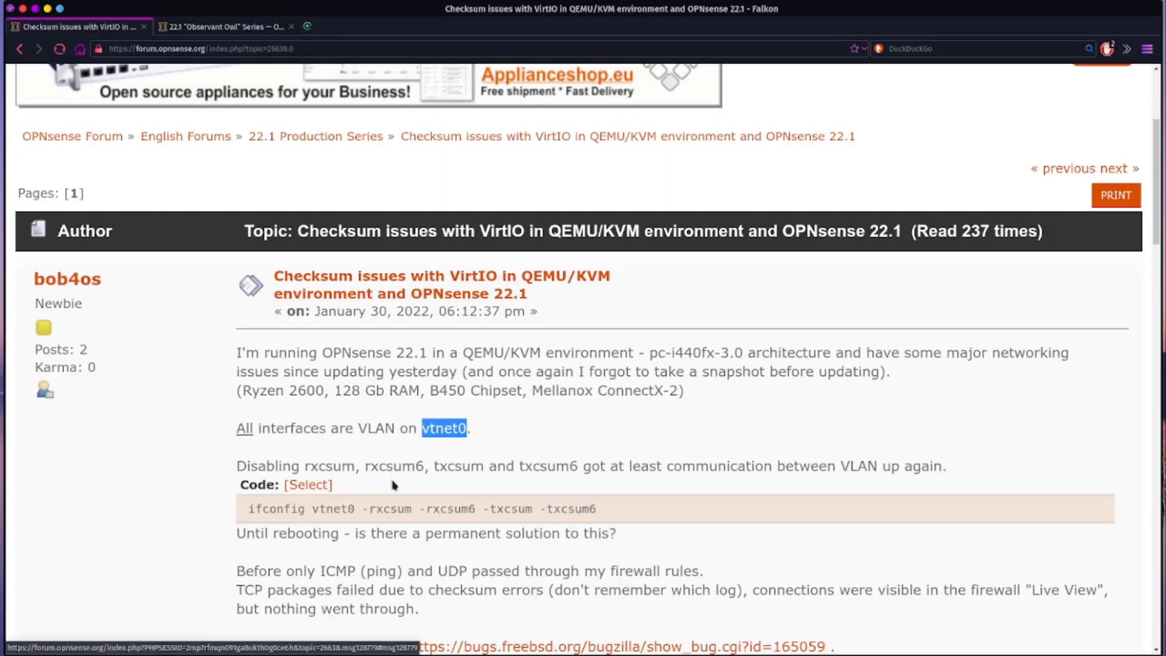
# - Scroll to the final replies where enabling the interface fixed the checksum problem
pyautogui.scroll(-3)
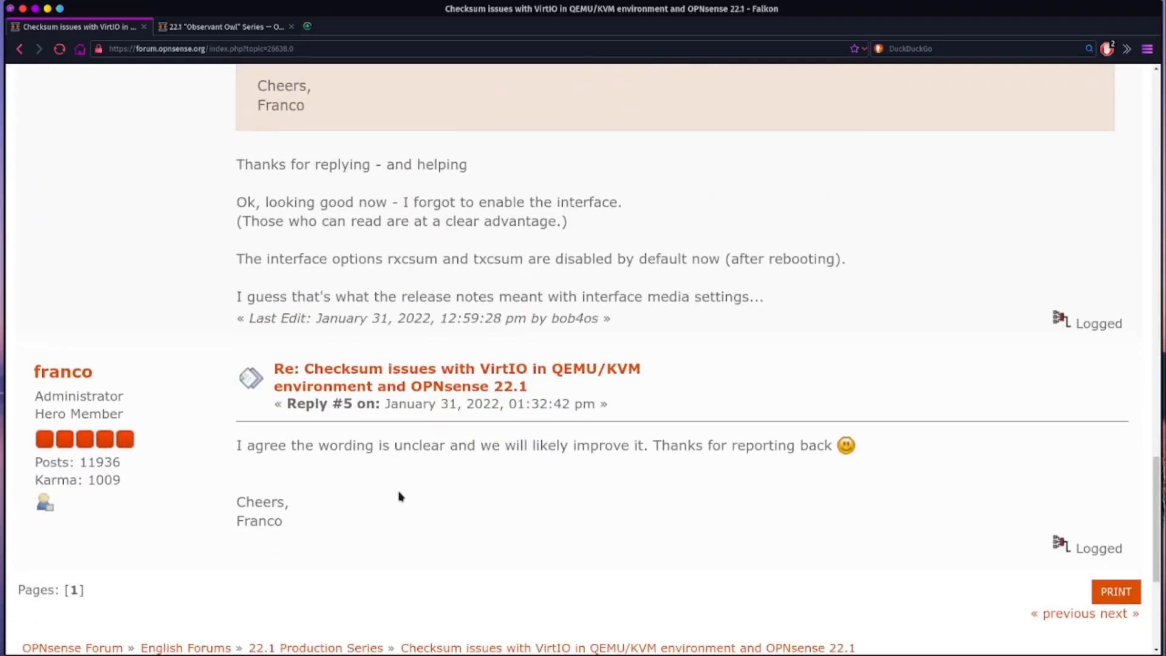
pyautogui.moveTo(404, 492)
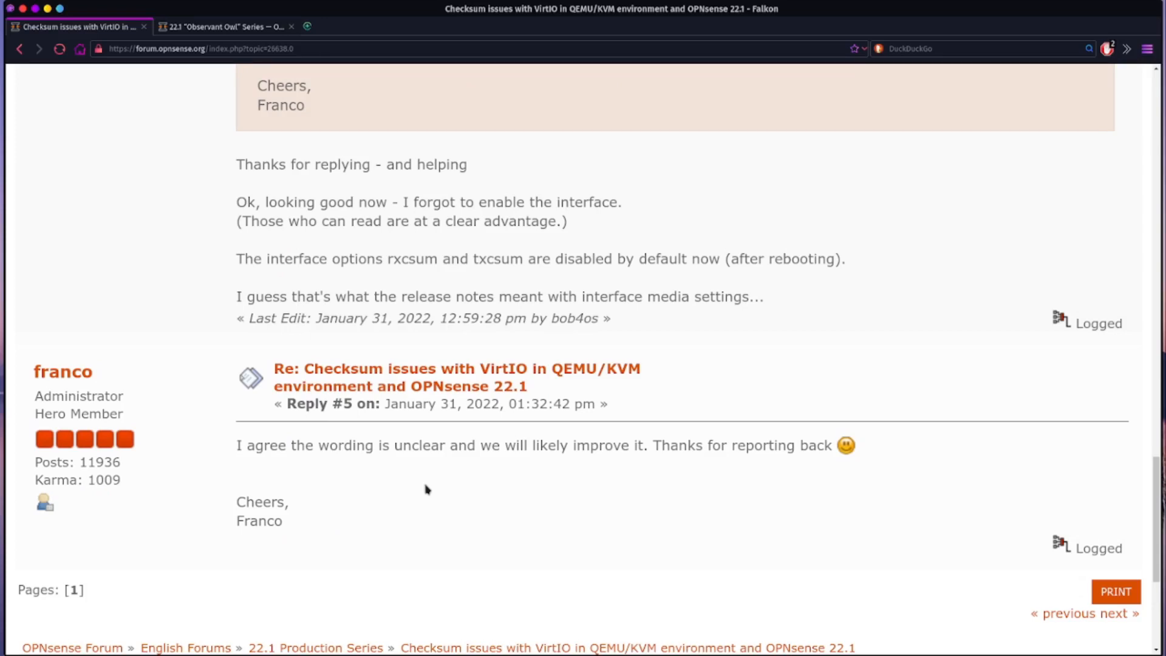
pyautogui.moveTo(732, 372)
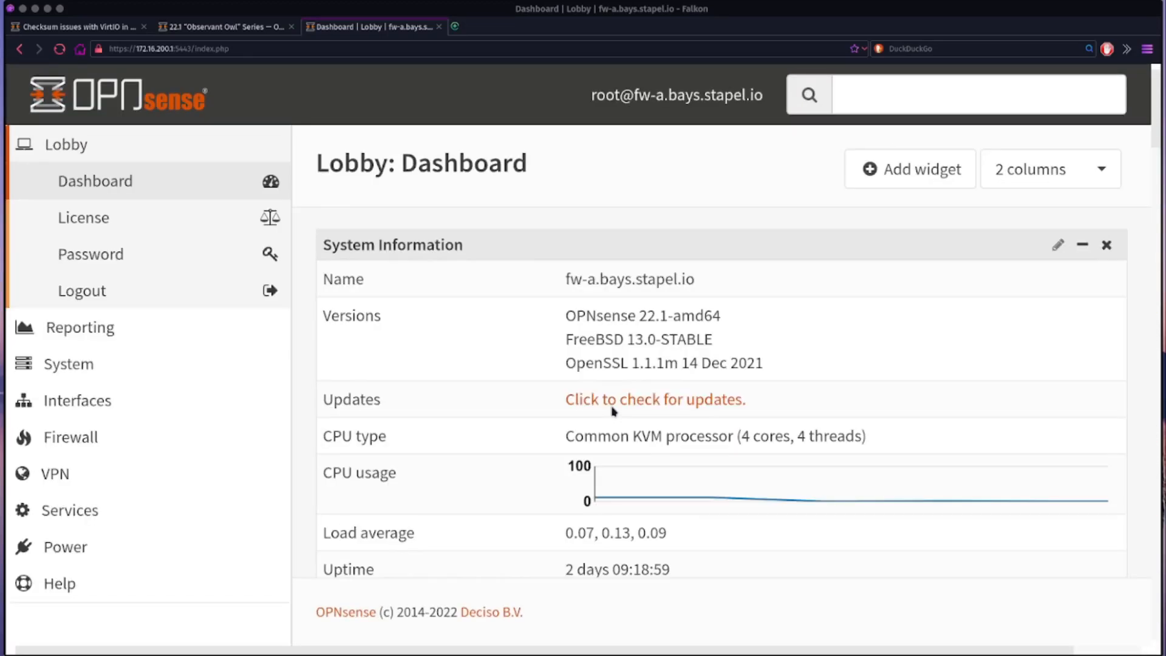
pyautogui.scroll(-3)
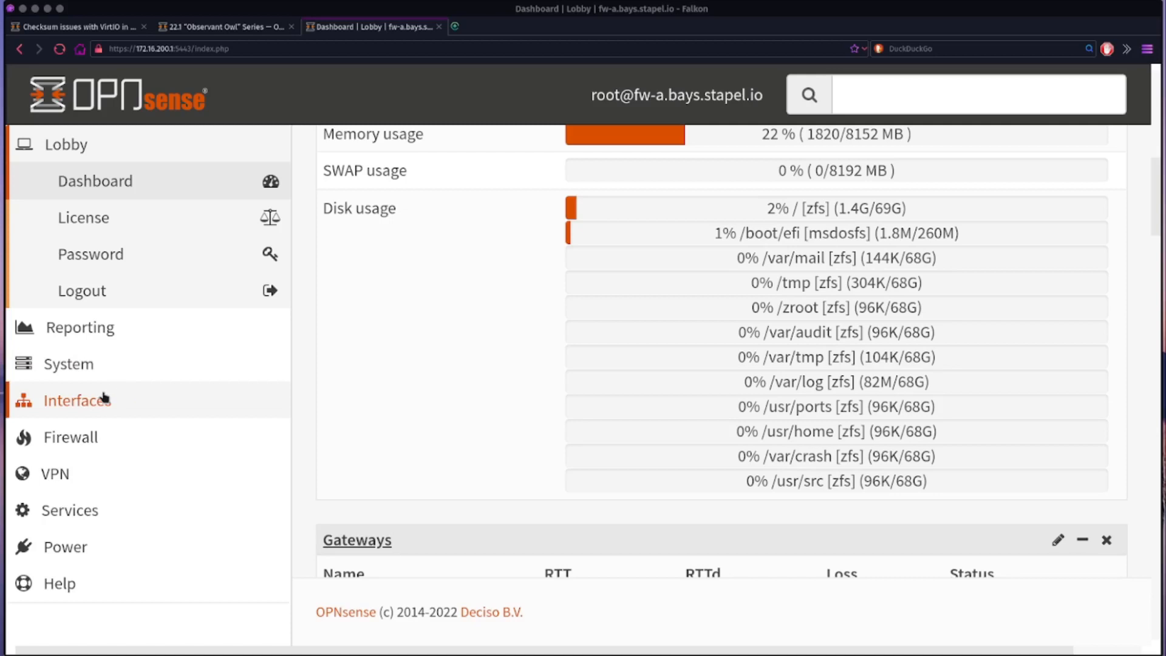
pyautogui.click(77, 399)
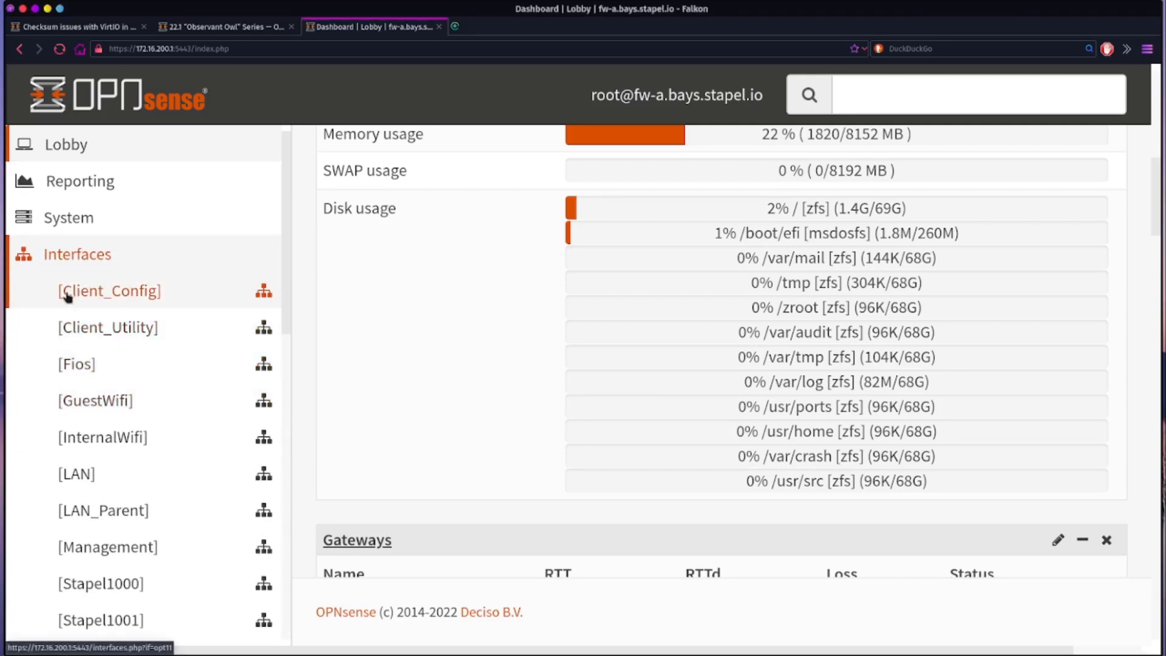
pyautogui.scroll(-3)
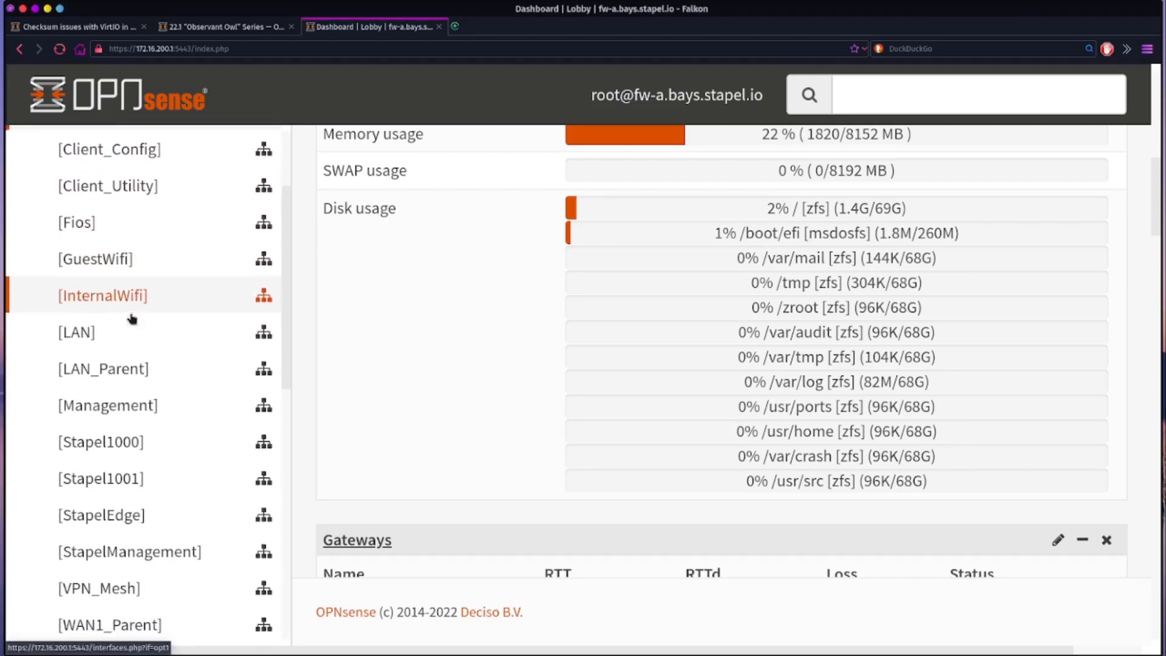
pyautogui.scroll(-3)
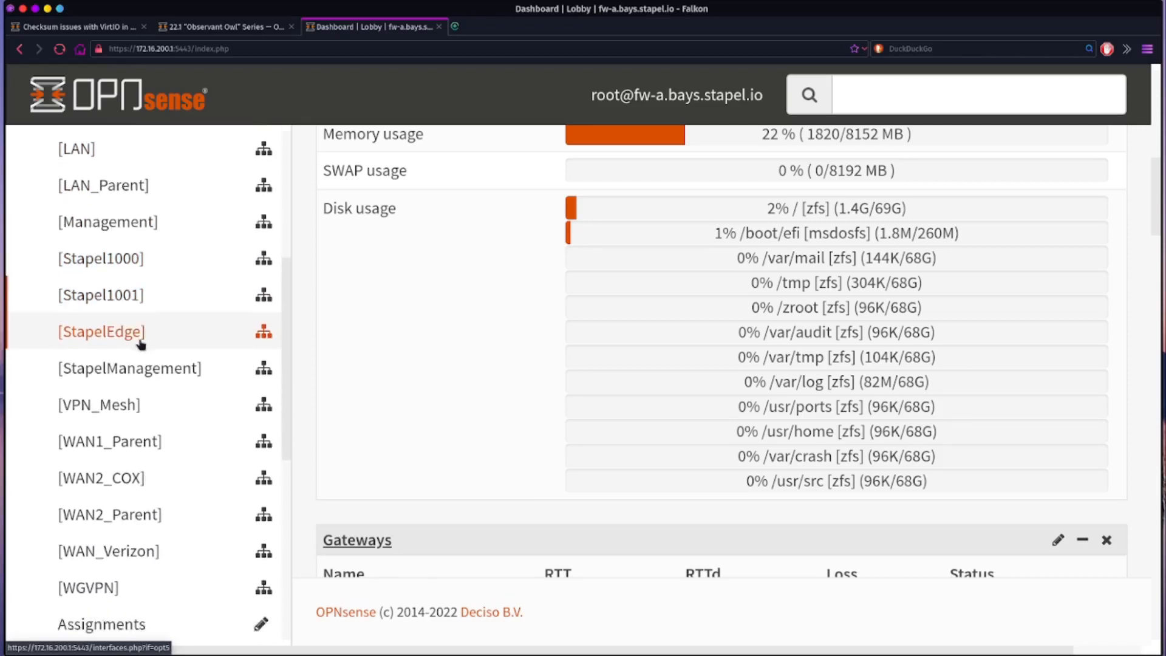
pyautogui.scroll(-3)
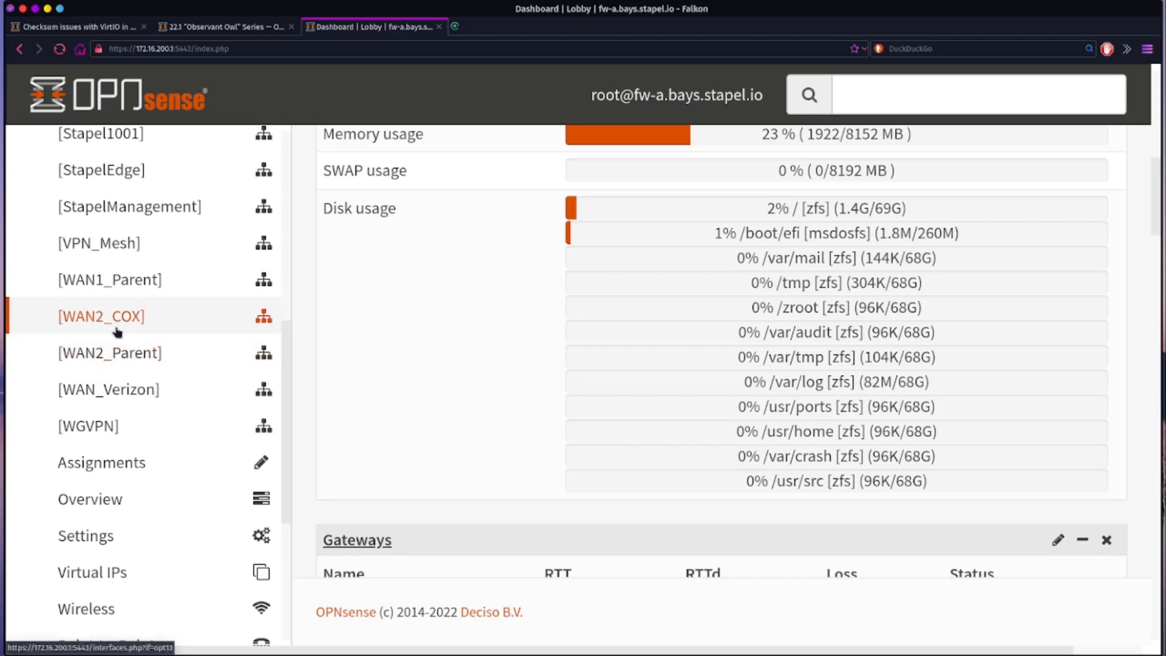
pyautogui.moveTo(102, 322)
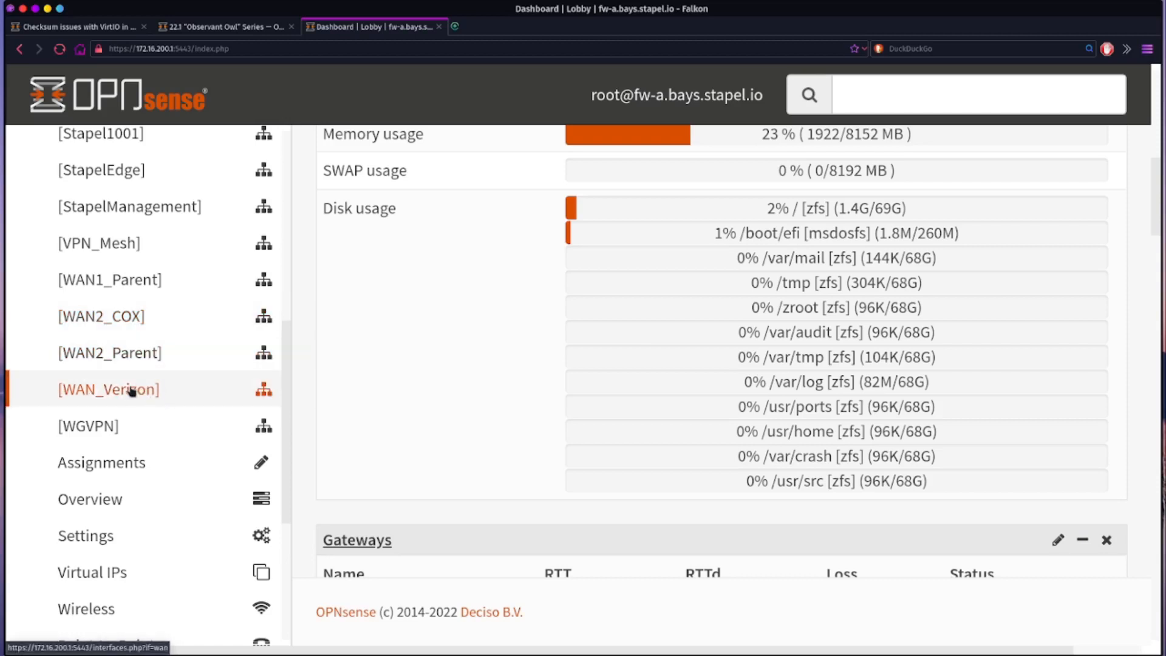
pyautogui.moveTo(88, 425)
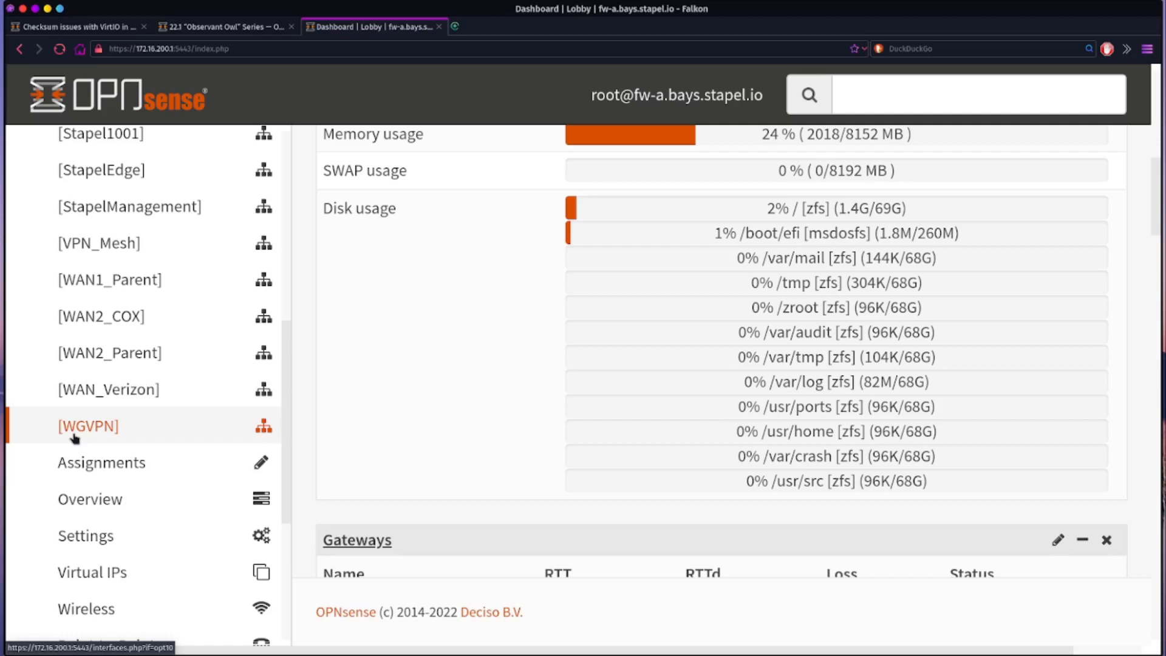
pyautogui.moveTo(109, 388)
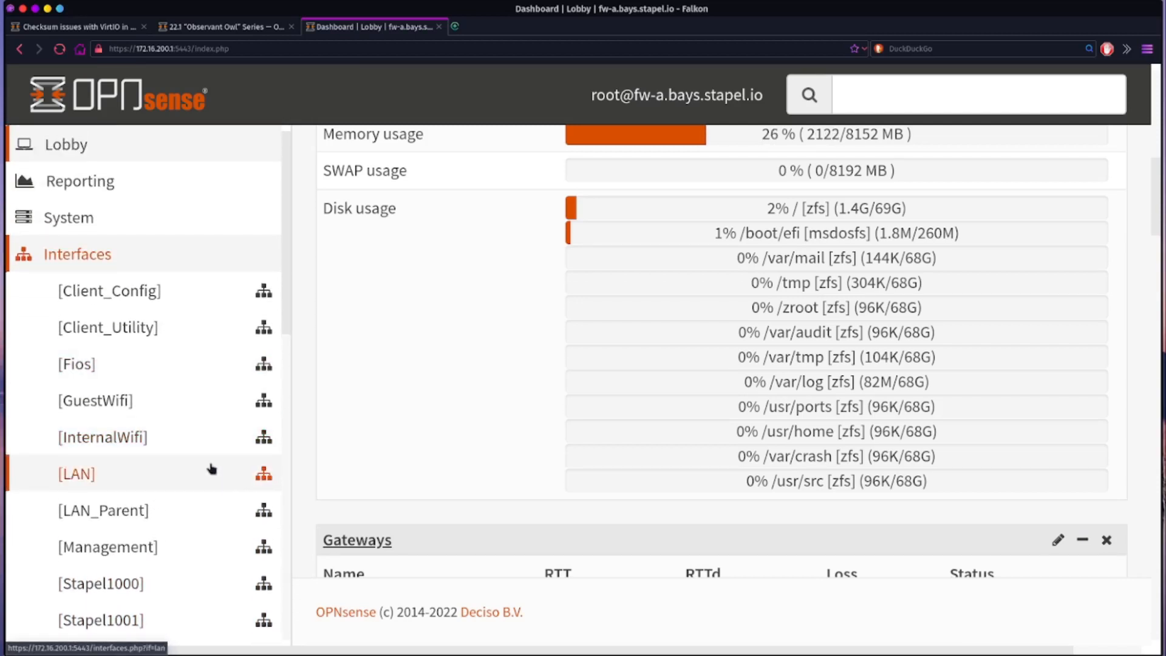
pyautogui.scroll(-3)
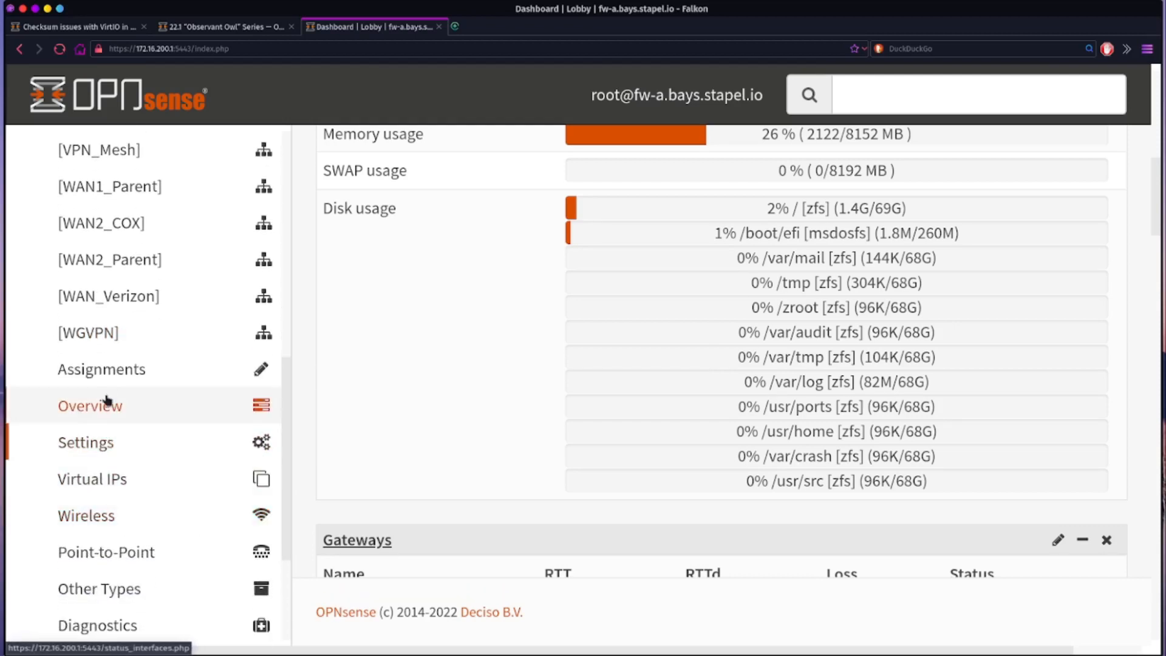
# - Open Interfaces > Assignments and scroll down to the WAN2_Parent row on vtnet2
pyautogui.click(101, 368)
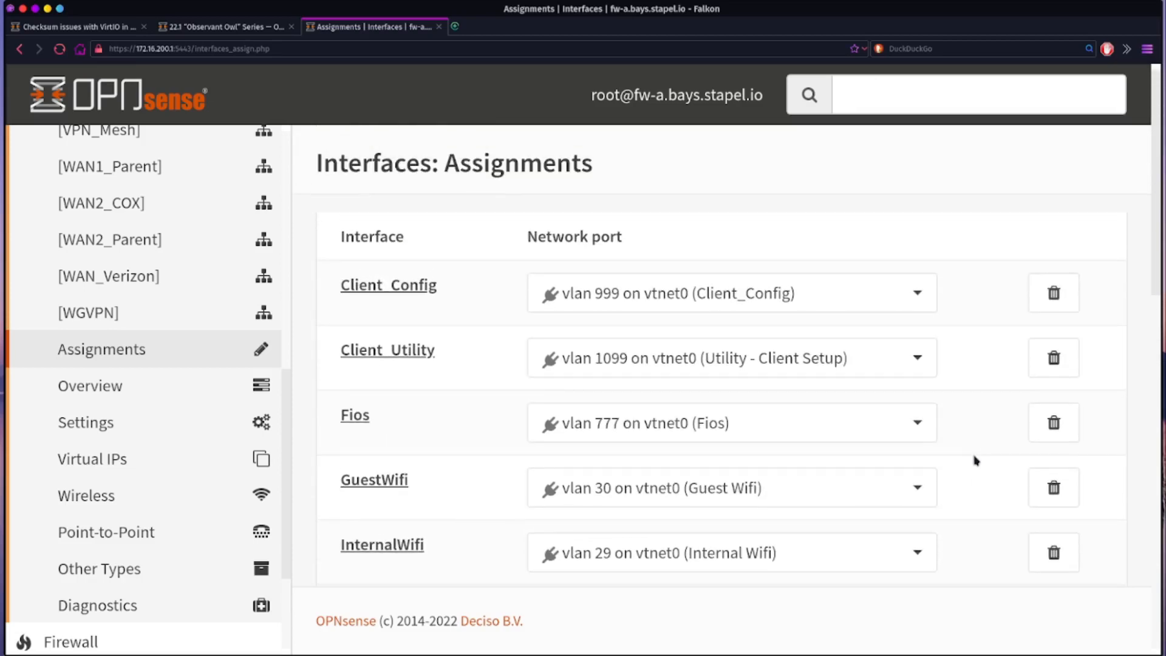
pyautogui.scroll(-3)
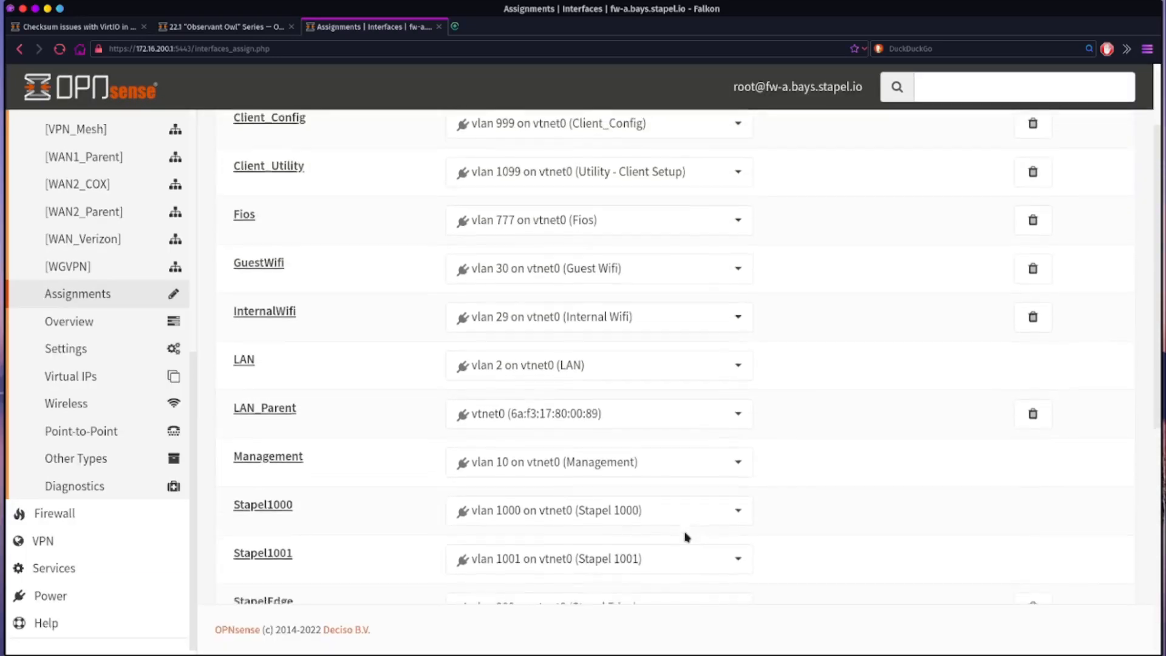
pyautogui.scroll(-3)
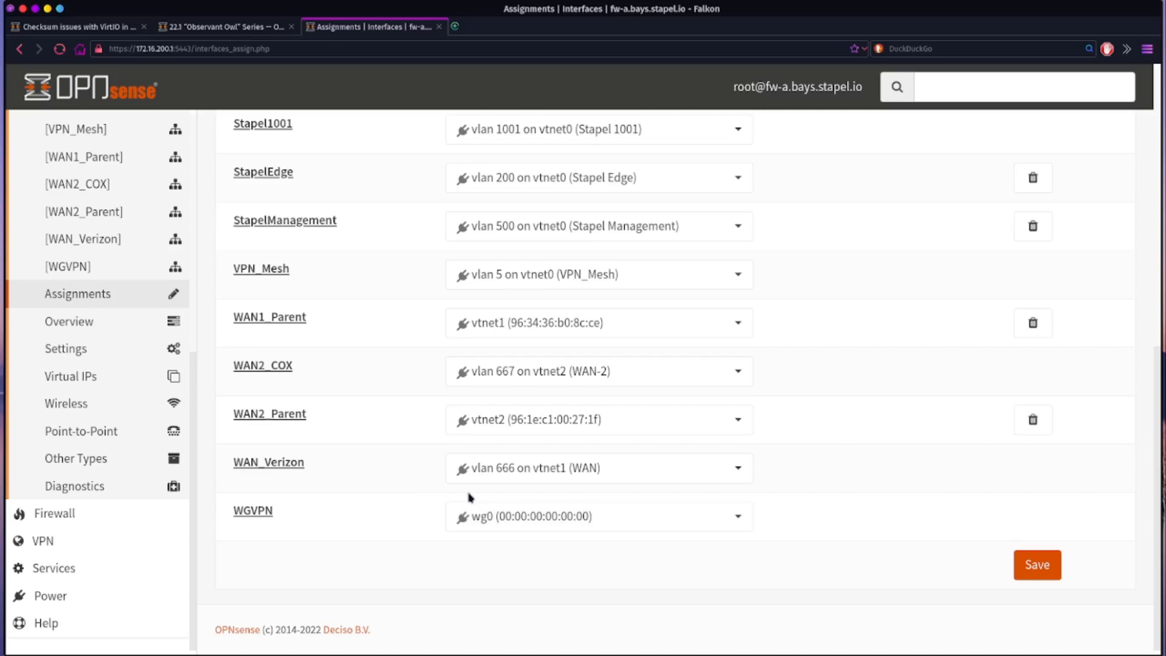
pyautogui.moveTo(309, 435)
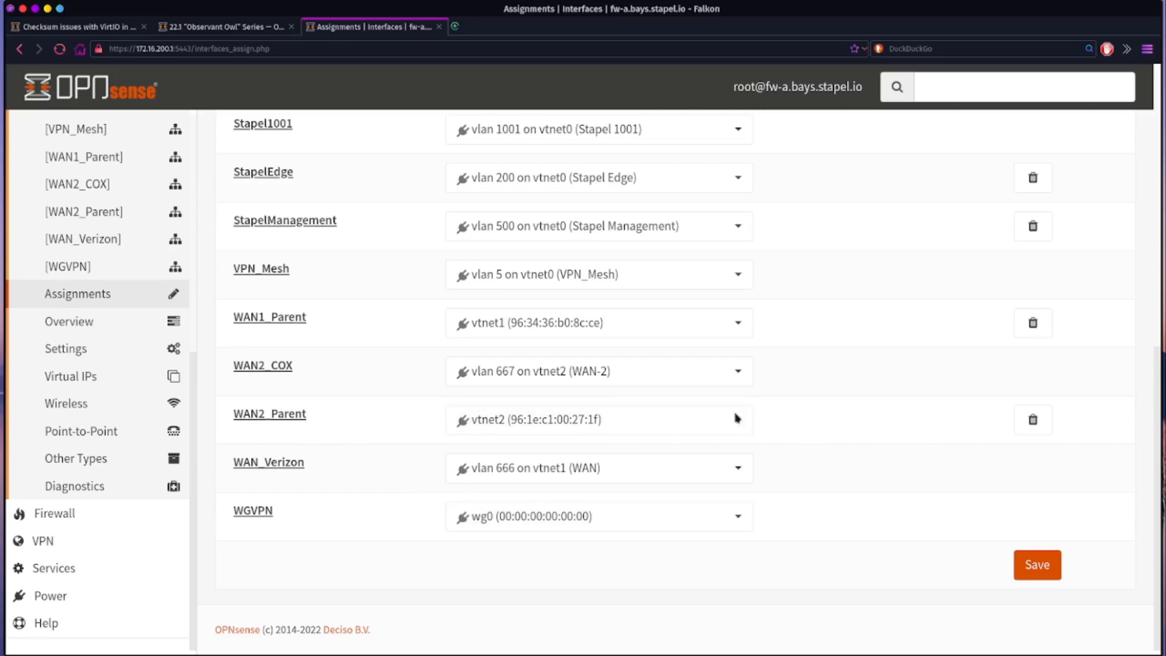
pyautogui.moveTo(292, 424)
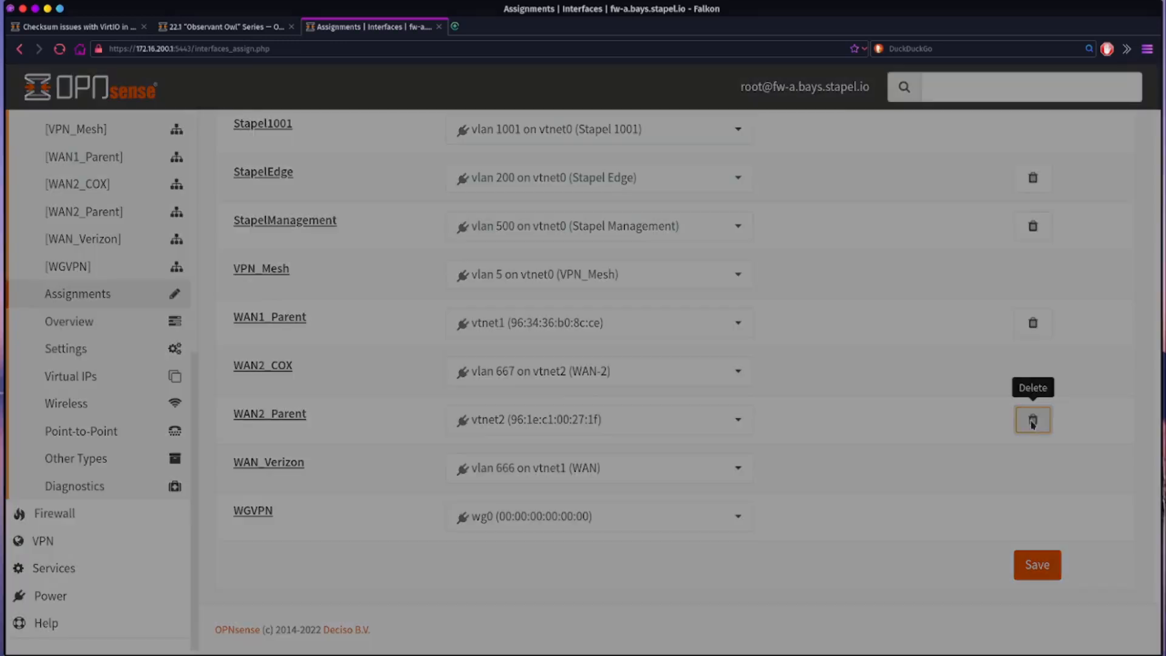
# - Delete the WAN2_Parent interface assignment and confirm with Yes
pyautogui.click(1032, 420)
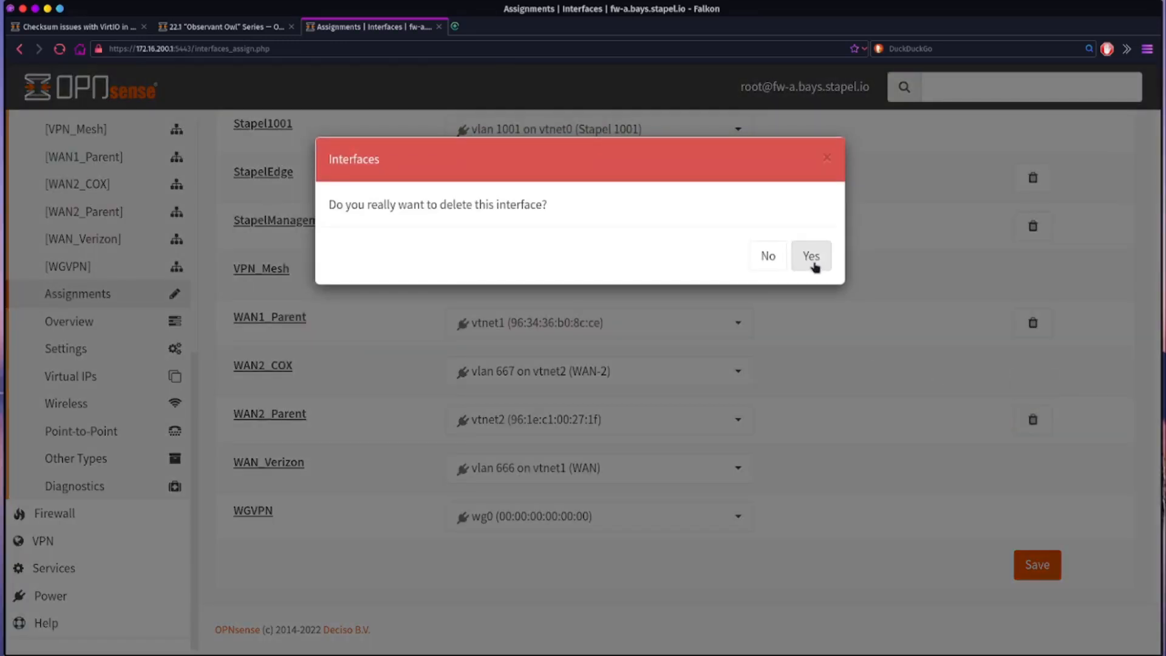
pyautogui.click(810, 256)
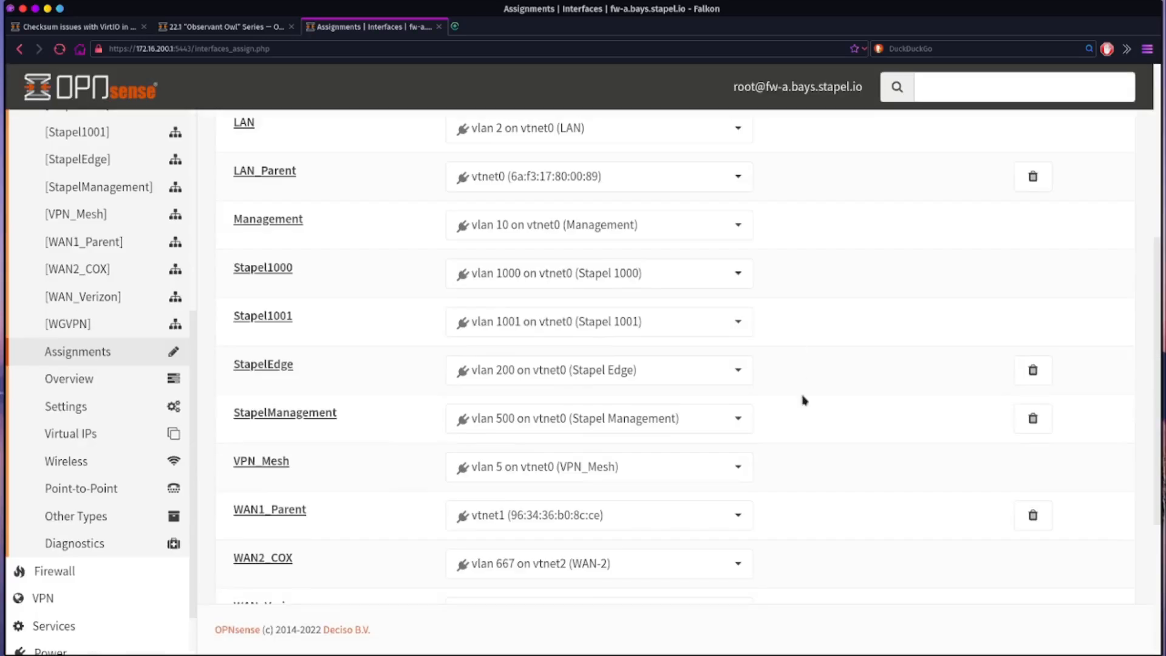
pyautogui.scroll(-3)
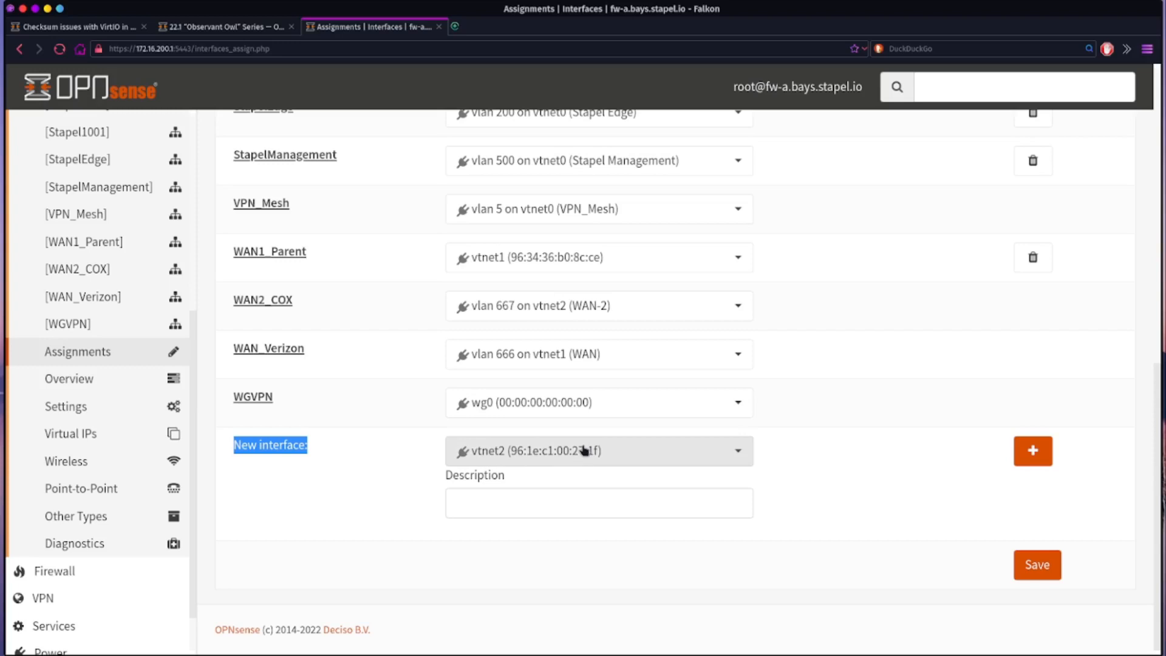
# - Choose vtnet2 as the port in the New interface dropdown
pyautogui.click(596, 450)
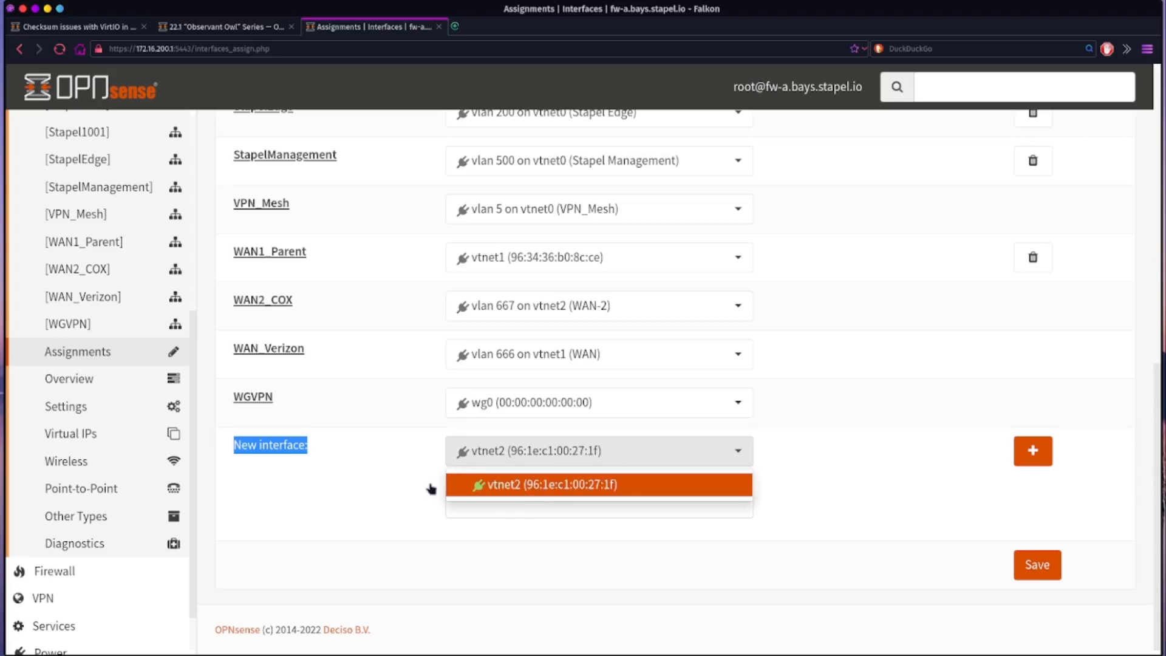
pyautogui.click(599, 484)
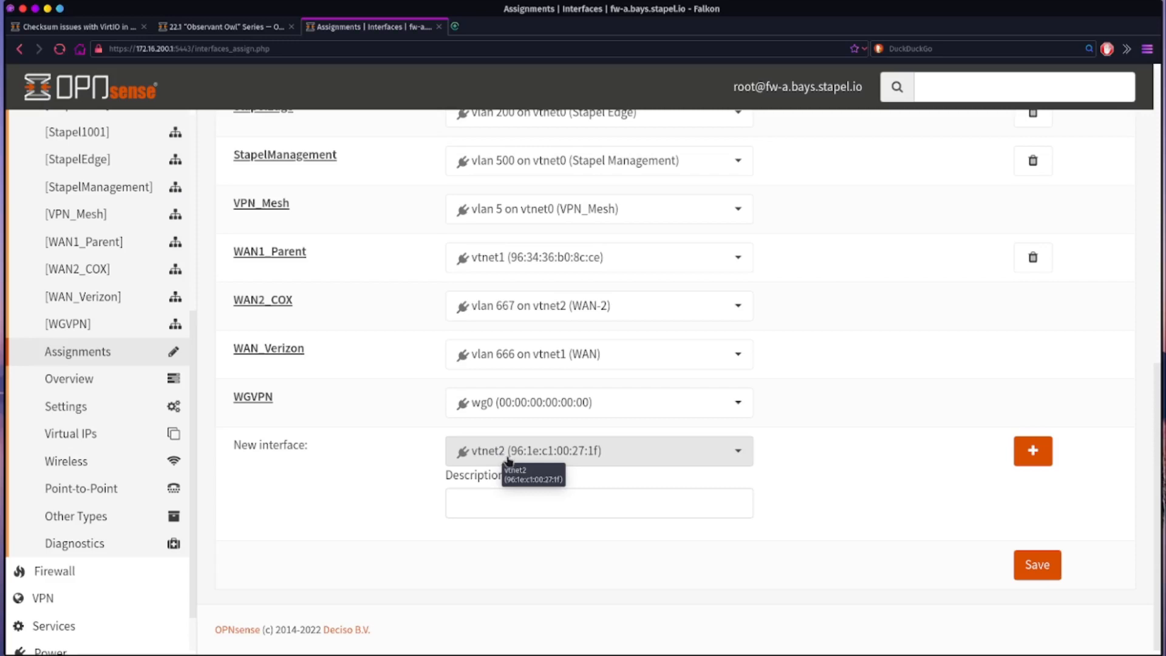
pyautogui.moveTo(395, 532)
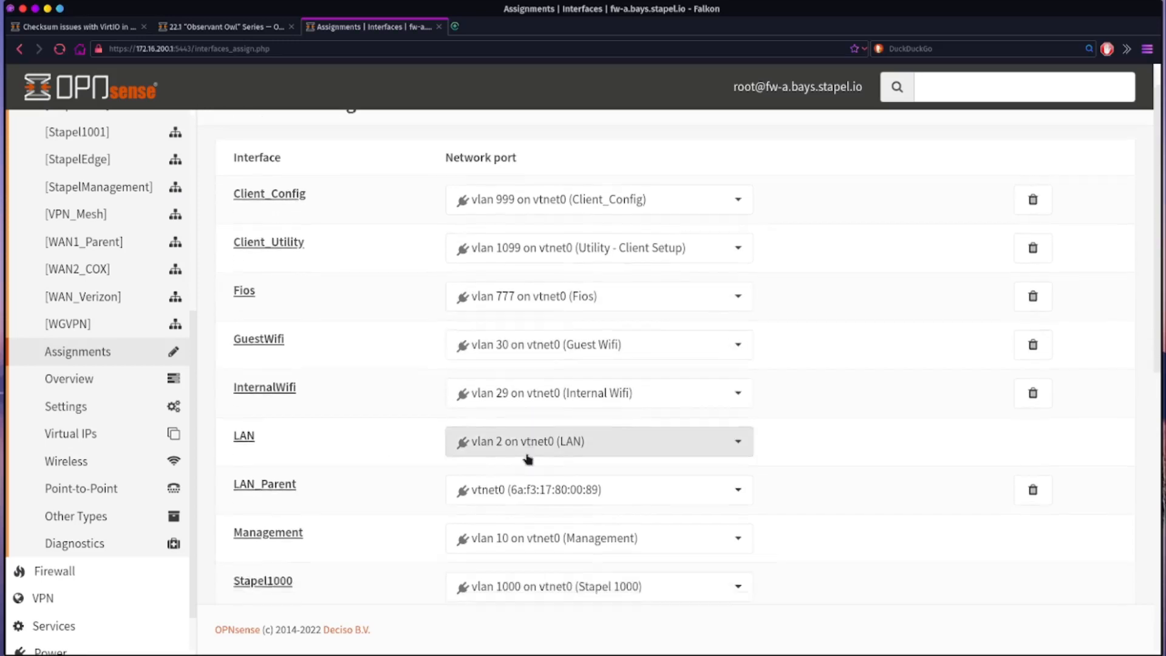
pyautogui.scroll(-3)
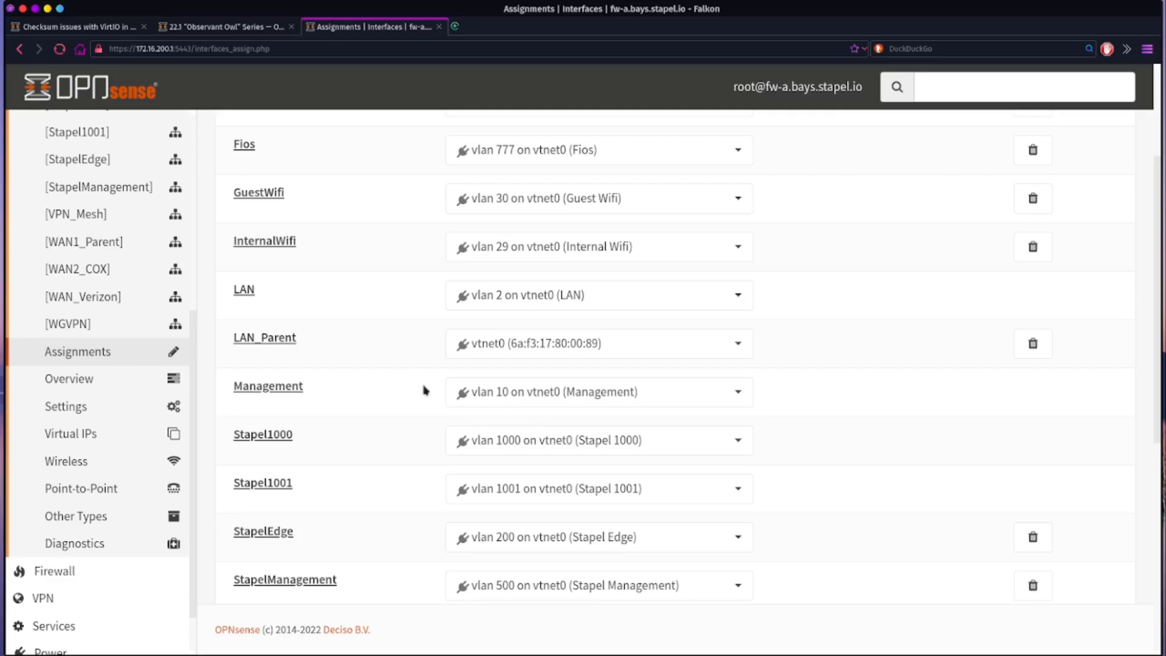
pyautogui.moveTo(531, 360)
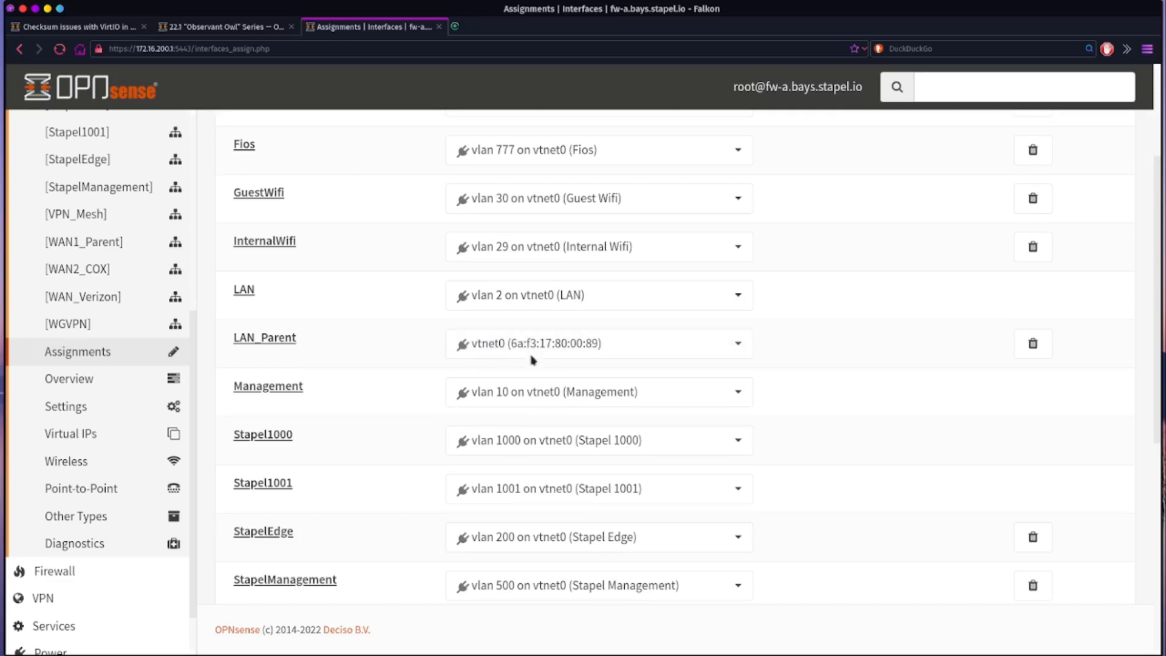
pyautogui.scroll(-3)
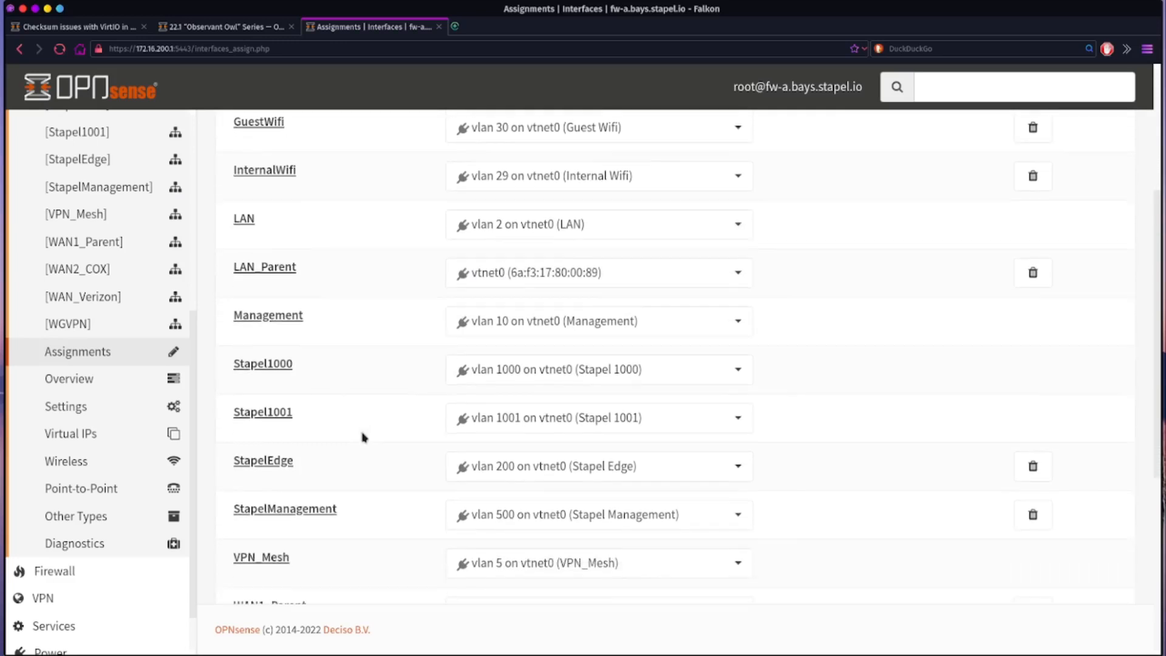
pyautogui.scroll(-3)
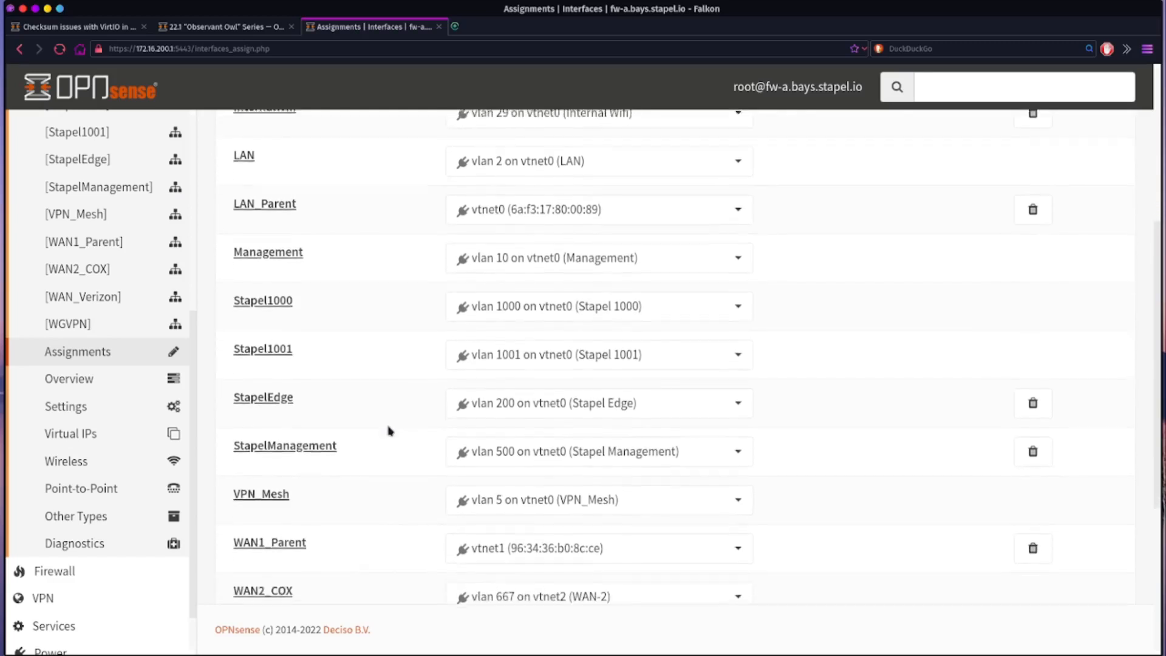
pyautogui.scroll(-3)
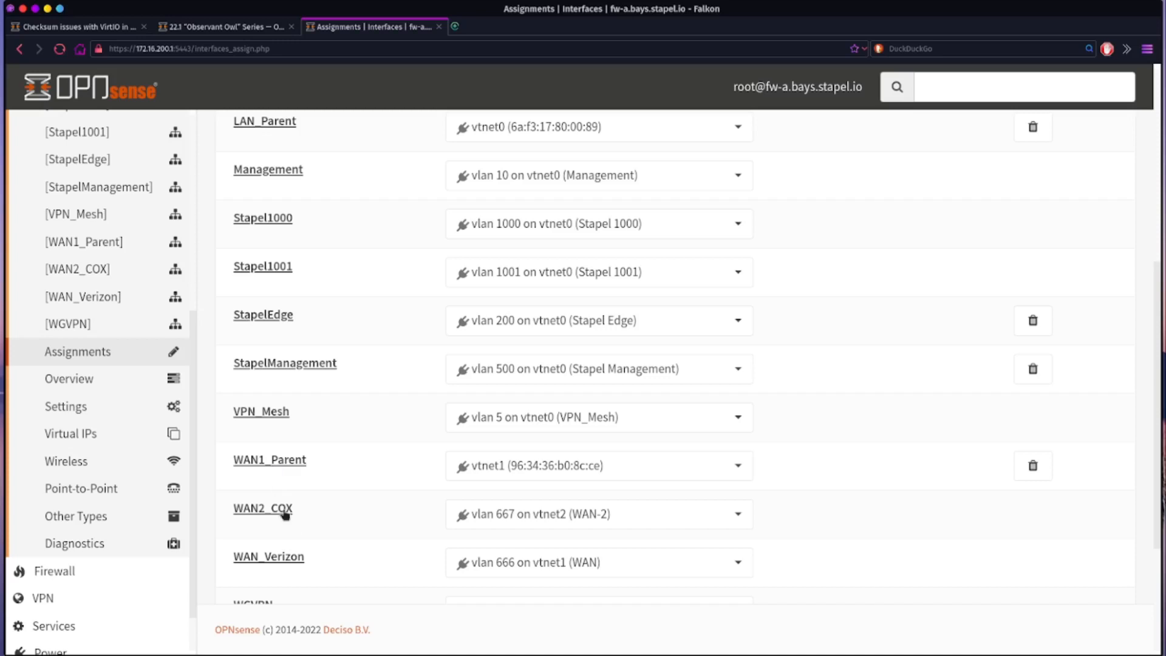
pyautogui.moveTo(292, 559)
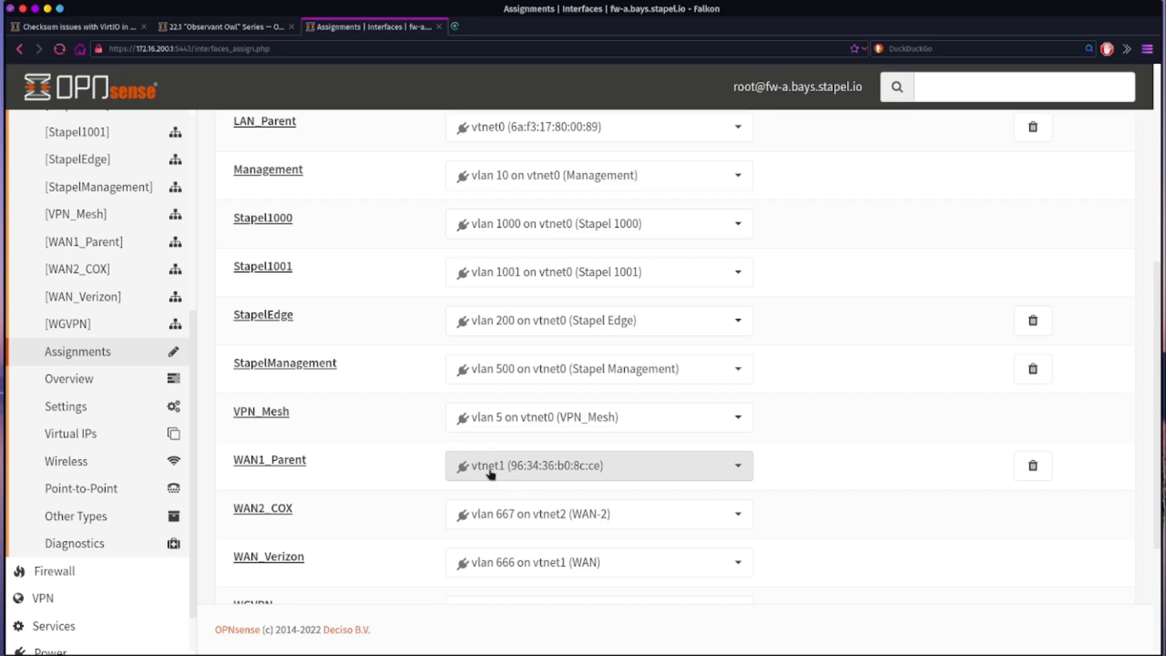
pyautogui.scroll(-3)
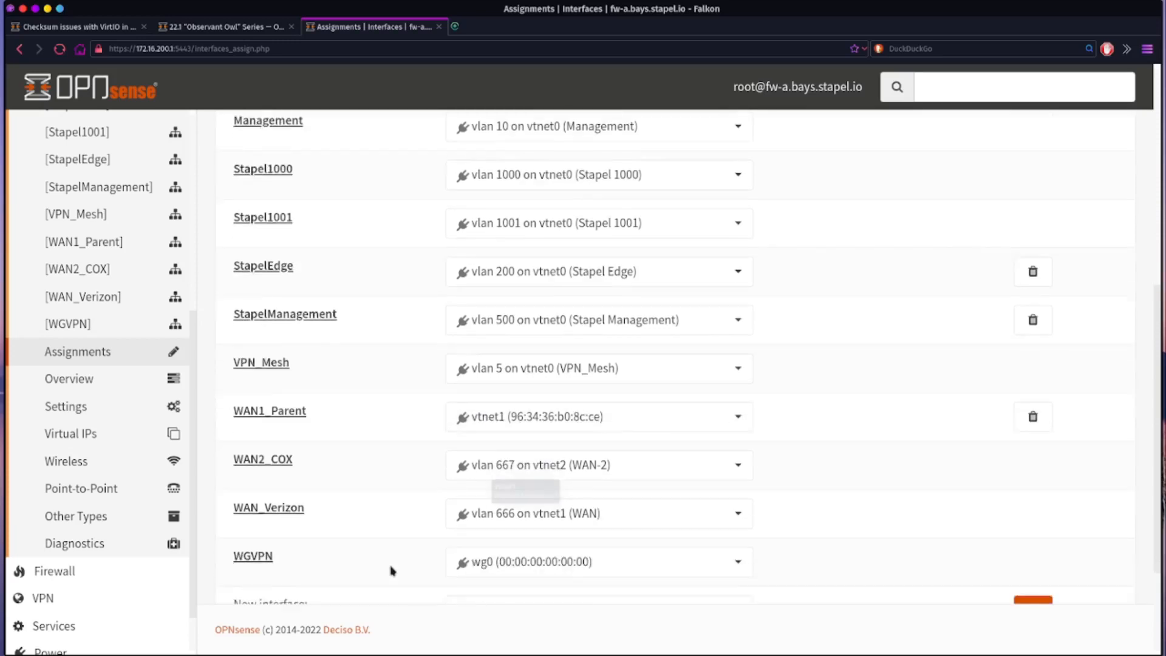
pyautogui.scroll(-3)
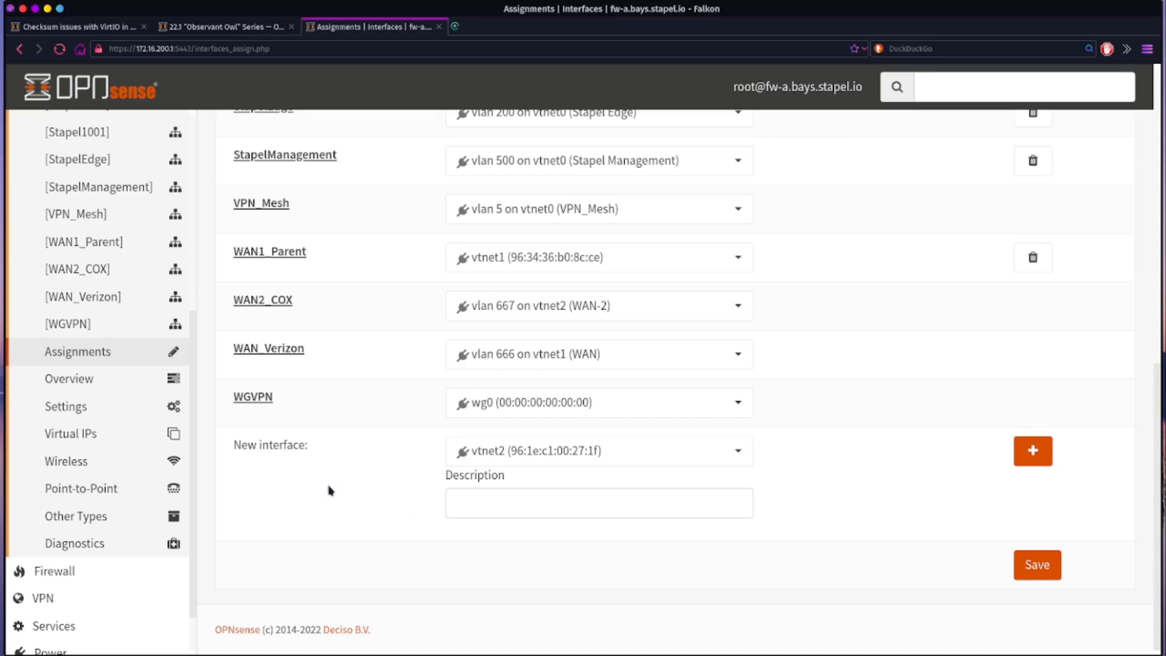
pyautogui.moveTo(513, 484)
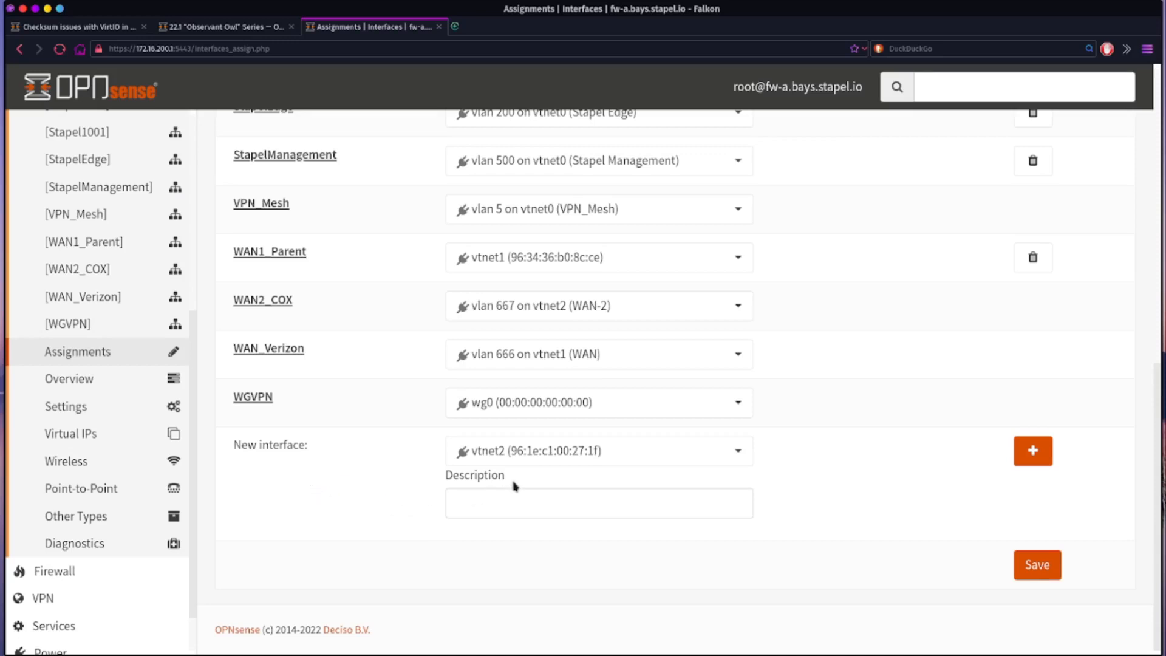
pyautogui.click(597, 450)
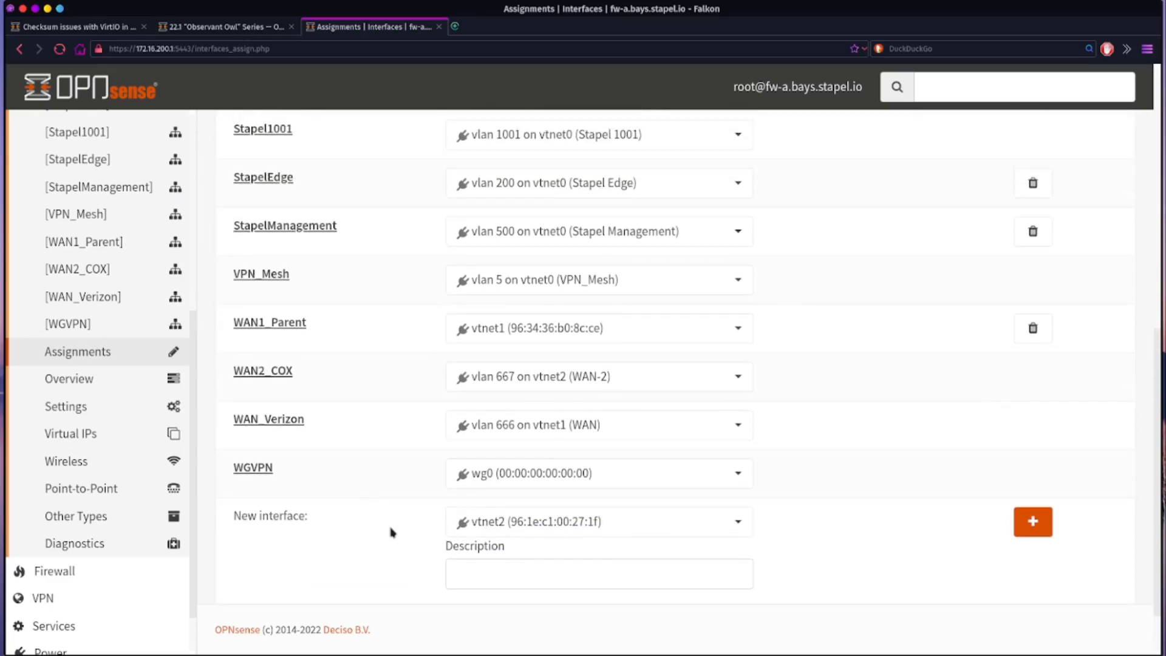
# - Select the 'Media settings are no longer shown for non-parent interfaces' note, then return to assignments
pyautogui.click(226, 26)
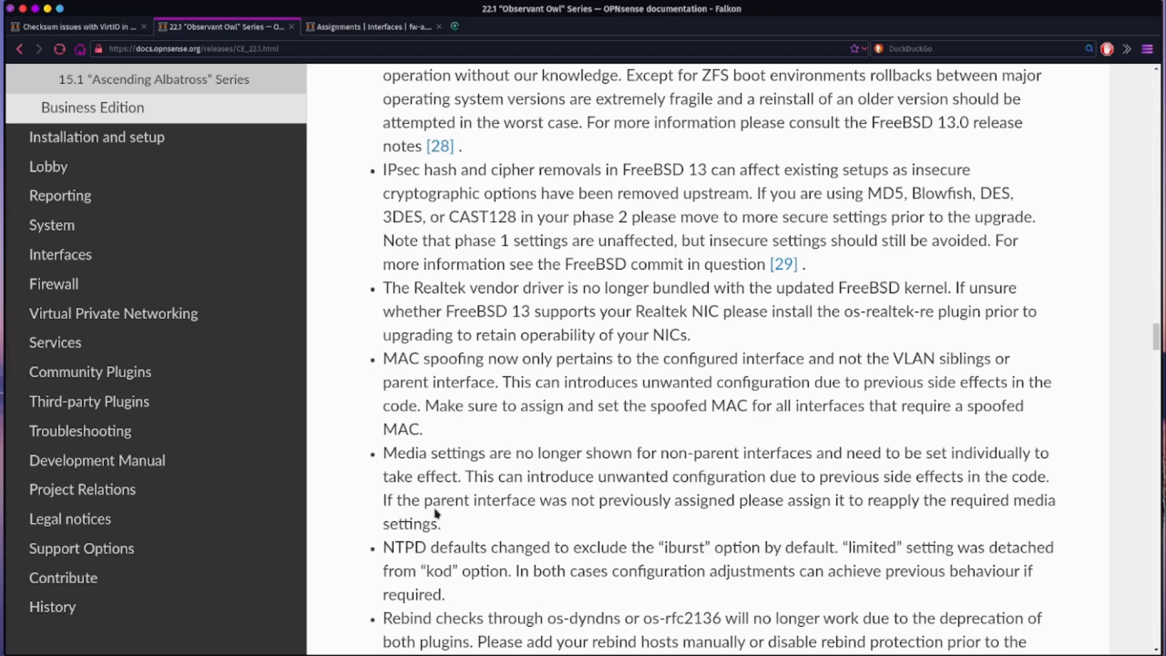
pyautogui.moveTo(414, 453); pyautogui.dragTo(627, 453)
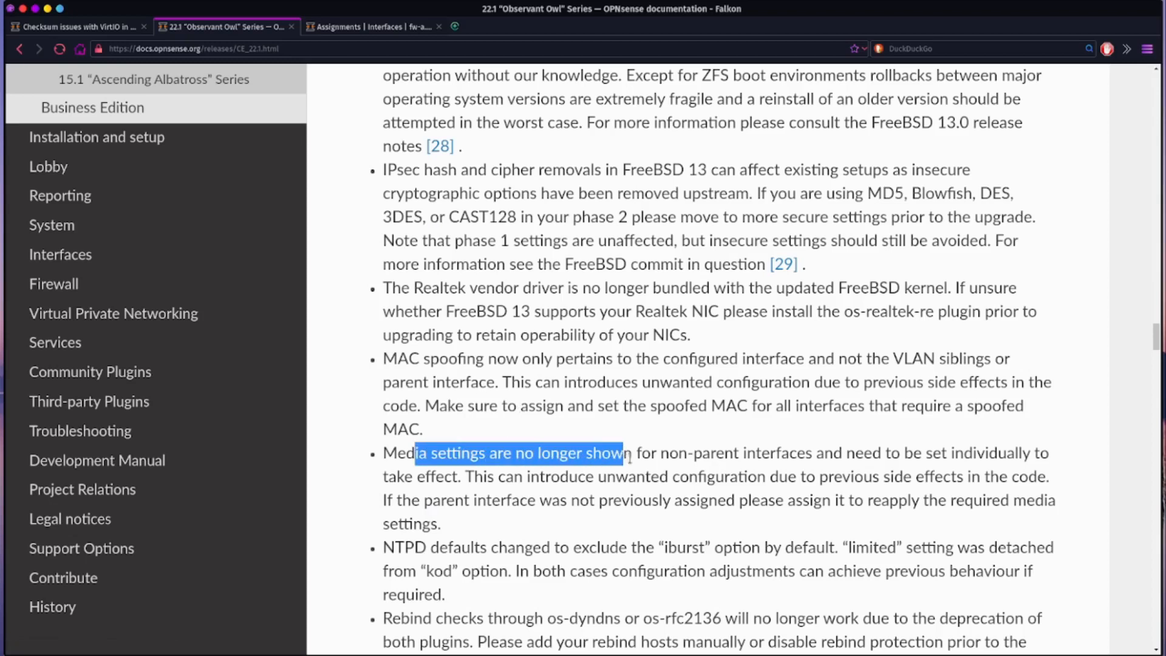
pyautogui.moveTo(626, 453); pyautogui.dragTo(771, 453)
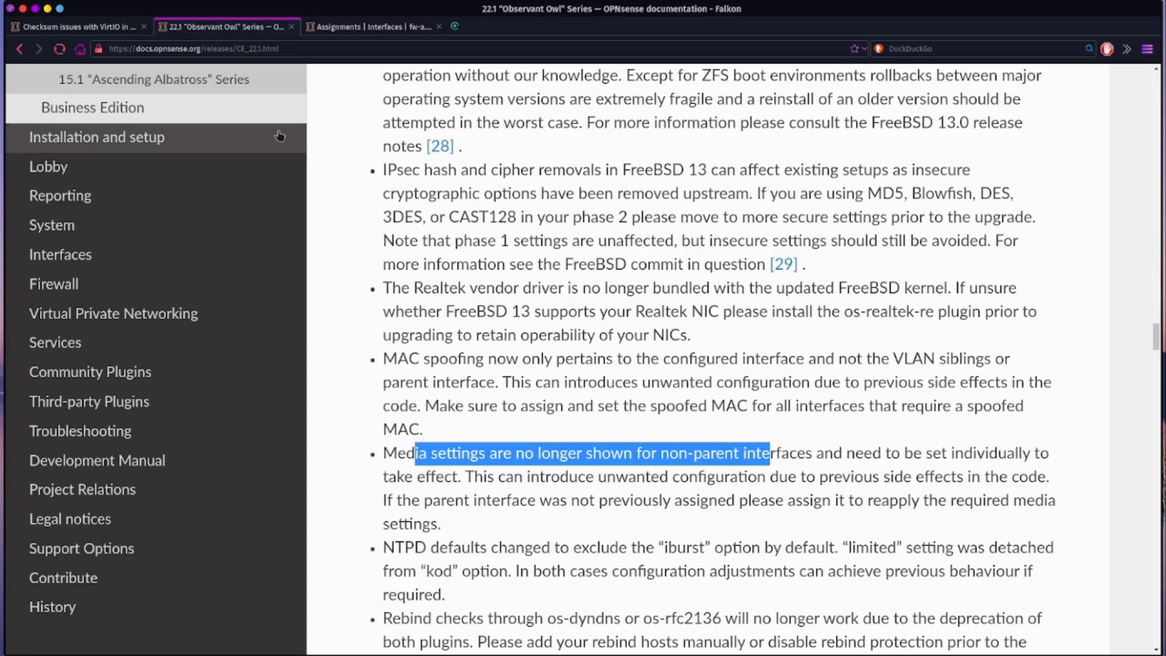
pyautogui.click(374, 26)
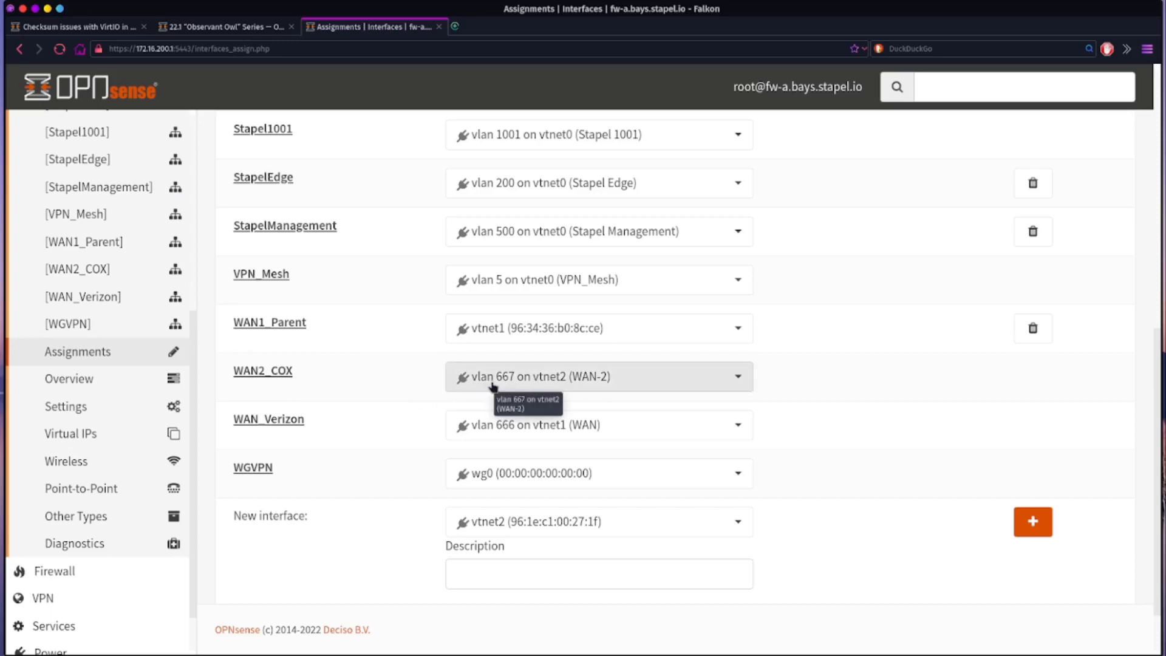
pyautogui.moveTo(499, 385)
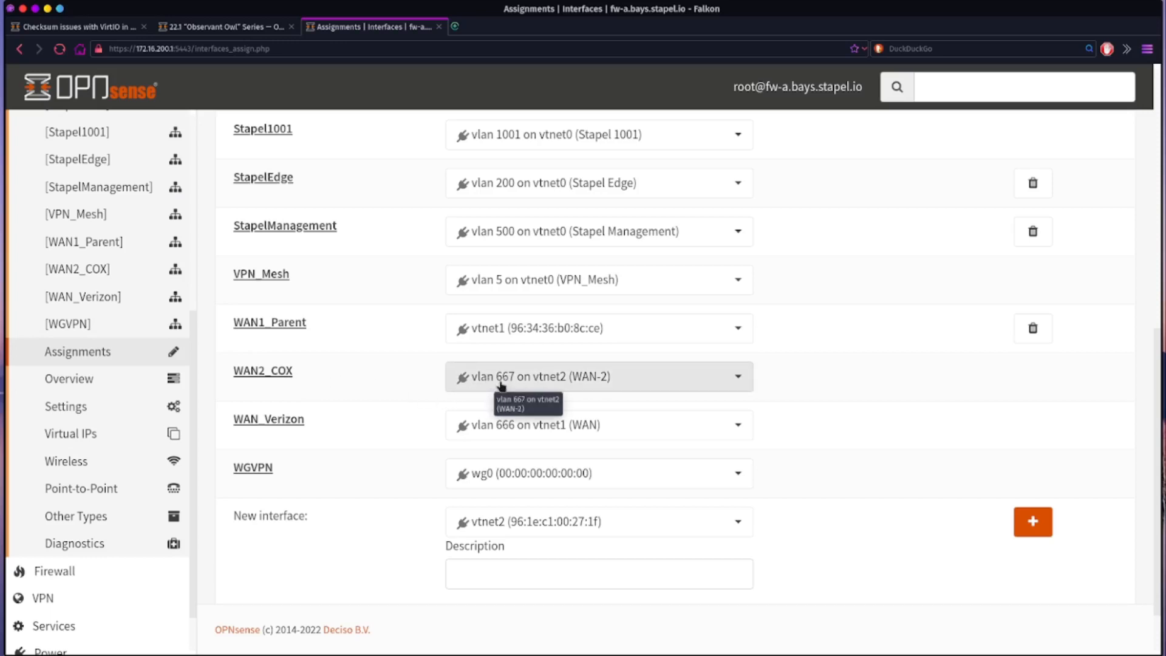
pyautogui.moveTo(541, 381)
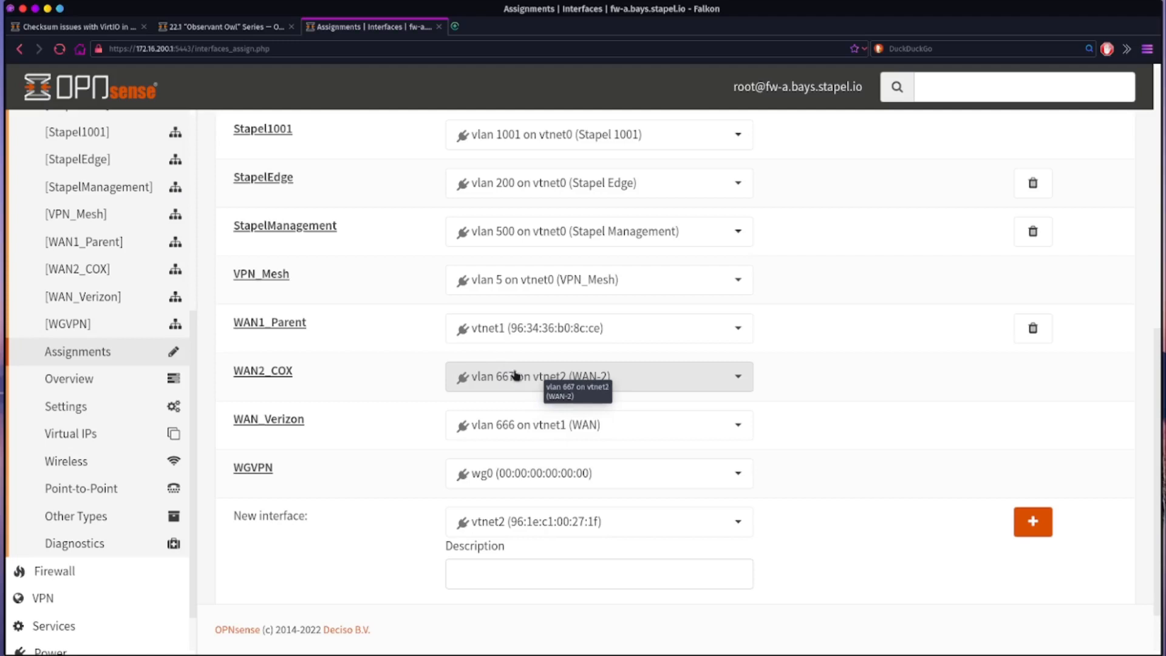
pyautogui.moveTo(327, 381)
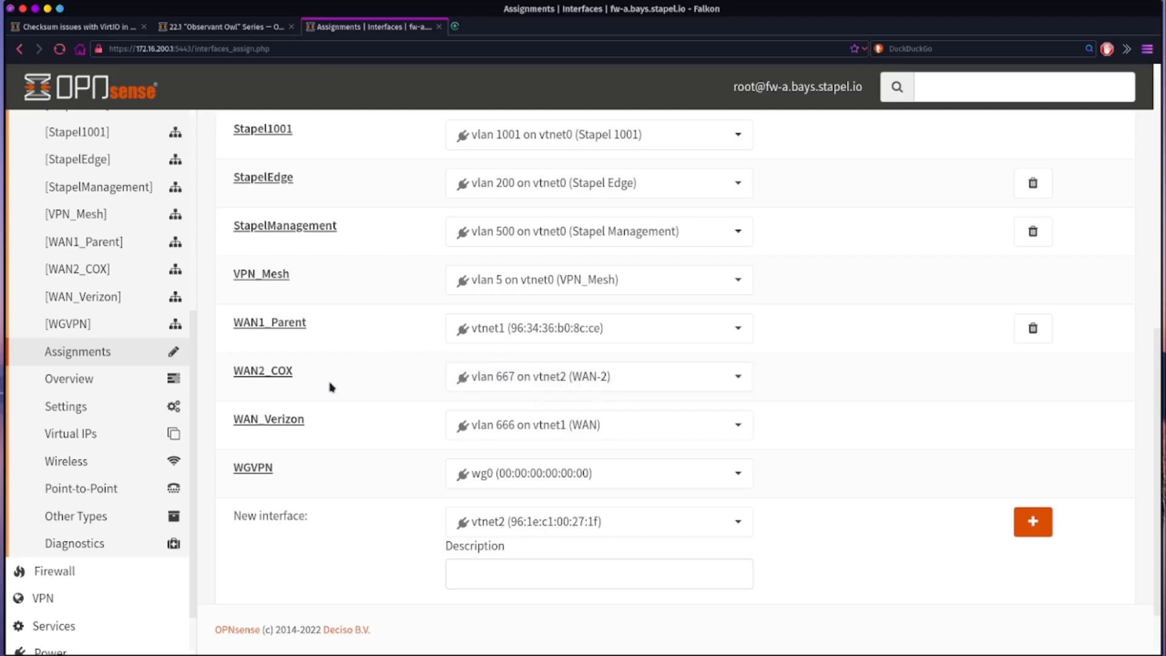
pyautogui.click(65, 351)
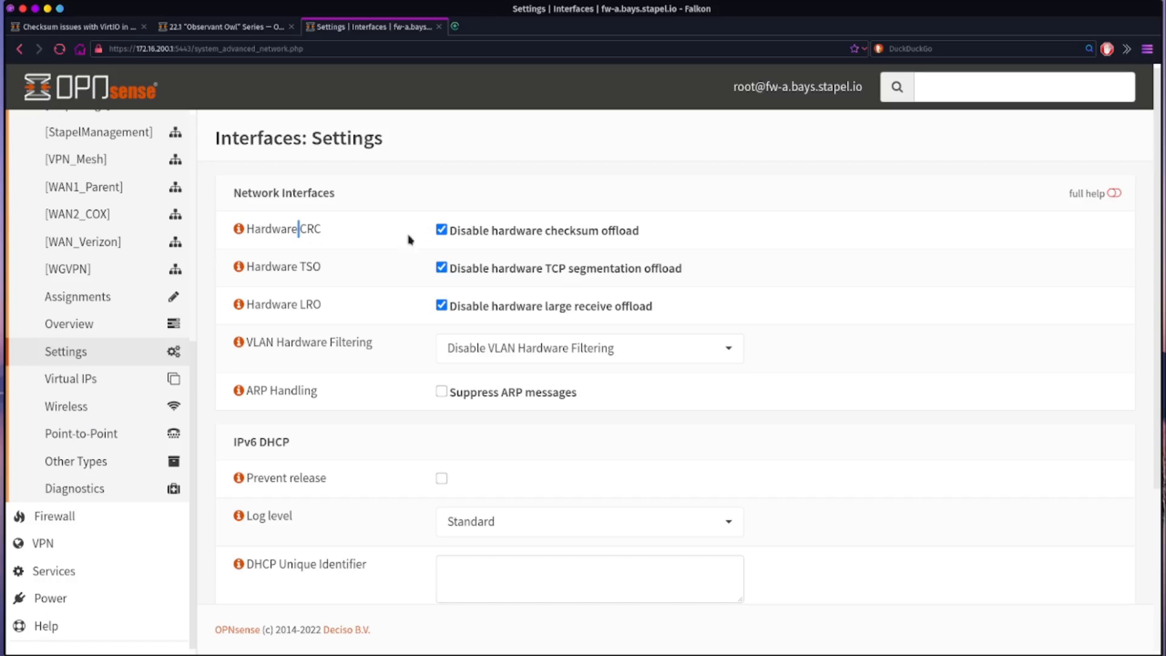
pyautogui.moveTo(421, 320)
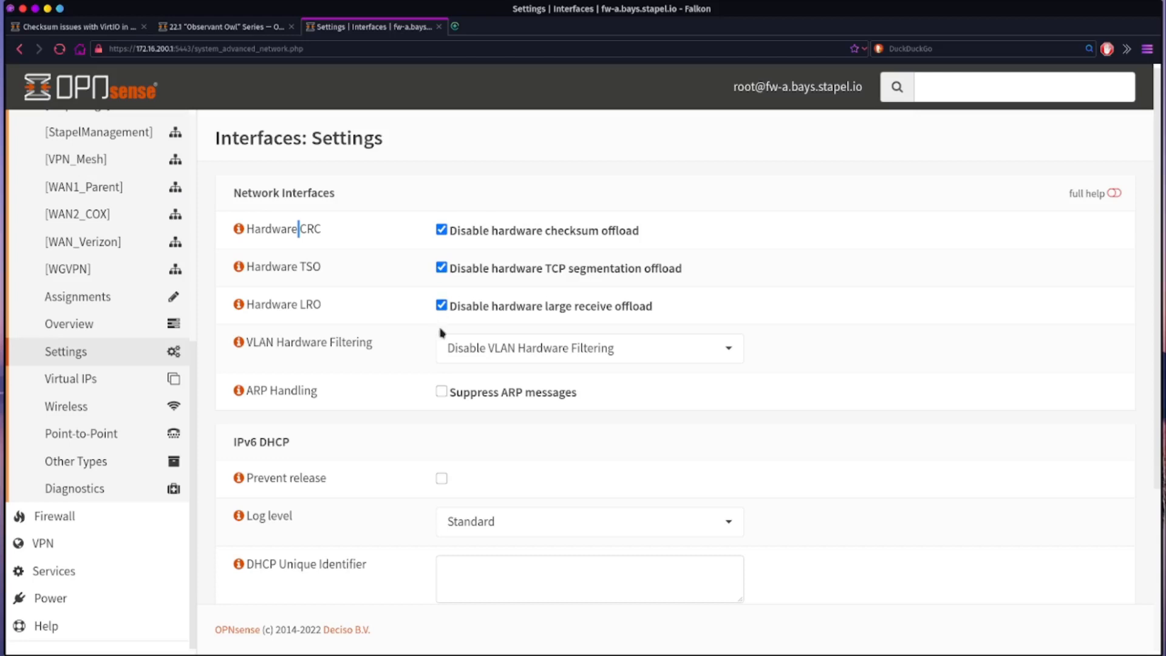
pyautogui.moveTo(458, 216)
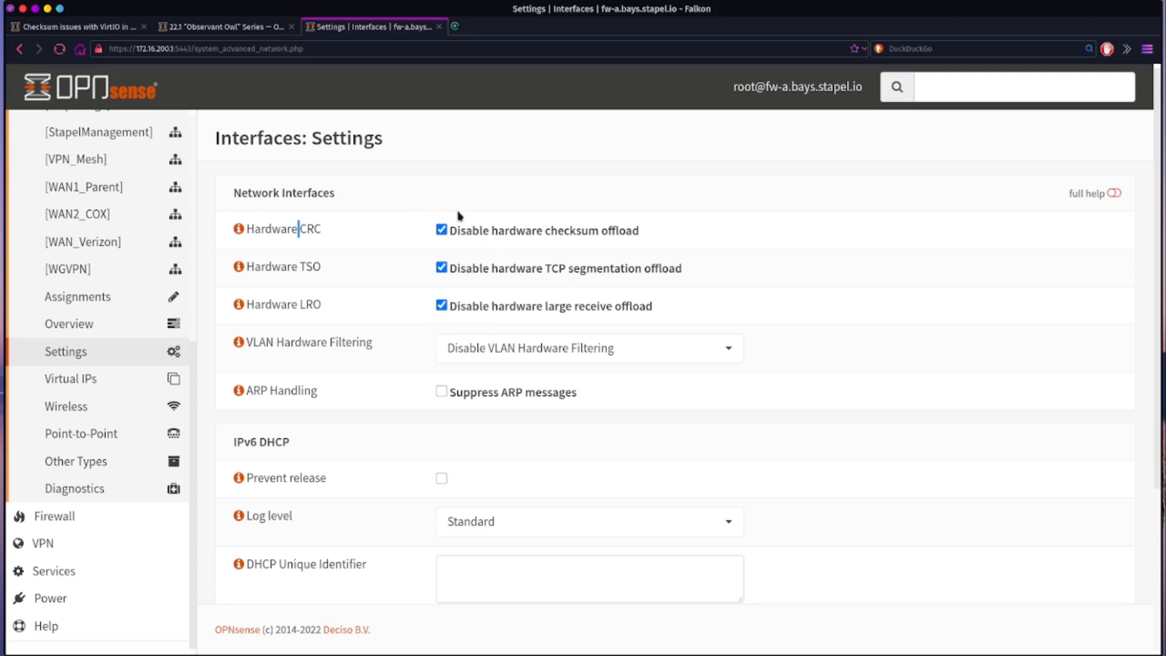
pyautogui.moveTo(513, 245)
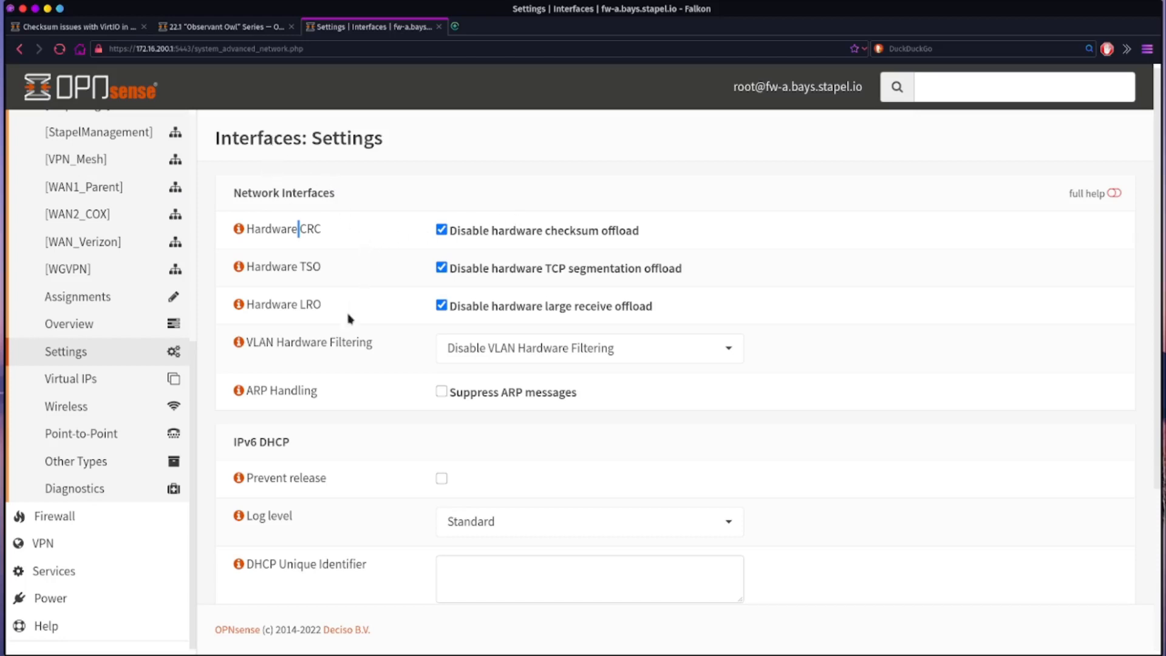
pyautogui.moveTo(363, 314)
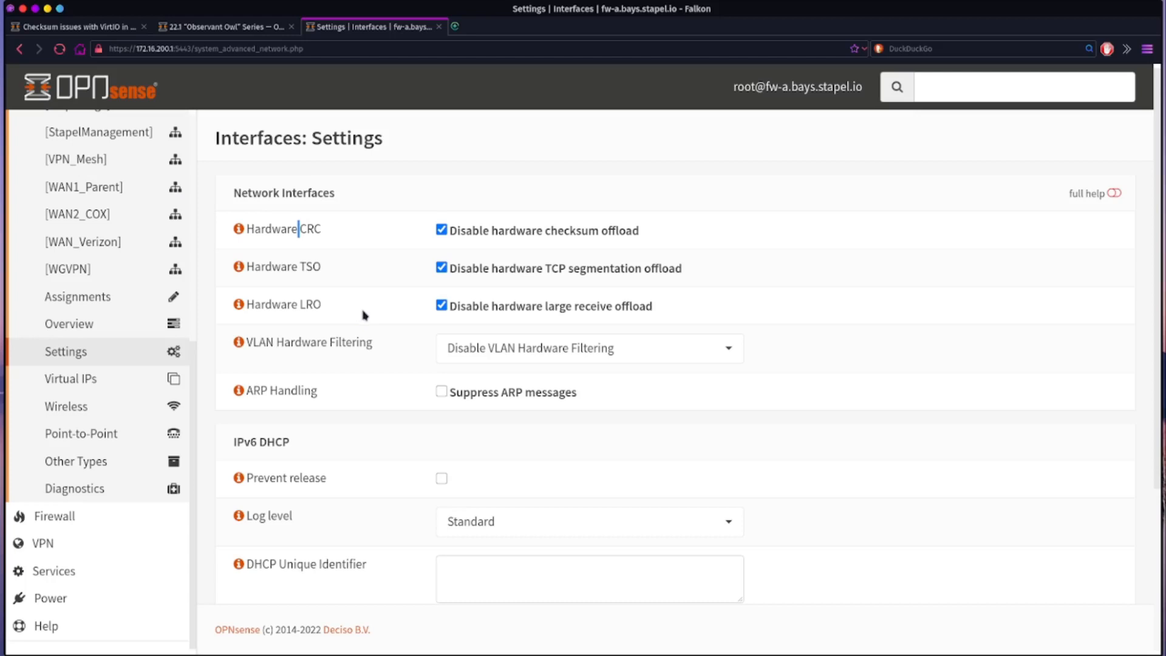
pyautogui.moveTo(375, 318)
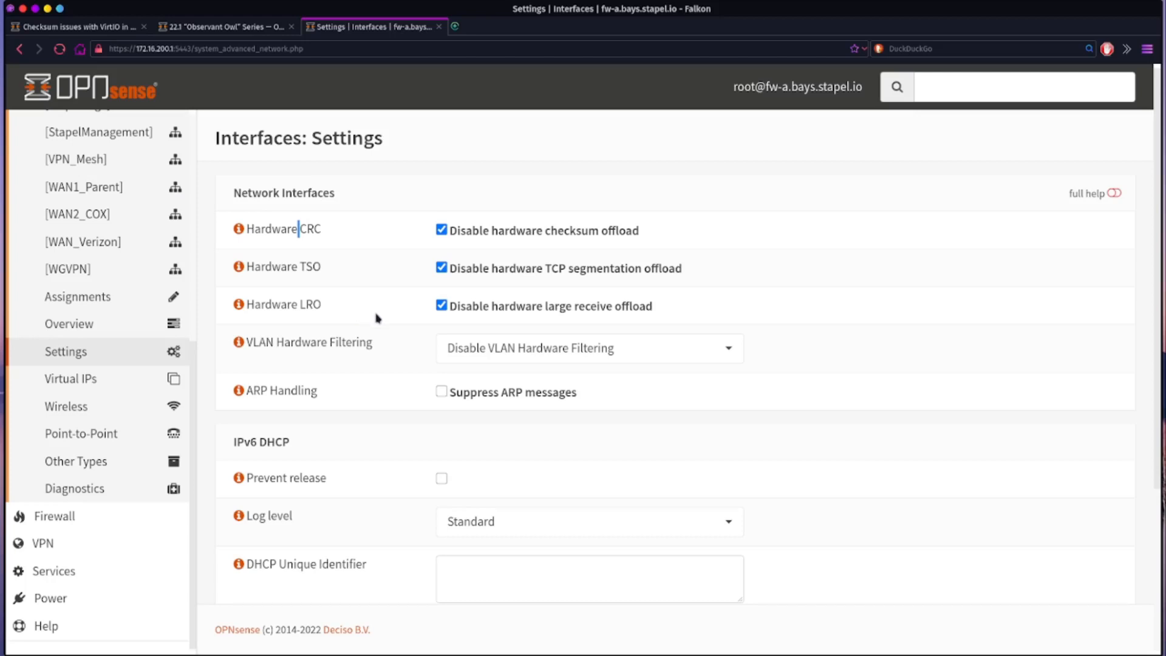
pyautogui.moveTo(89, 331)
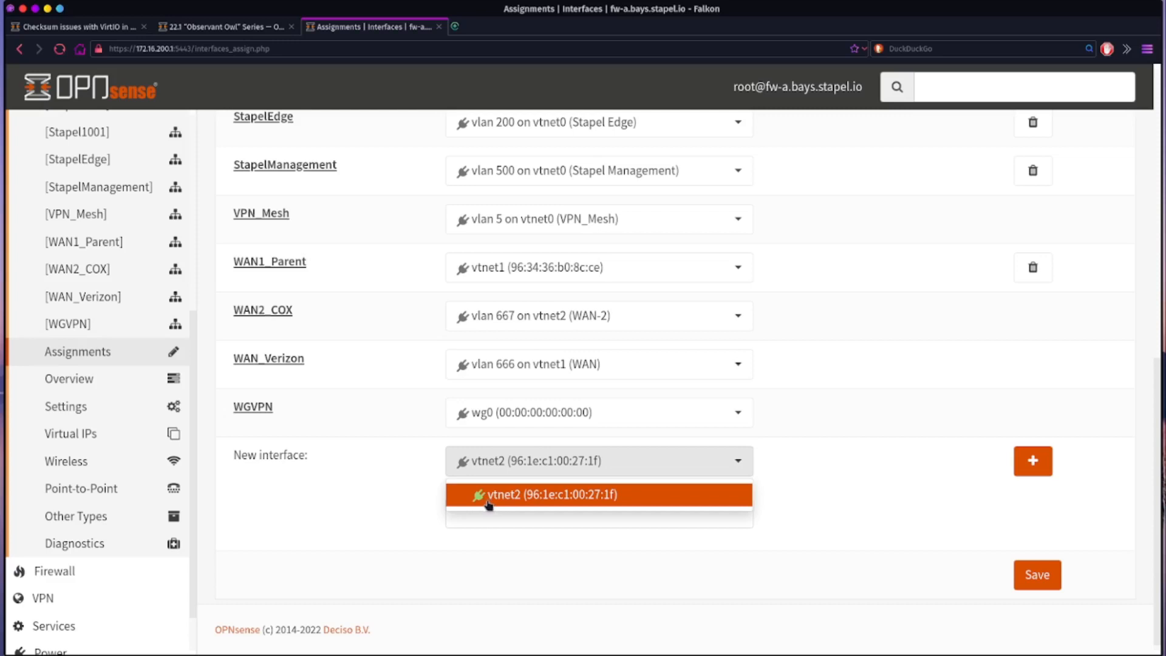
# - Recheck the hardware offload settings, then add vtnet2 as new interface OPT16 on Assignments
pyautogui.click(598, 493)
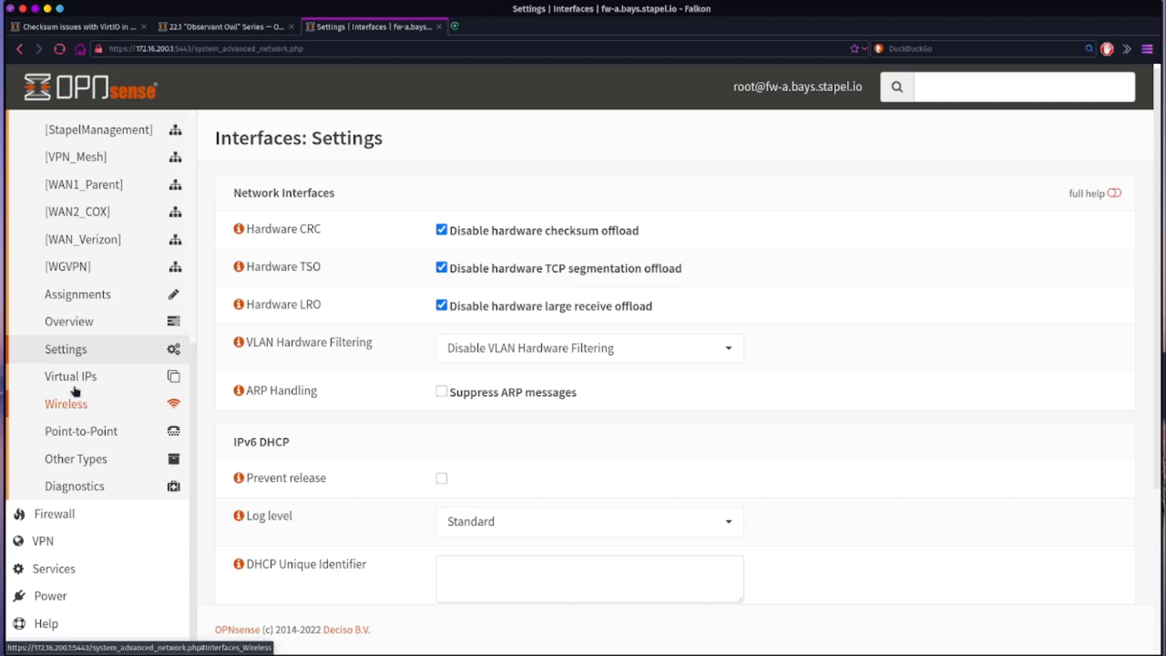
pyautogui.moveTo(71, 375)
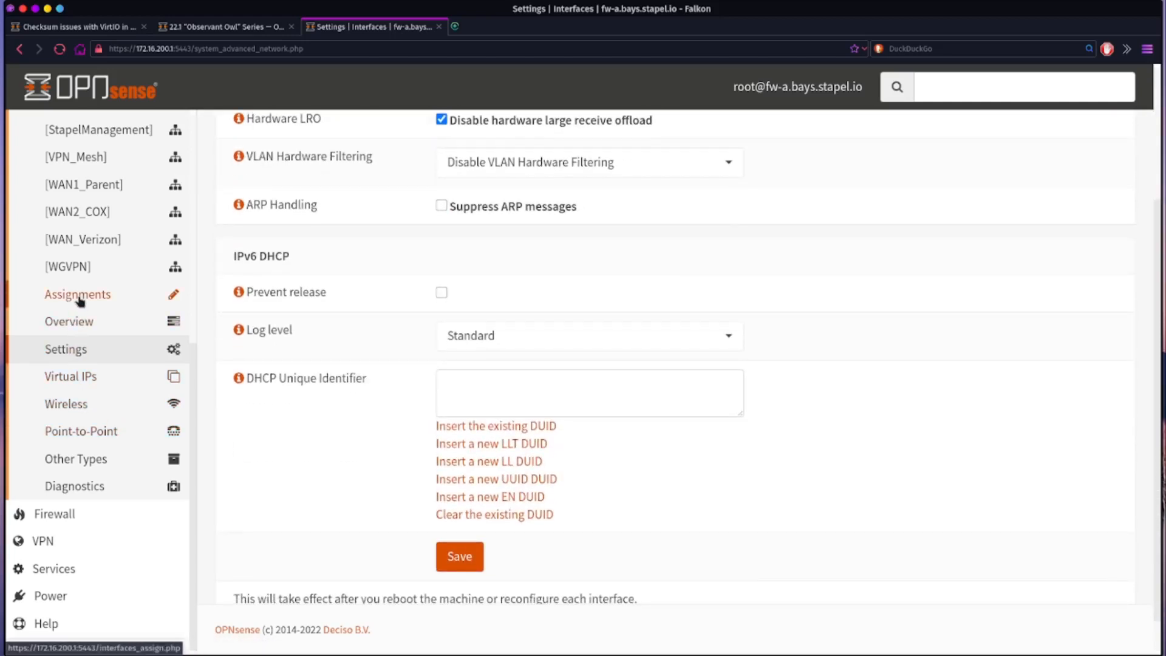
pyautogui.click(78, 294)
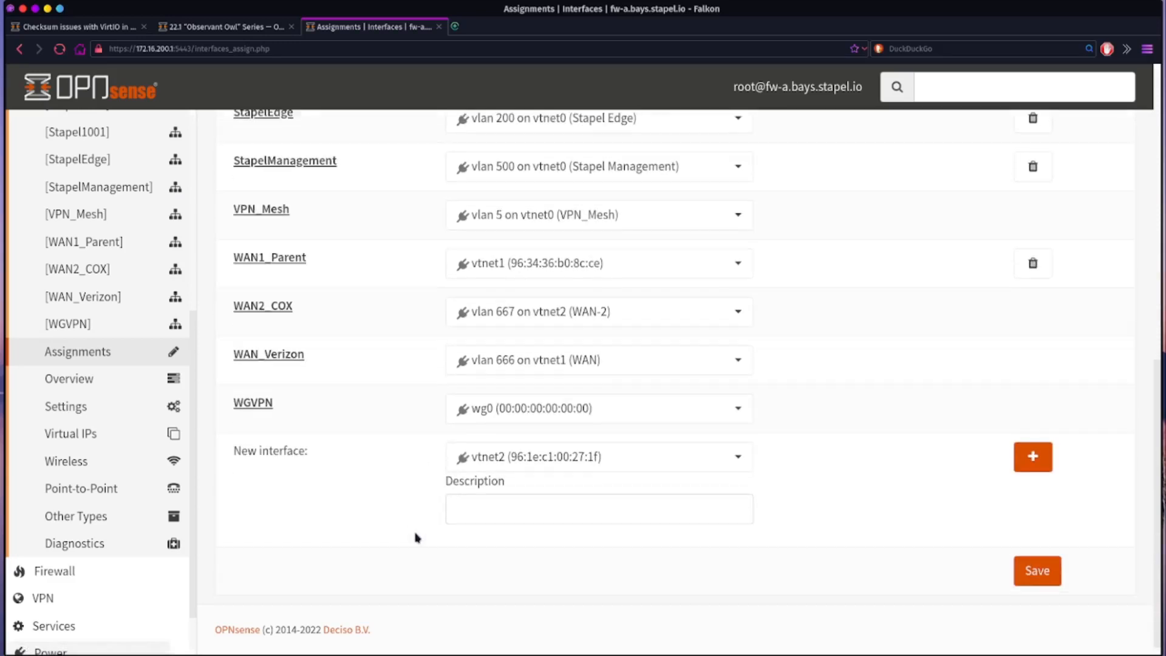
pyautogui.click(598, 456)
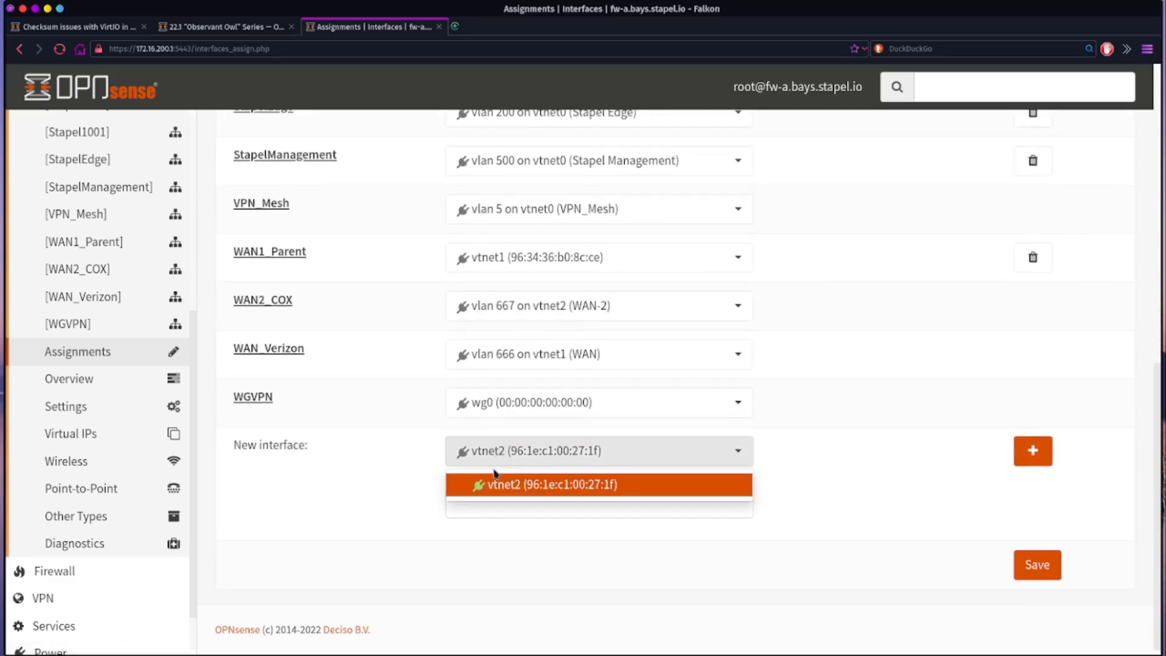
pyautogui.click(597, 483)
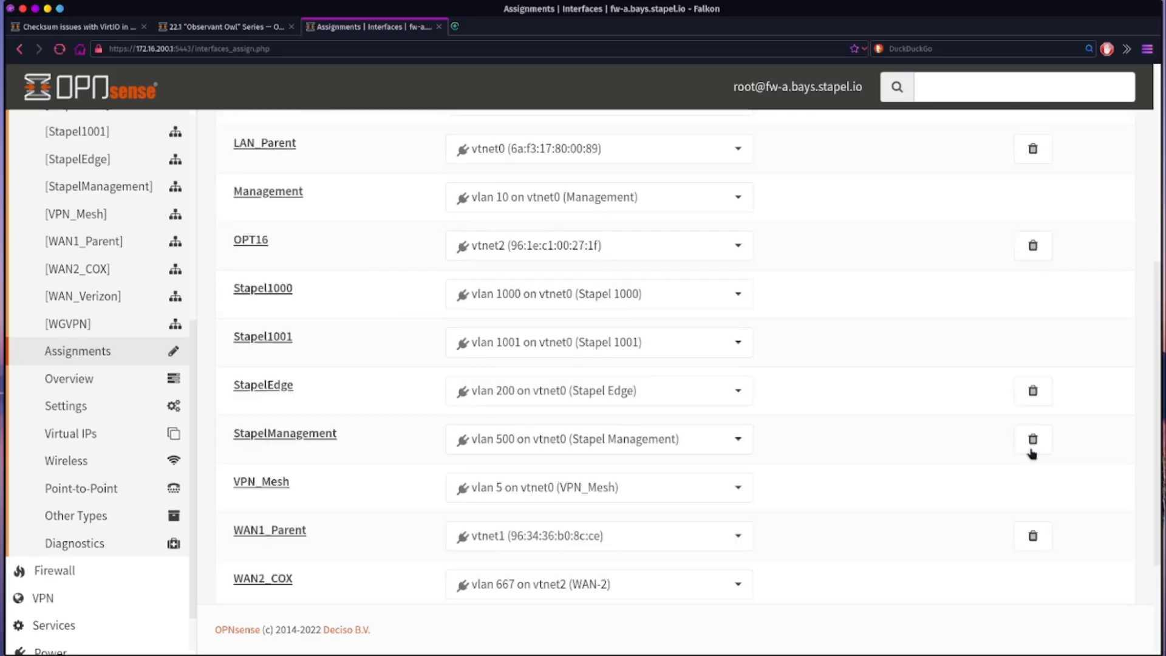
pyautogui.scroll(3)
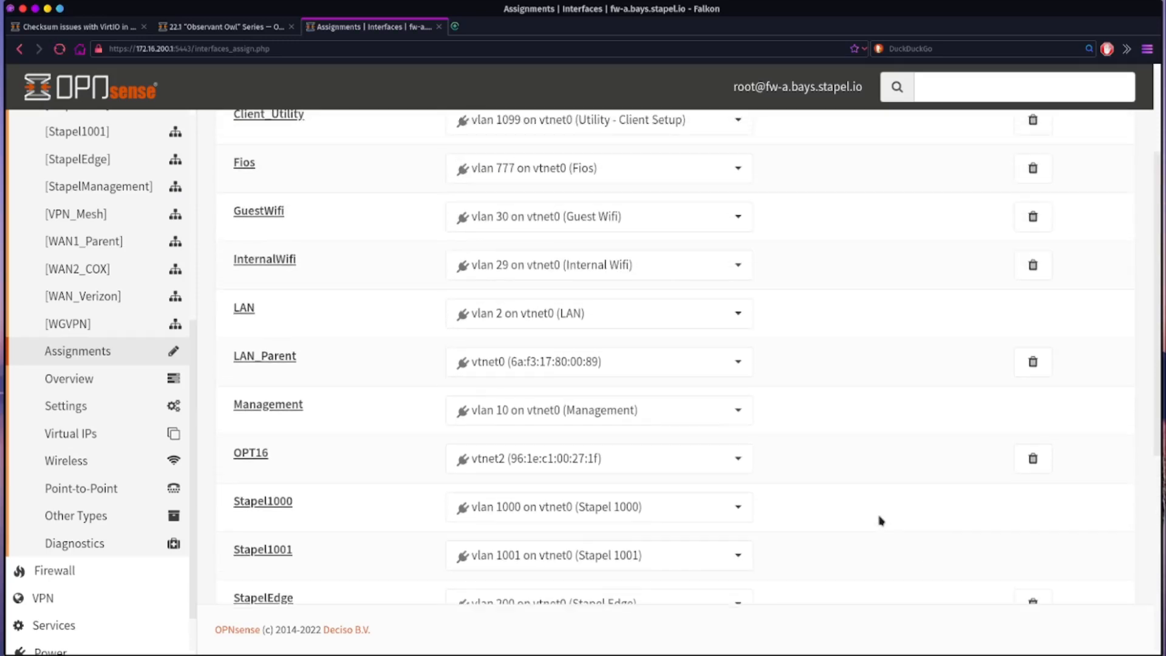
pyautogui.scroll(-3)
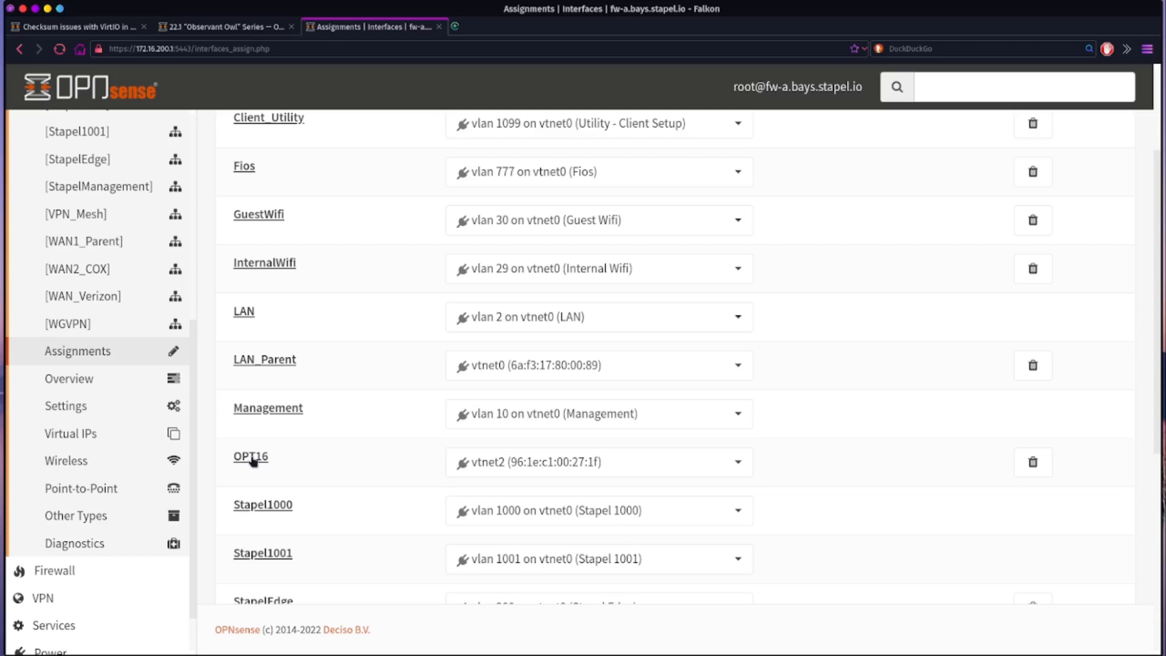
# - Open the OPT16 (vtnet2) settings and enter WAN2_PARENT as its description
pyautogui.click(250, 457)
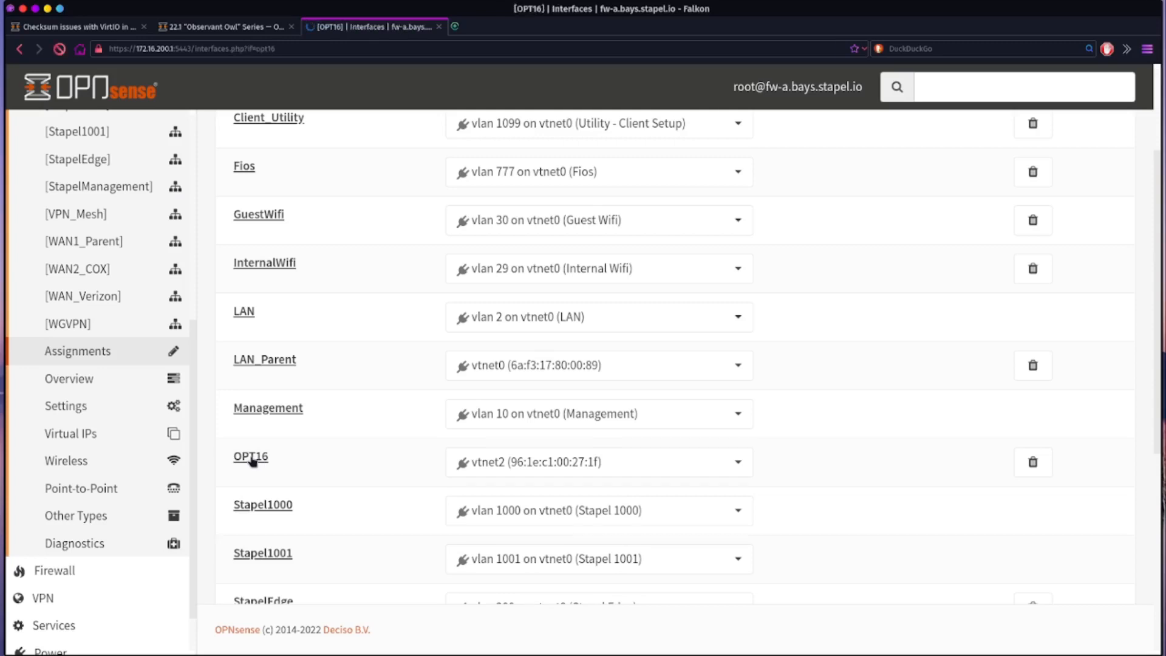
pyautogui.click(250, 456)
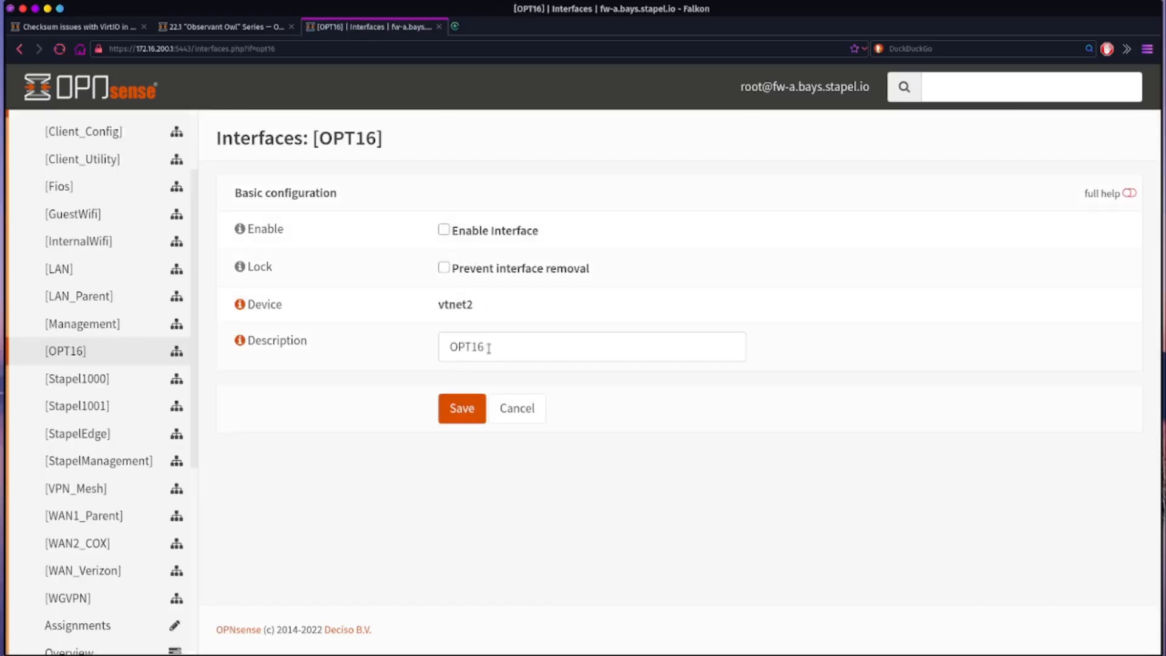
pyautogui.write('WAN2_PARENT')
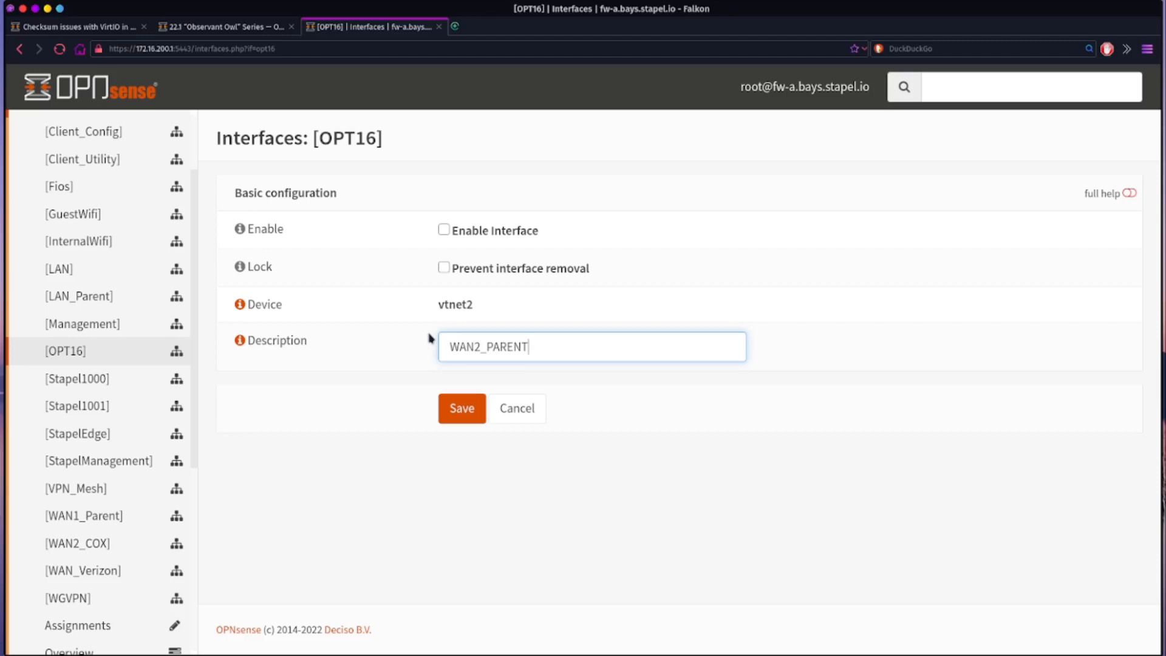
pyautogui.moveTo(507, 397)
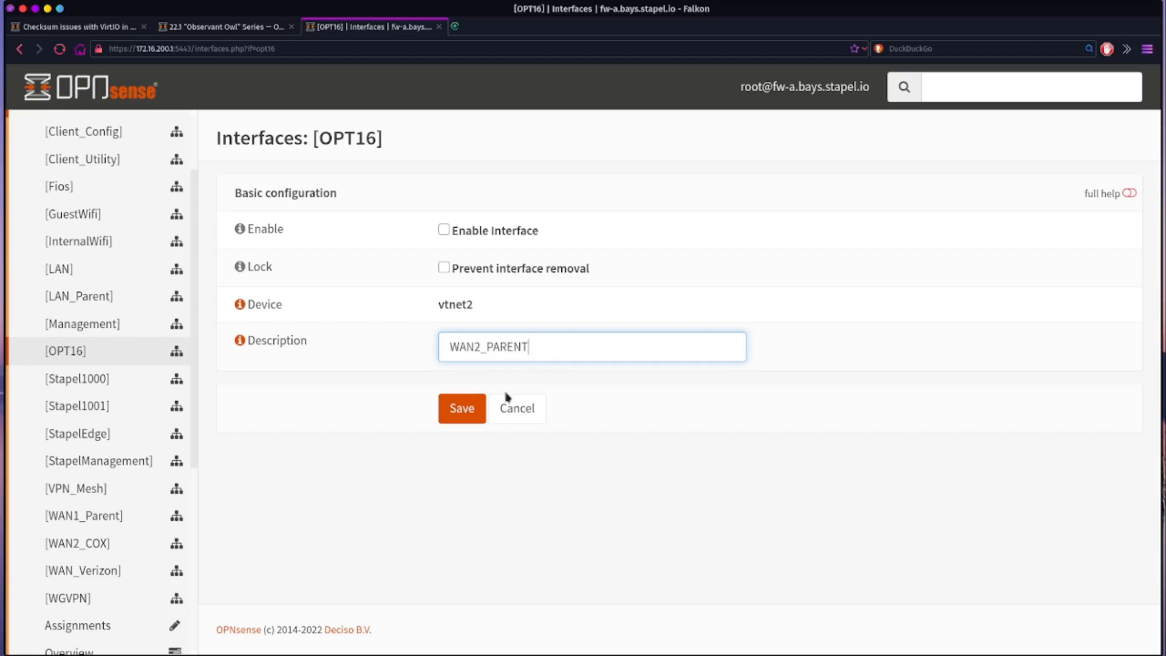
pyautogui.moveTo(427, 334)
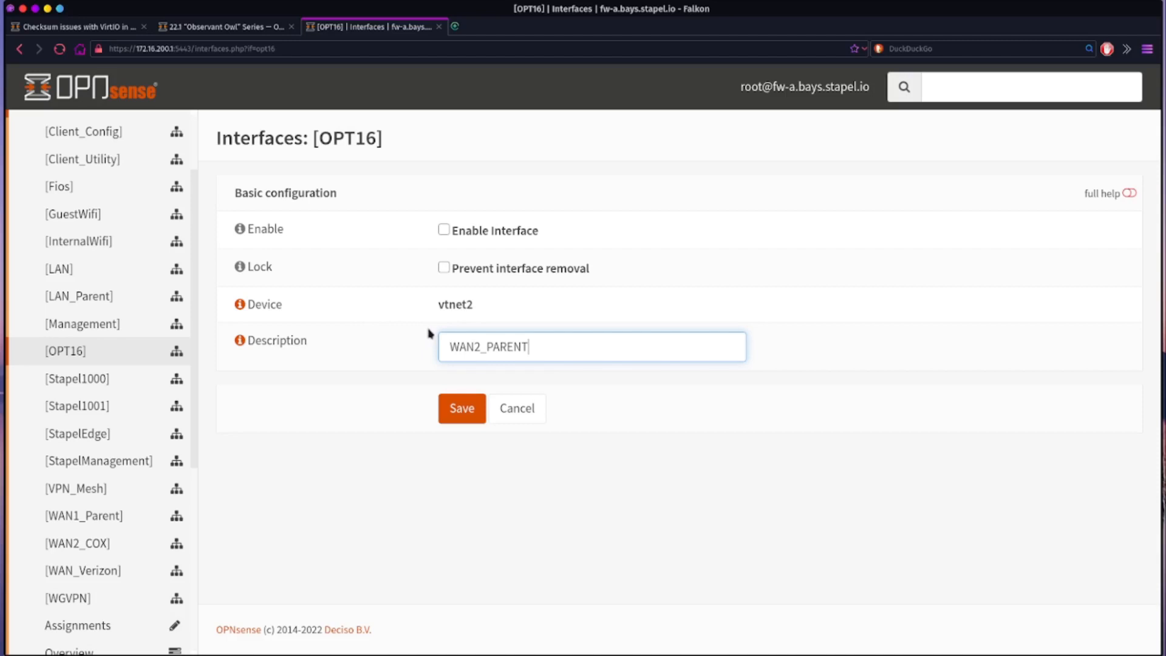
pyautogui.moveTo(445, 229)
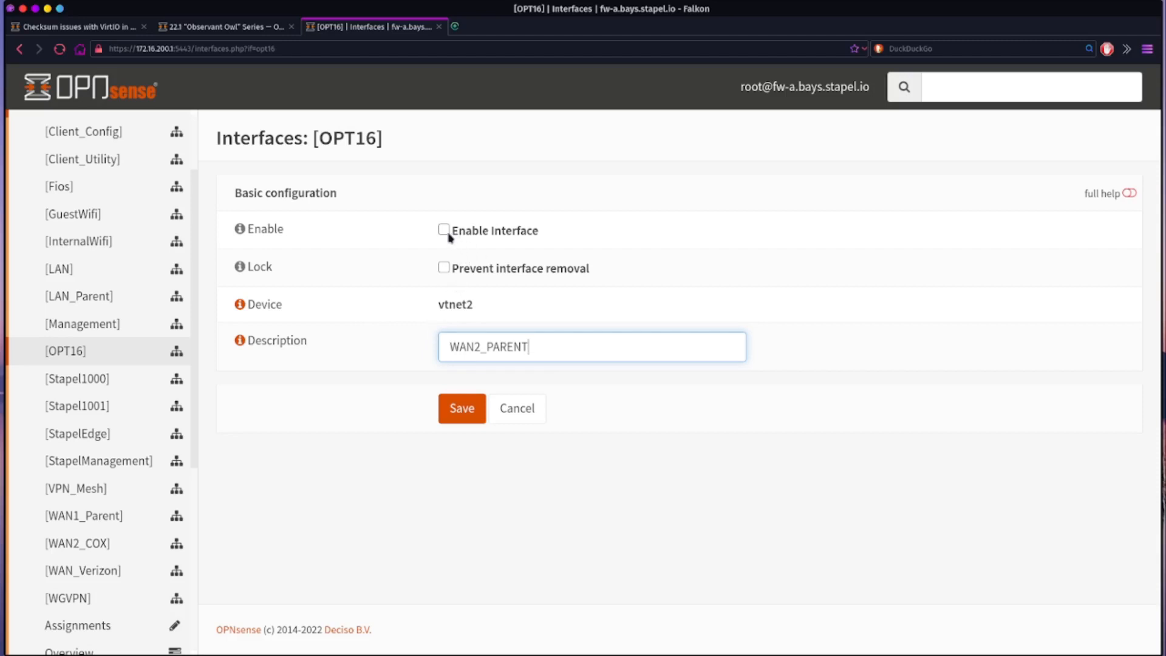
# - Save the OPT16 page so vtnet2 is stored as the enabled WAN2_PARENT interface
pyautogui.scroll(-3)
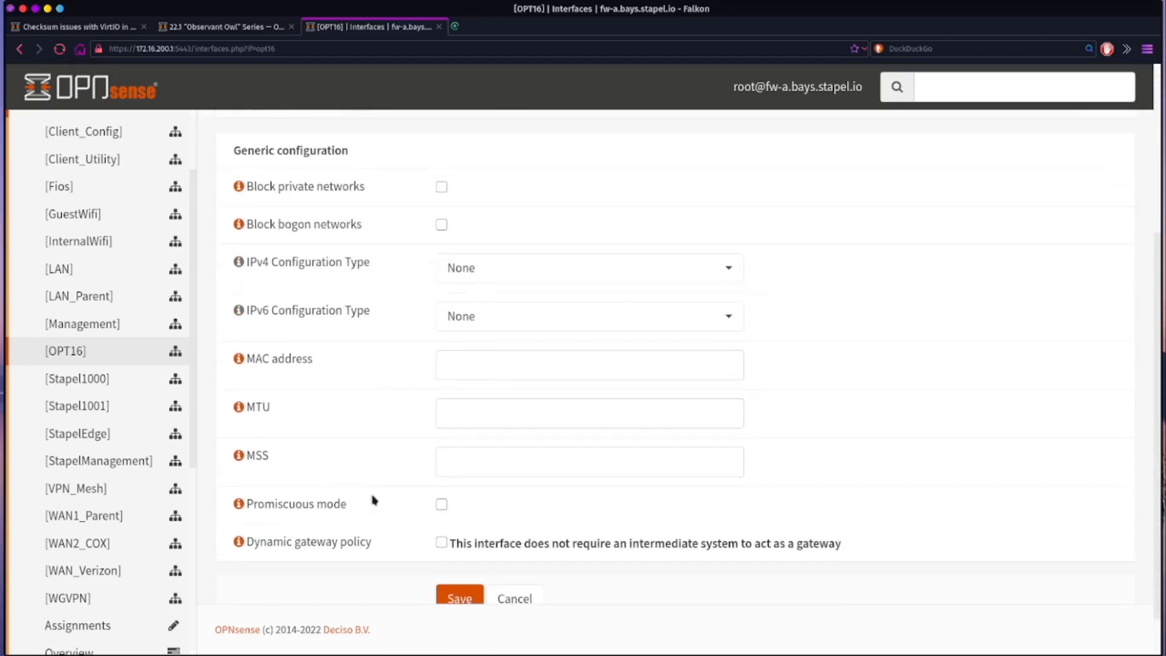
pyautogui.click(458, 597)
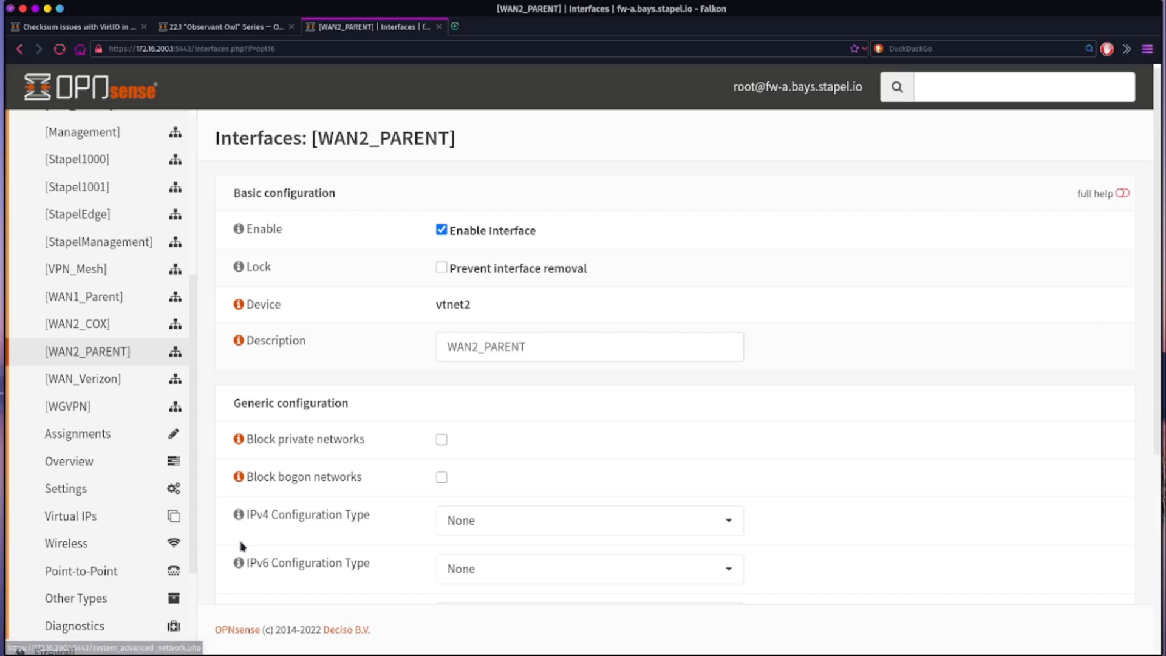
pyautogui.moveTo(940, 587)
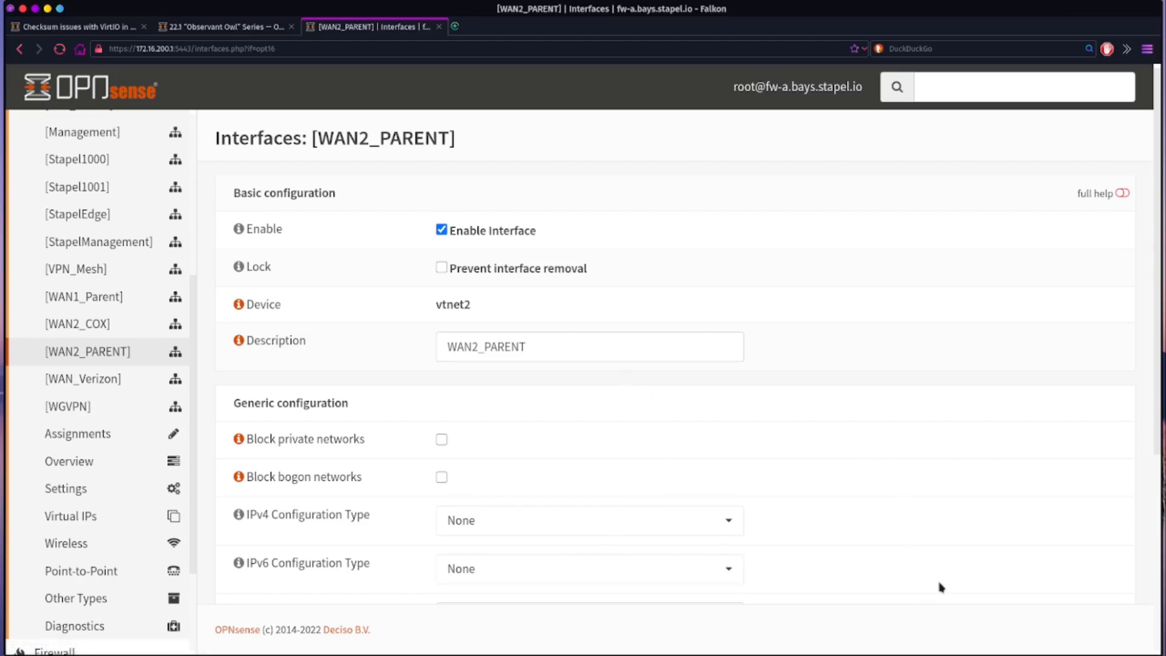
pyautogui.moveTo(947, 589)
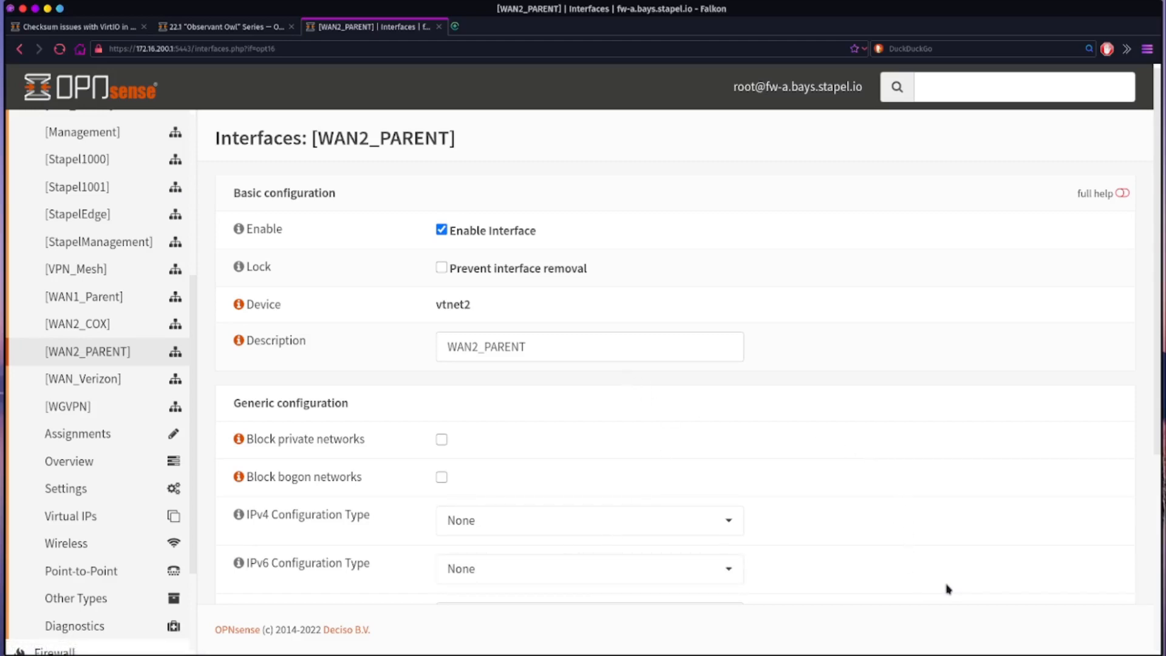